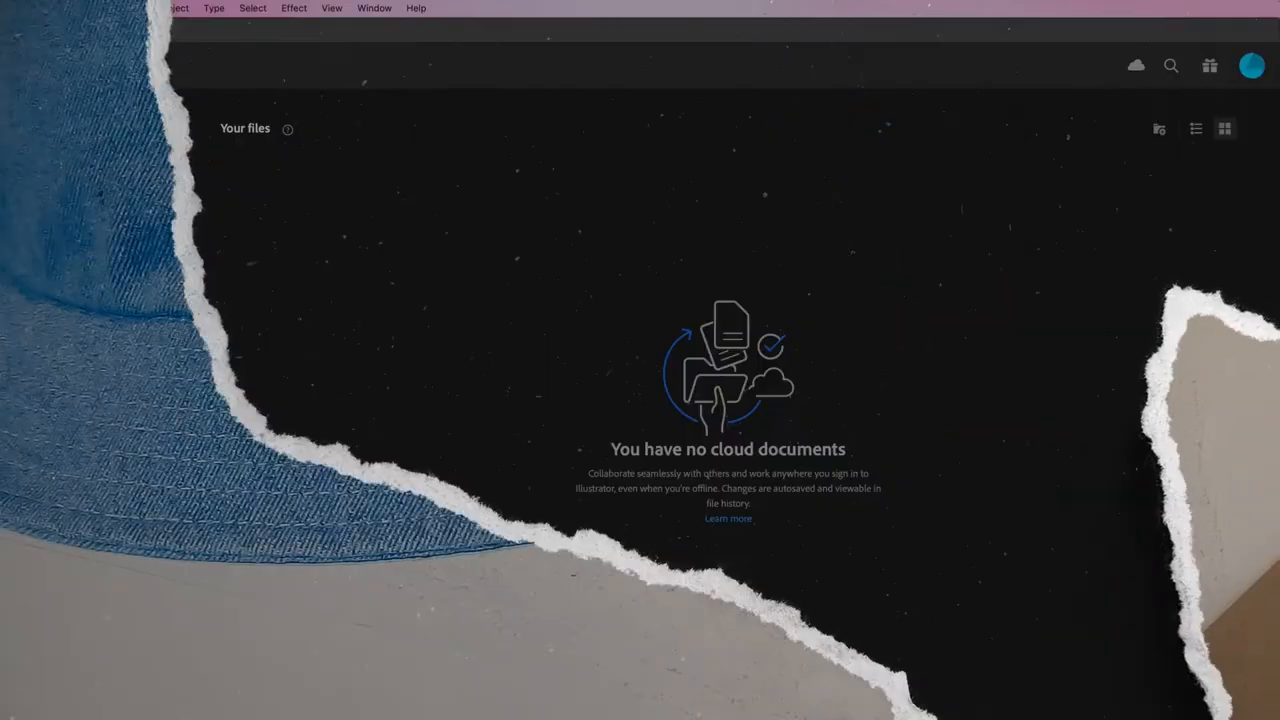
- Create a new blank 16 × 20 in CMYK document from the custom preset
{"action": "left_click", "coordinate": [44, 128]}
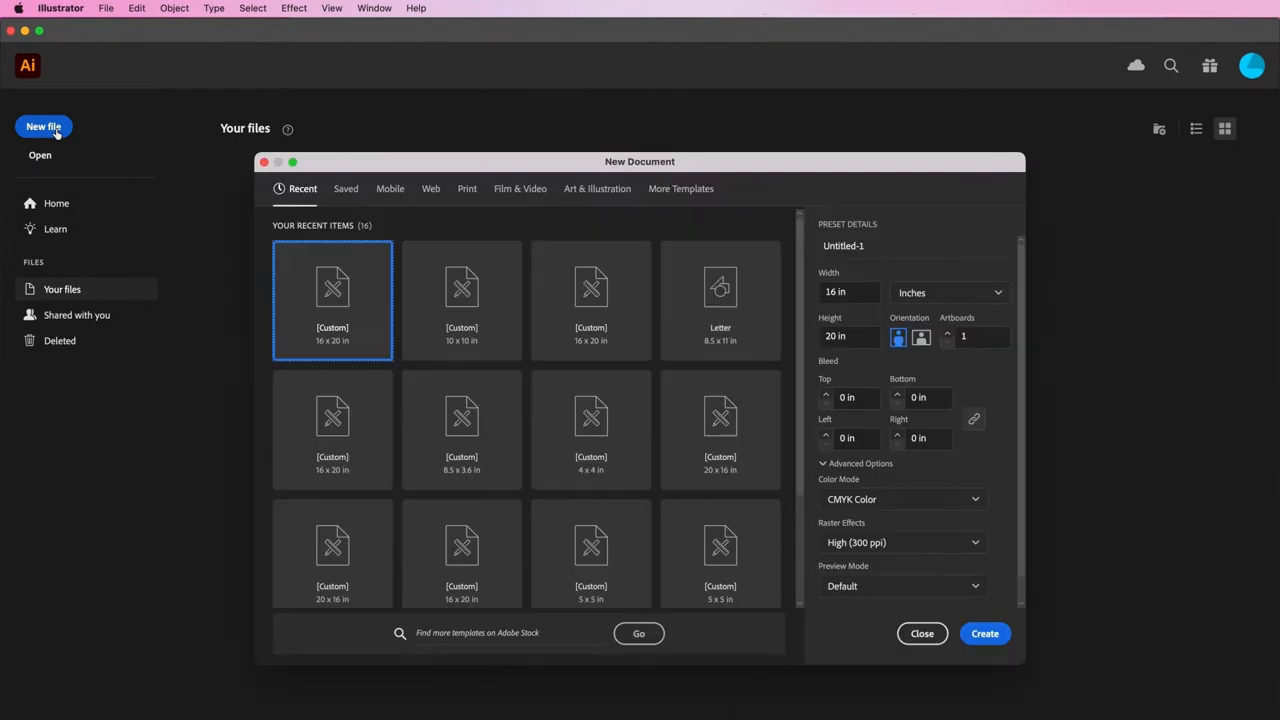
{"action": "mouse_move", "coordinate": [850, 344]}
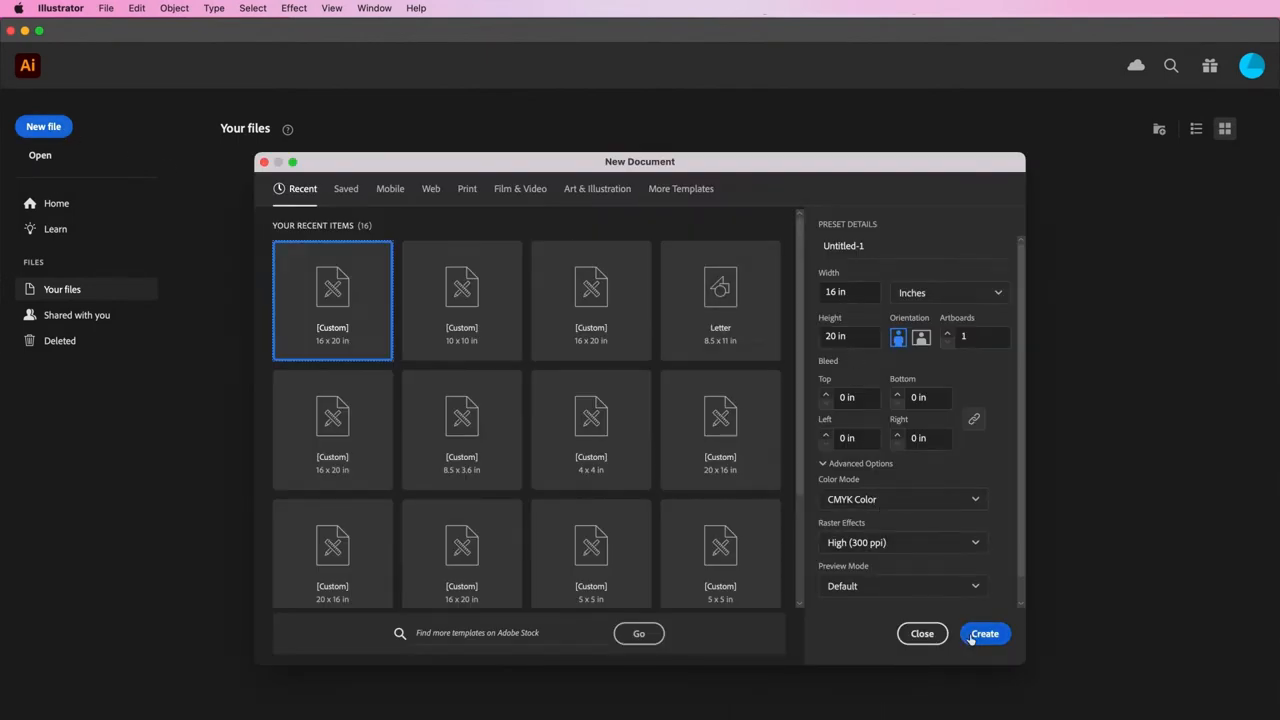
{"action": "left_click", "coordinate": [984, 632]}
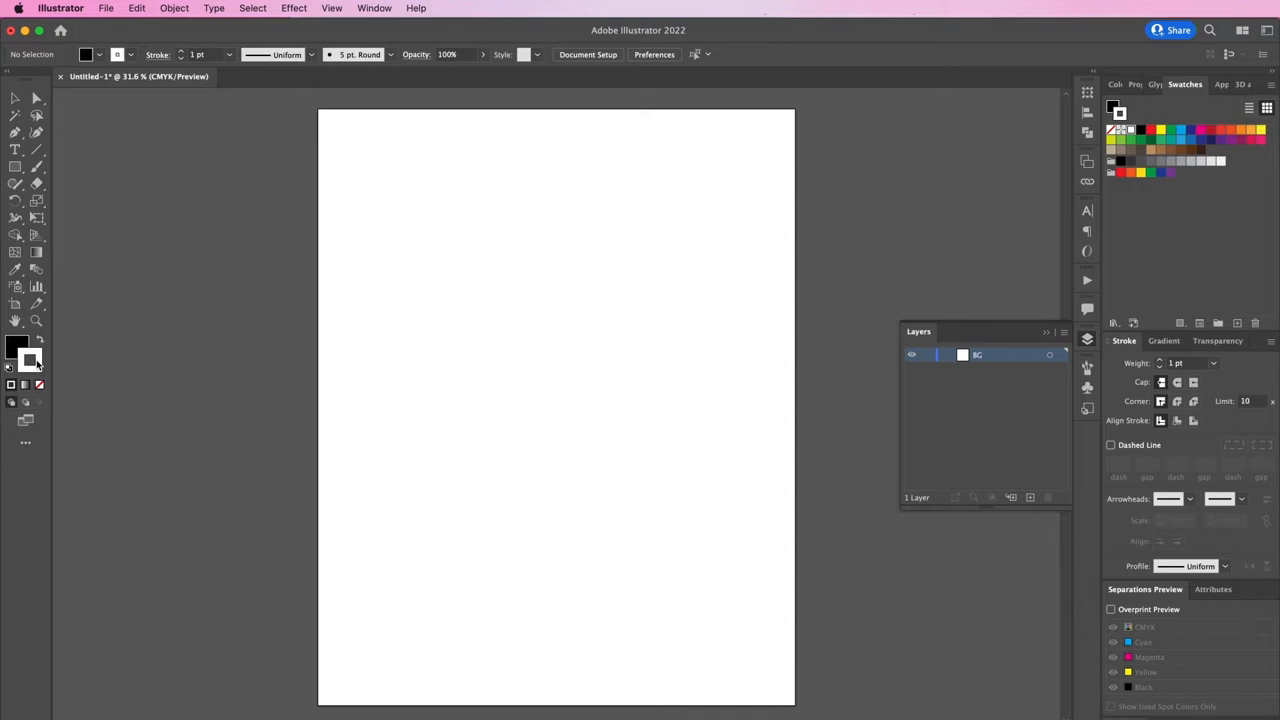
- Cover the artboard with a black rectangle on BG and add a layer named Type above it
{"action": "left_click", "coordinate": [1122, 84]}
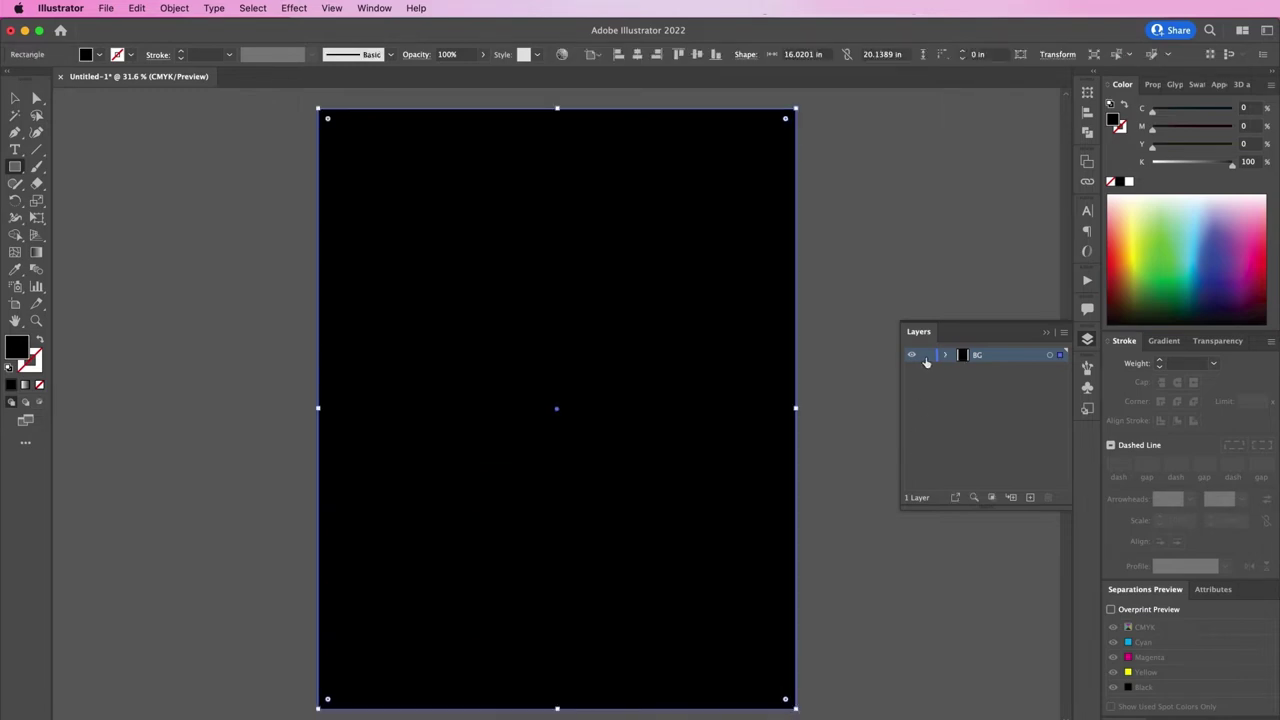
{"action": "left_click", "coordinate": [1012, 496]}
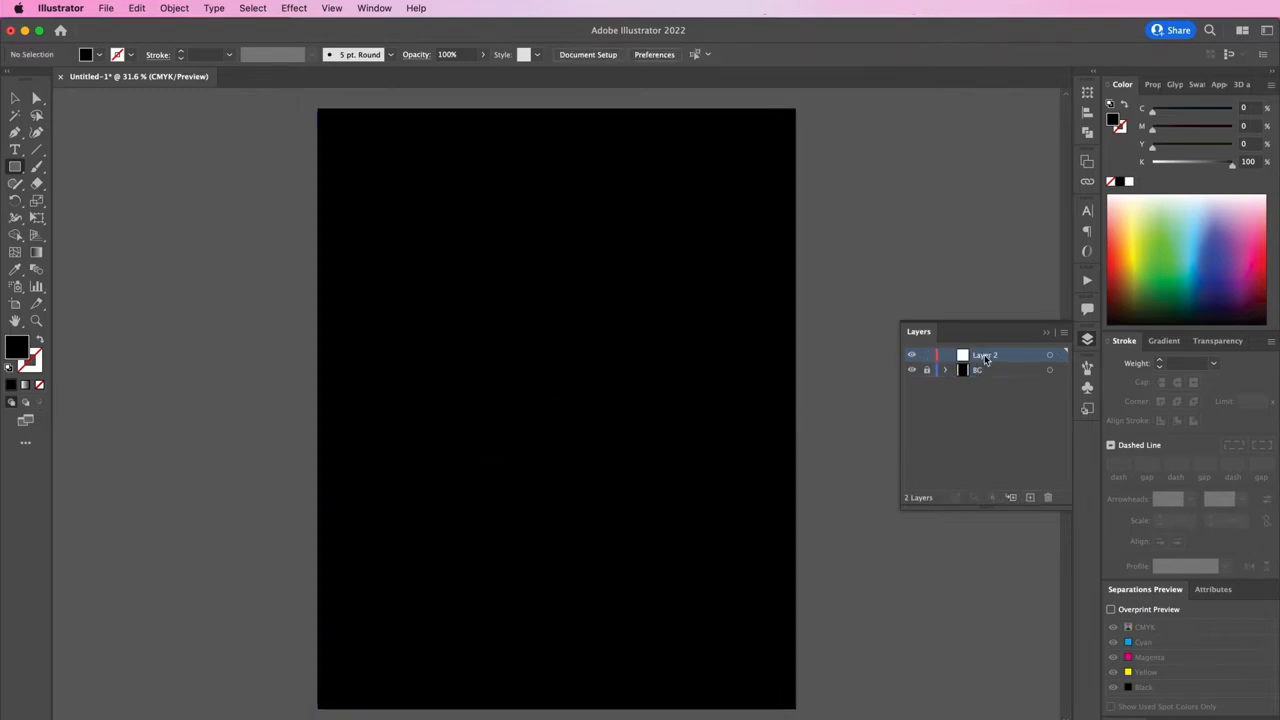
{"action": "double_click", "coordinate": [984, 356]}
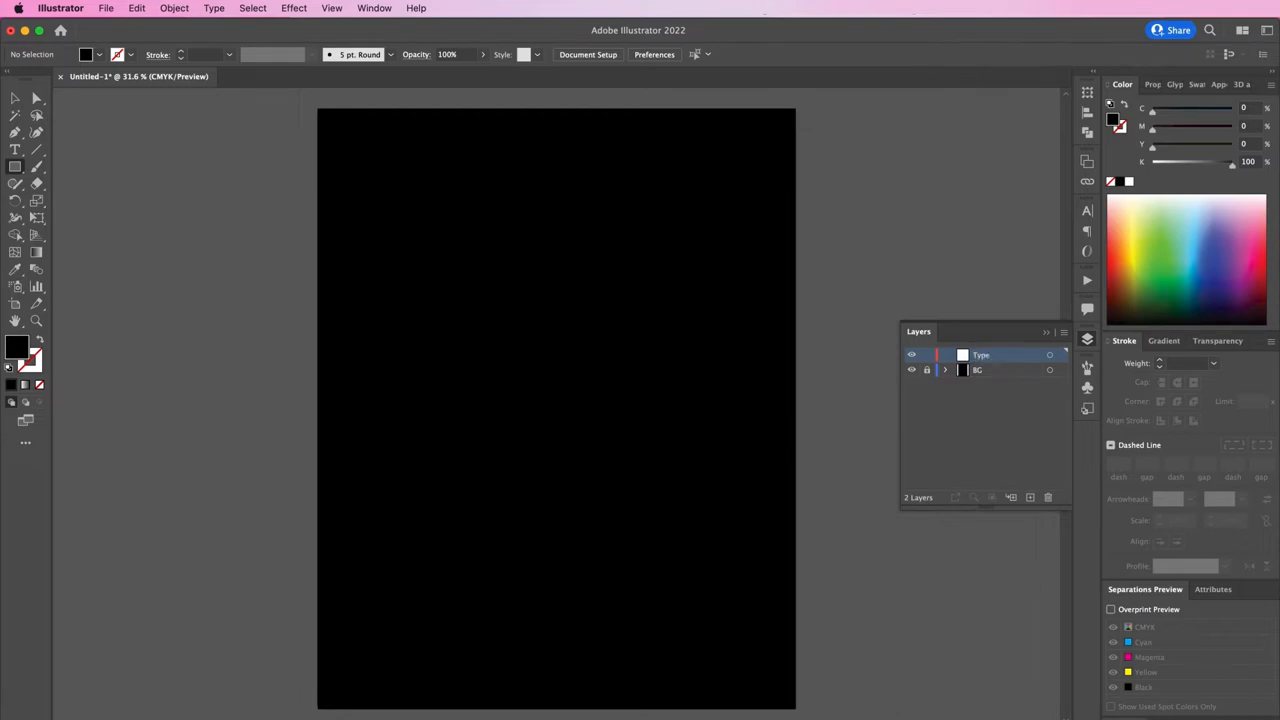
{"action": "left_click", "coordinate": [16, 148]}
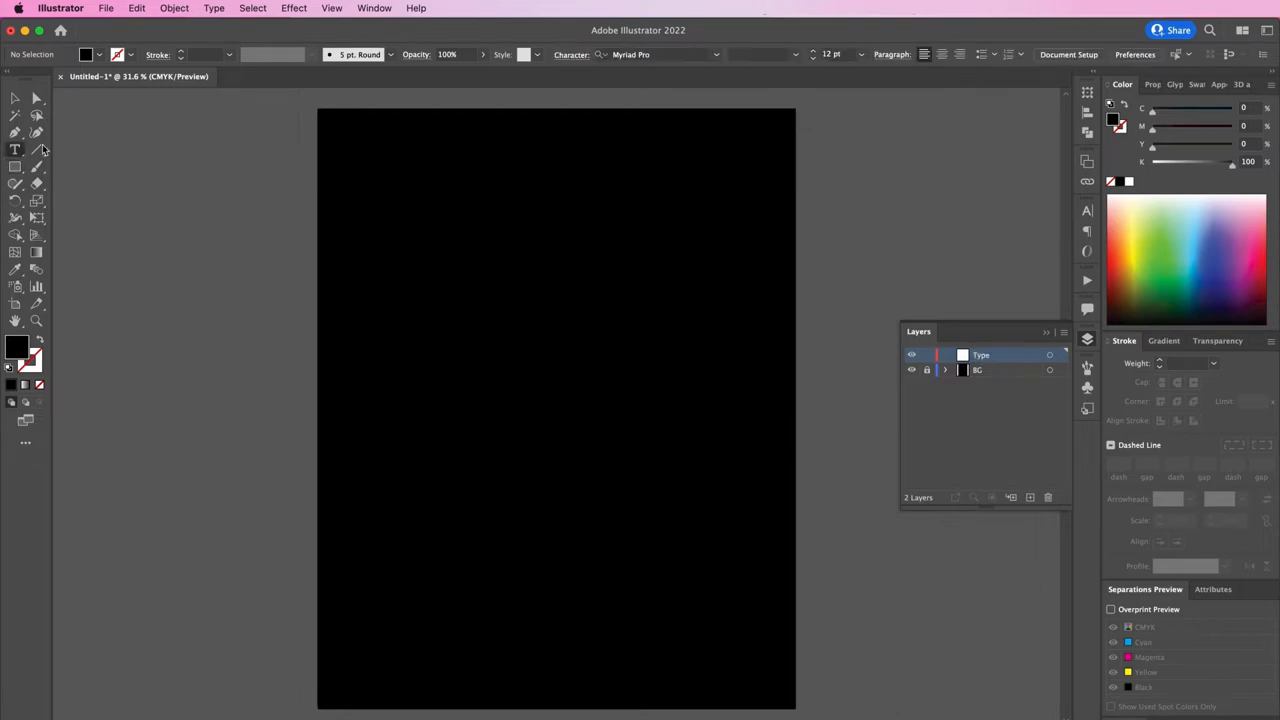
- Add CASH RULES in green #89455d Minthe Regular All Caps on the Type layer
{"action": "left_click", "coordinate": [16, 156]}
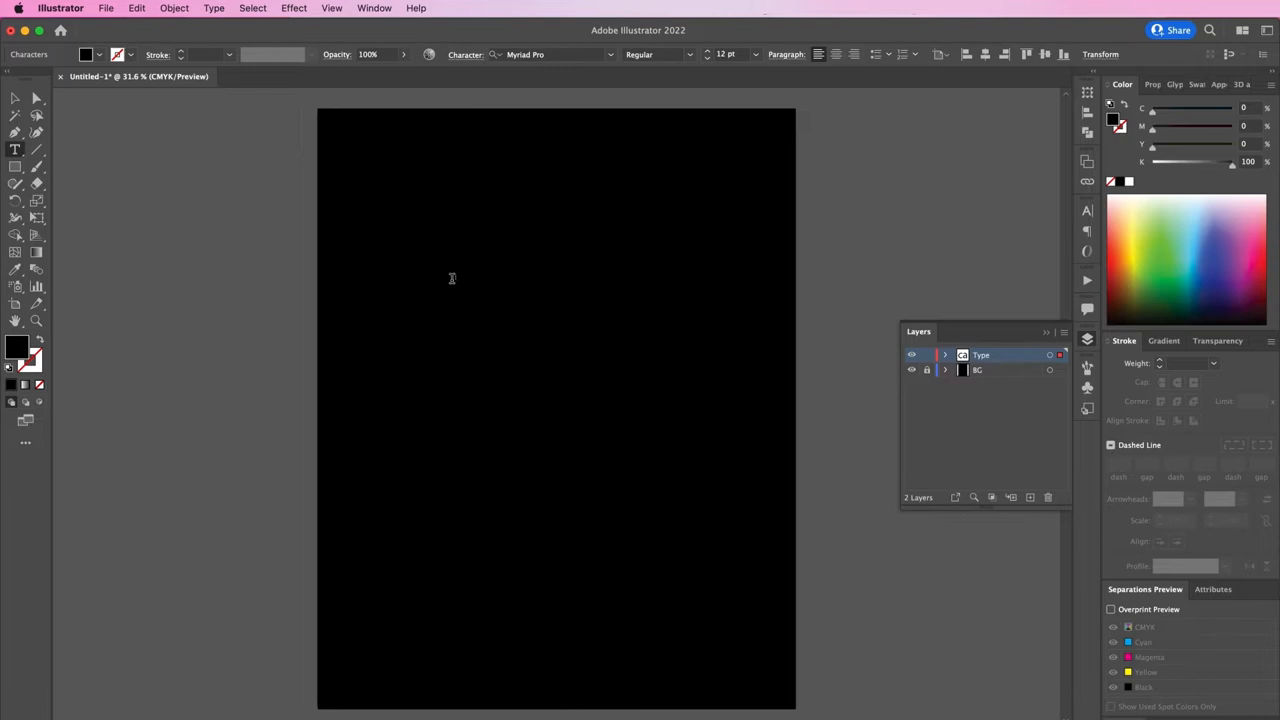
{"action": "left_click", "coordinate": [464, 276]}
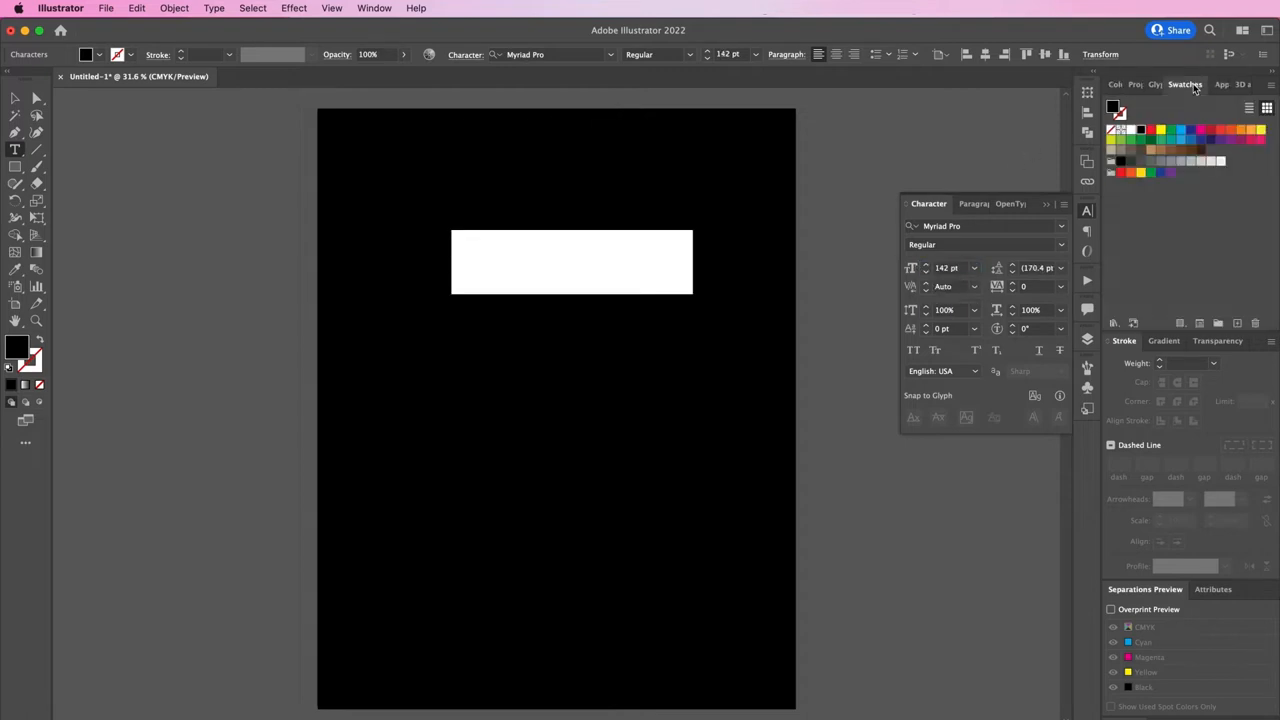
{"action": "double_click", "coordinate": [16, 344]}
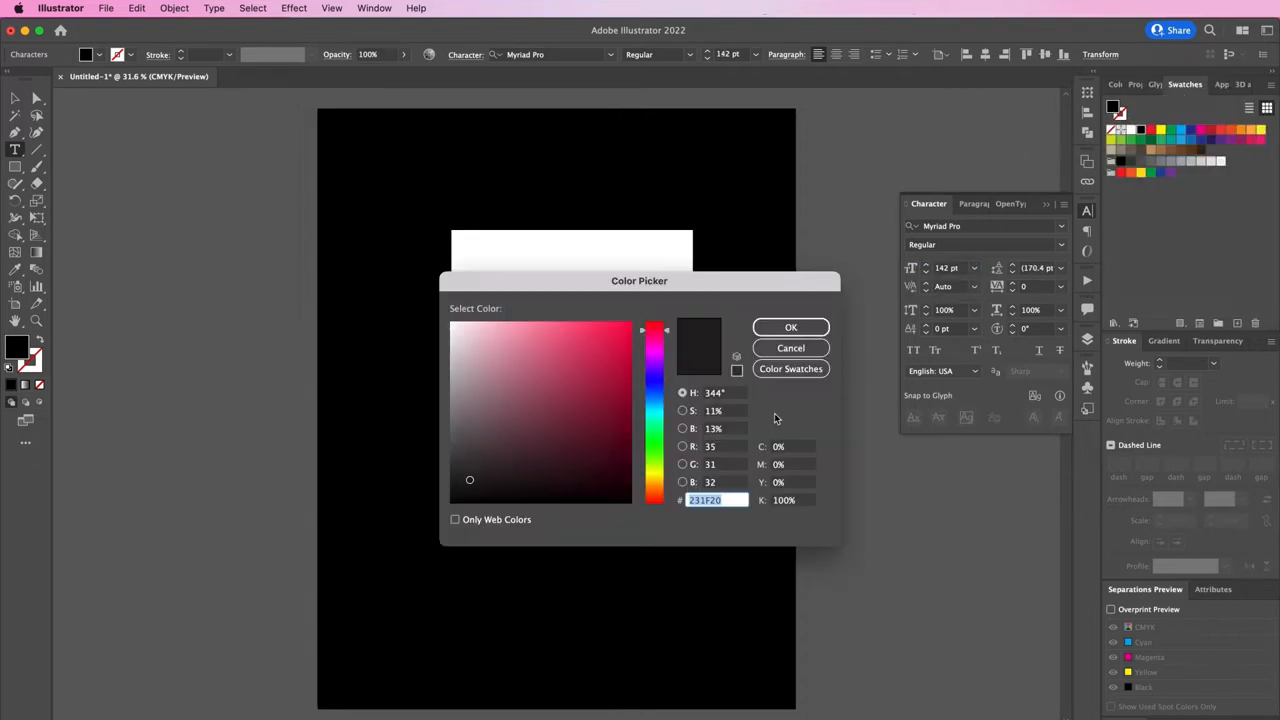
{"action": "mouse_move", "coordinate": [740, 518]}
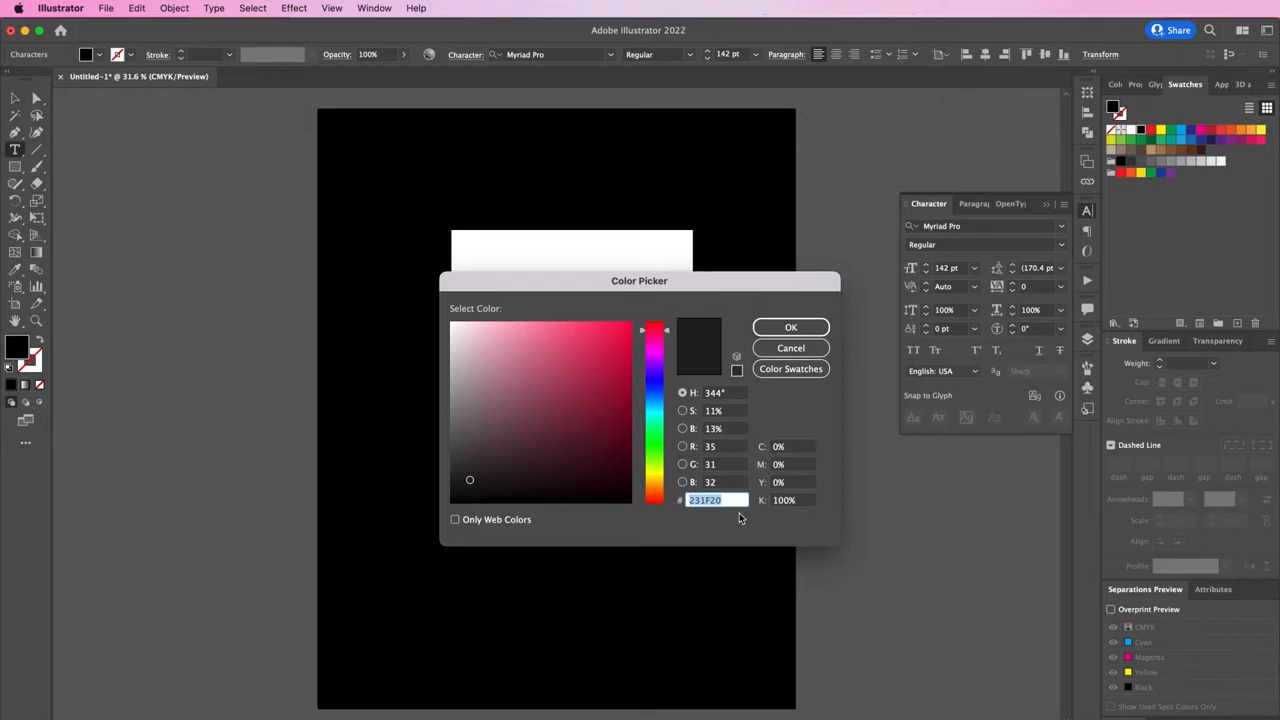
{"action": "type", "text": "894"}
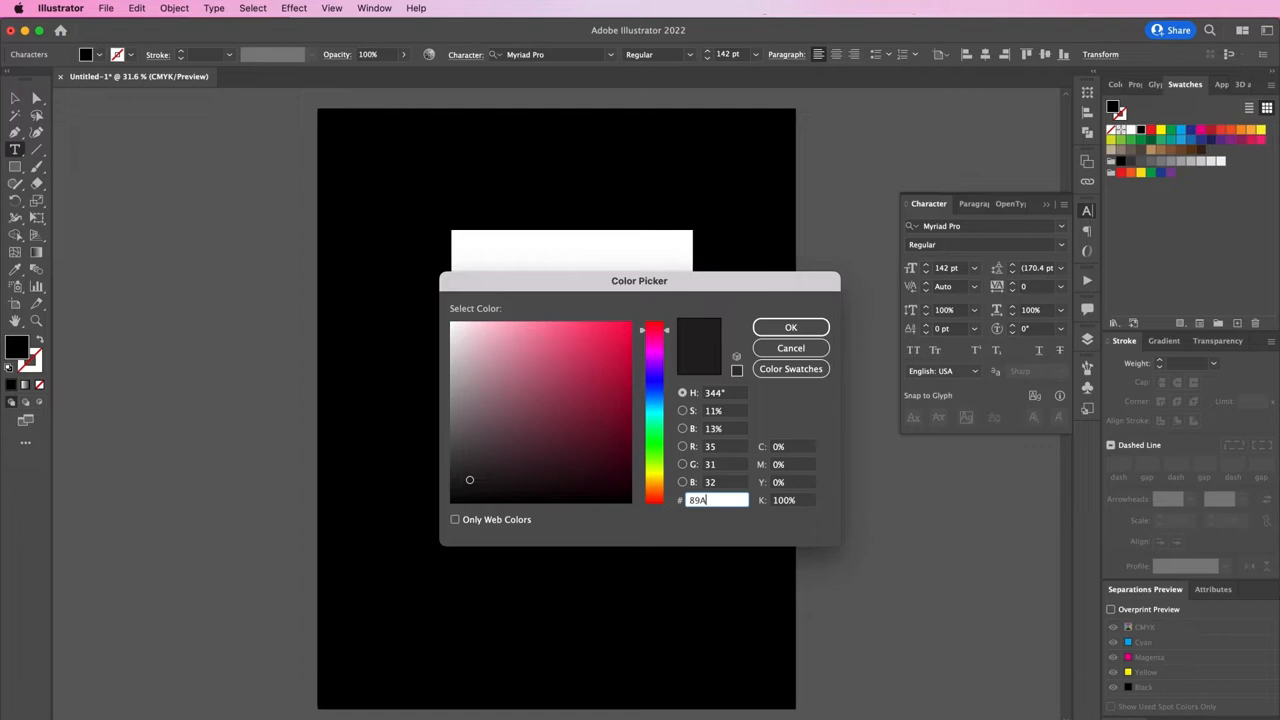
{"action": "type", "text": "55d"}
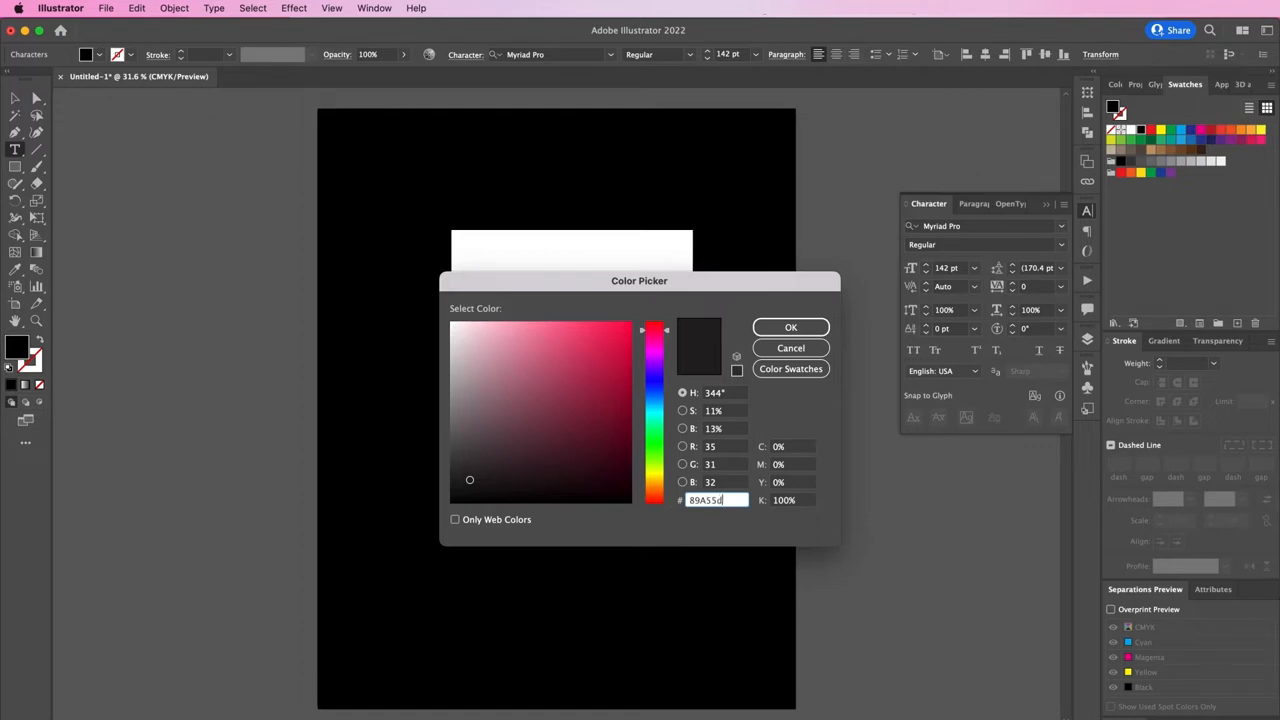
{"action": "left_click", "coordinate": [790, 328]}
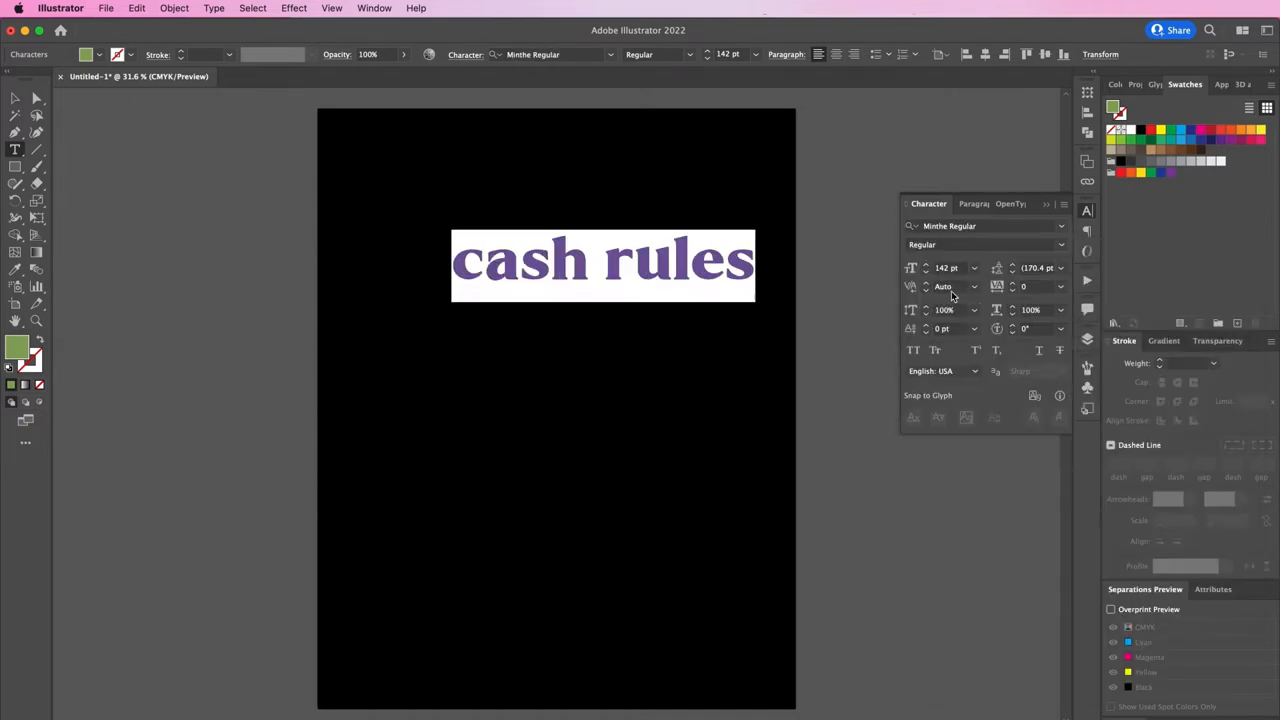
{"action": "left_click", "coordinate": [912, 350]}
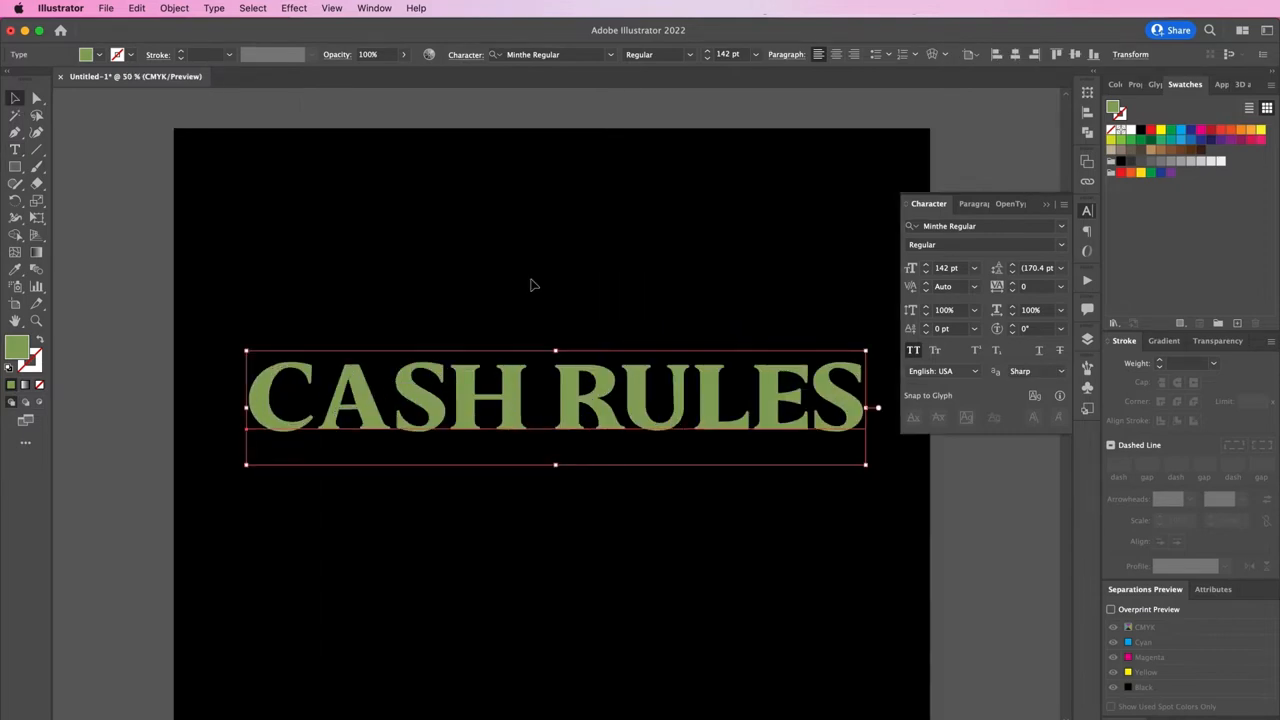
- Enlarge the CASH RULES font size so it nearly spans the artboard width
{"action": "double_click", "coordinate": [316, 384]}
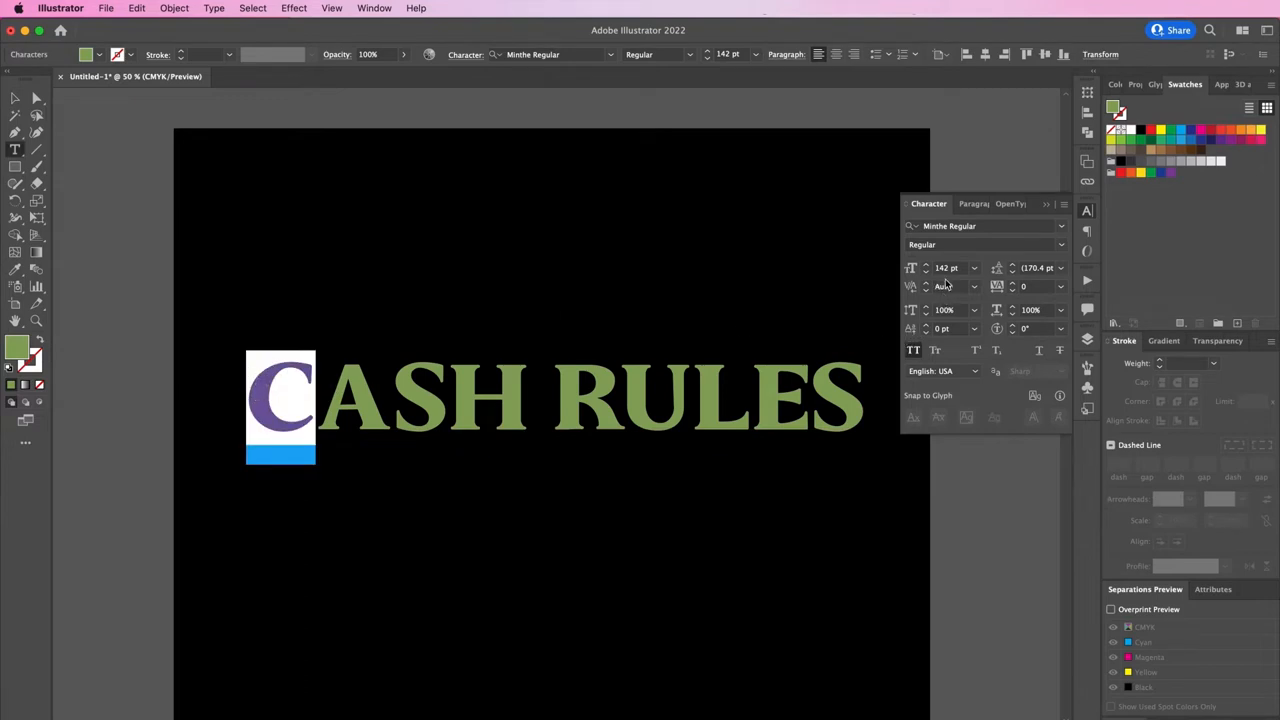
{"action": "mouse_move", "coordinate": [948, 268]}
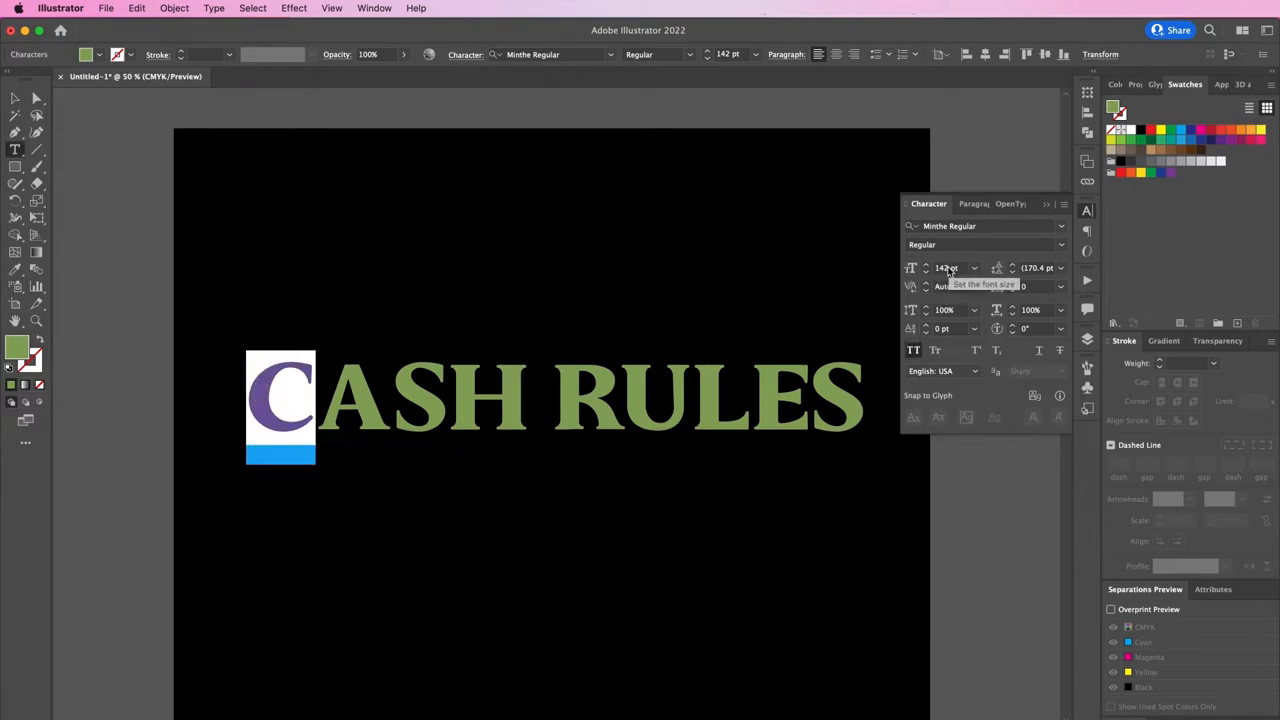
{"action": "triple_click", "coordinate": [944, 268]}
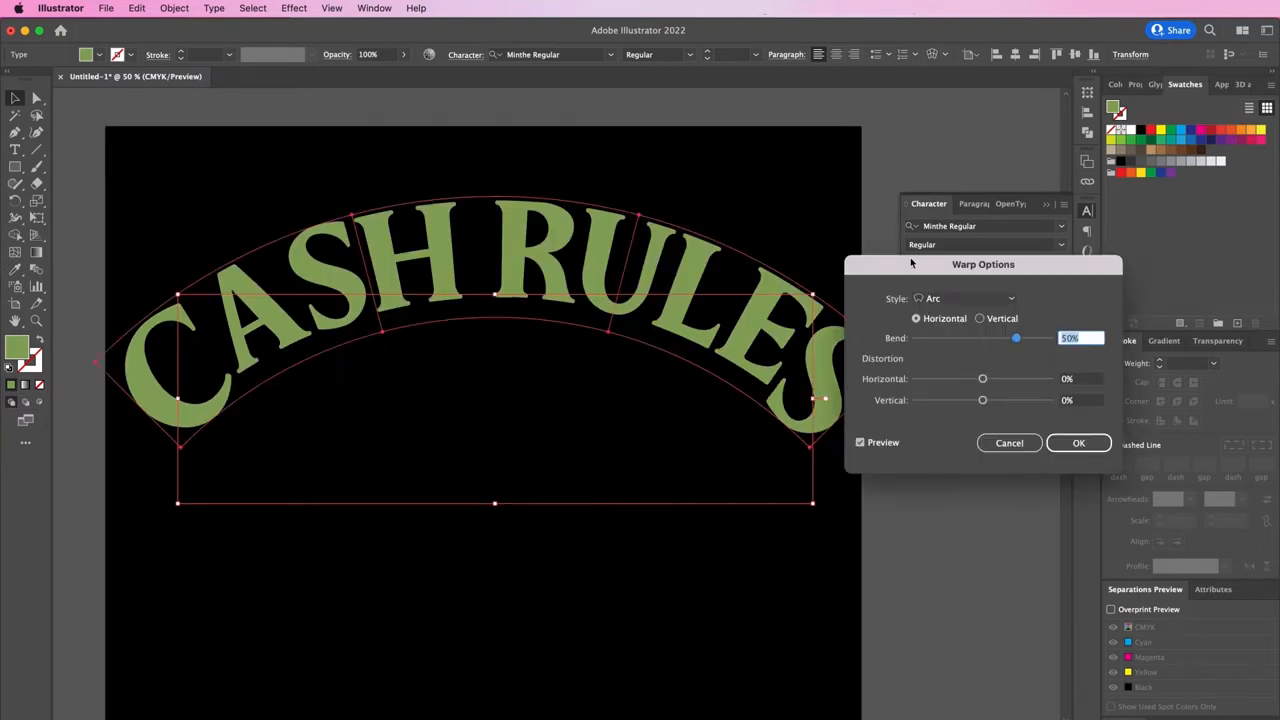
- Change the warp on CASH RULES to the Arc Lower style
{"action": "left_click", "coordinate": [964, 298]}
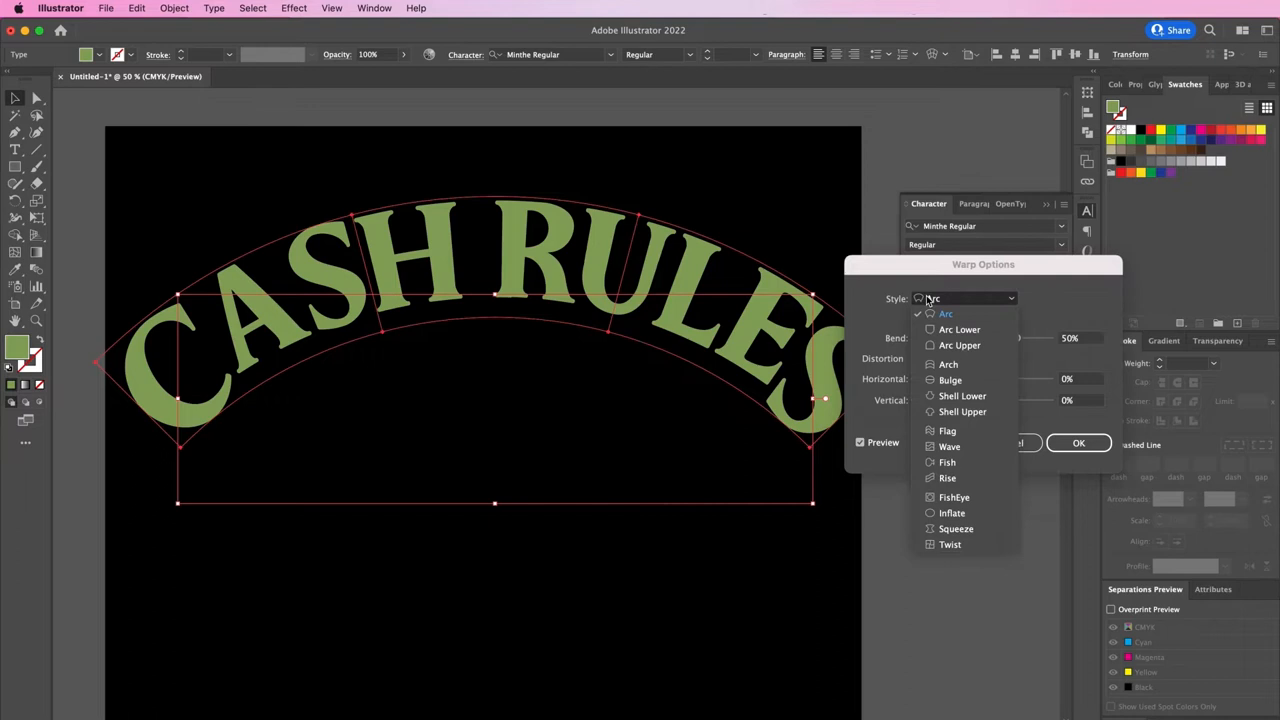
{"action": "left_click", "coordinate": [958, 328]}
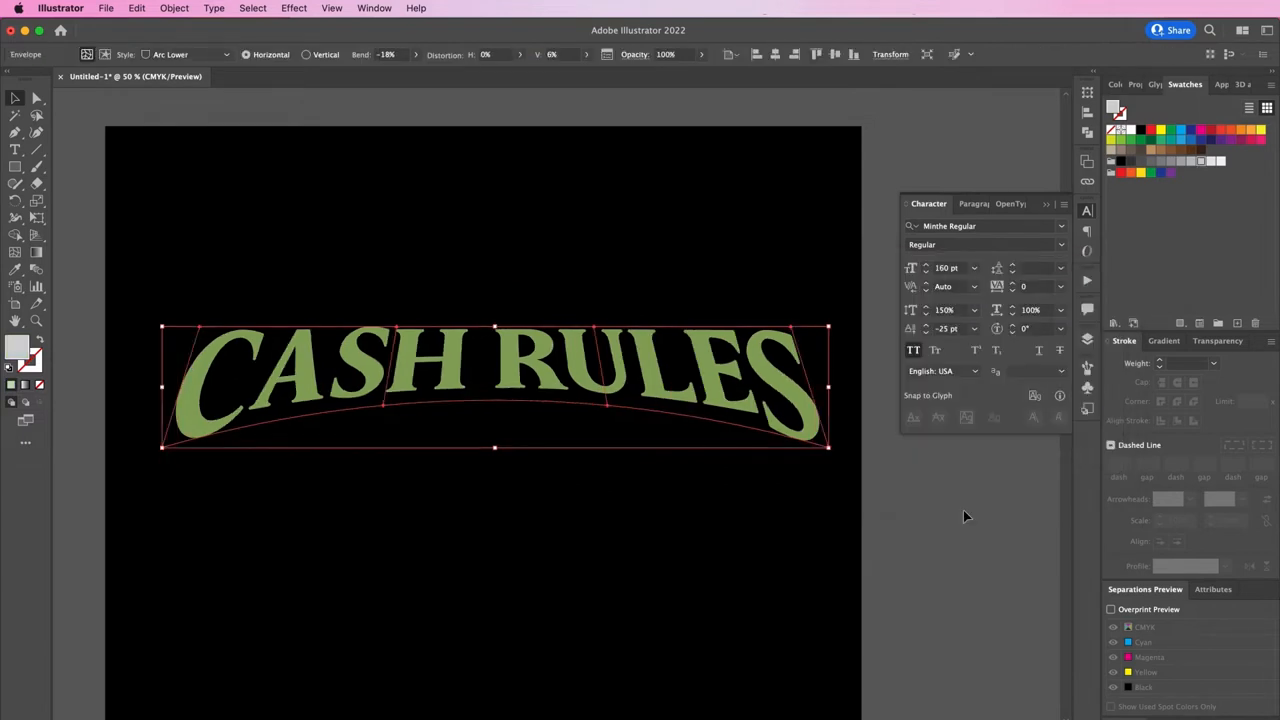
{"action": "mouse_move", "coordinate": [650, 528]}
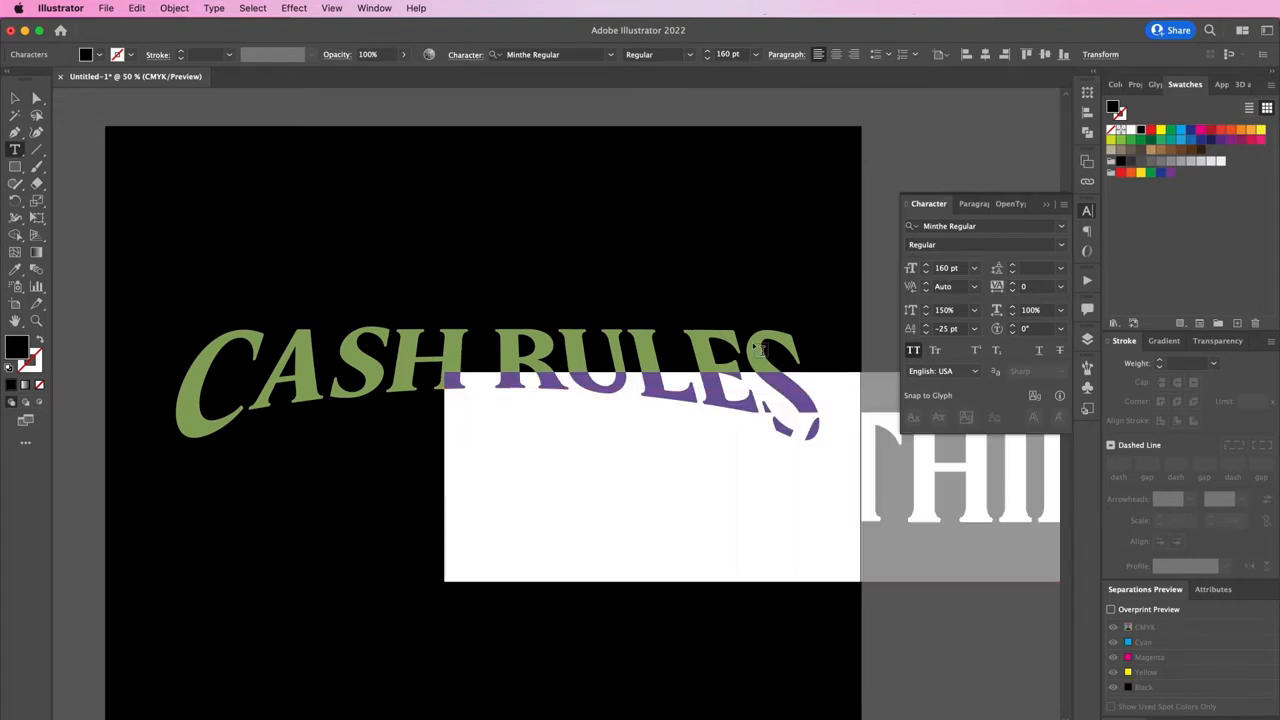
{"action": "mouse_move", "coordinate": [980, 280]}
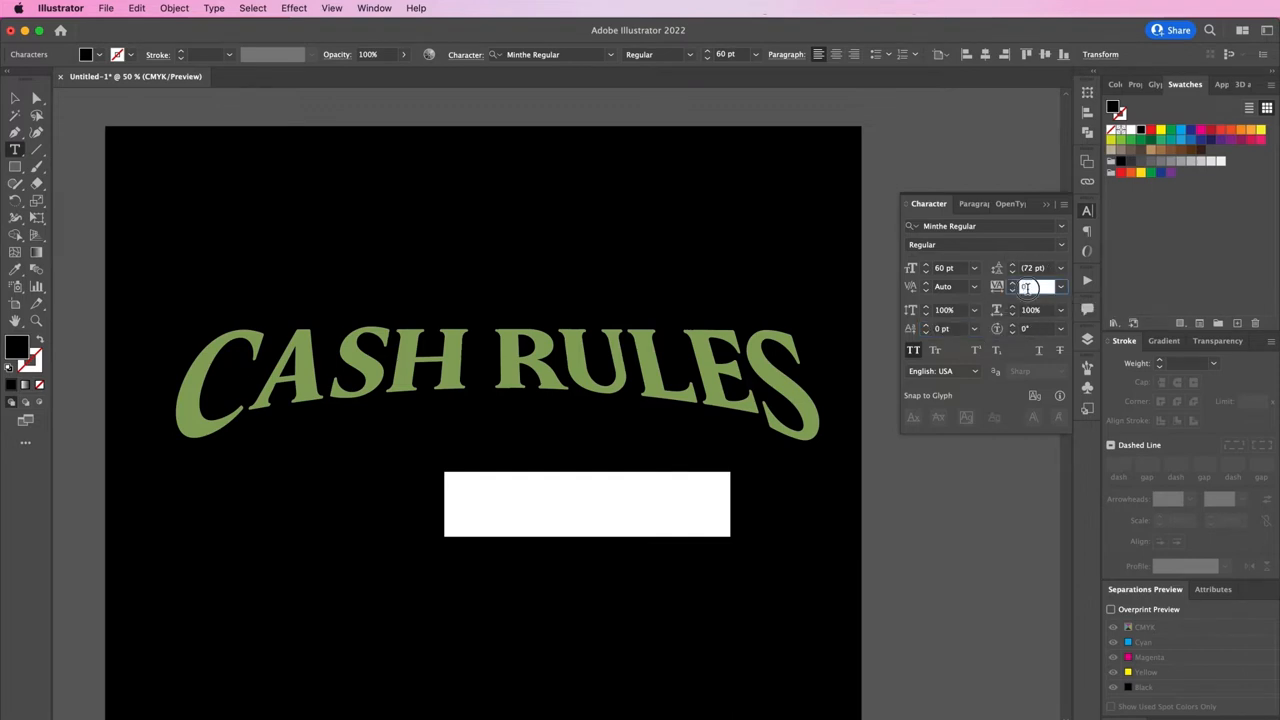
- Colour EVERYTHING light beige #c2b5 with 210 tracking and center it under CASH RULES
{"action": "type", "text": "210"}
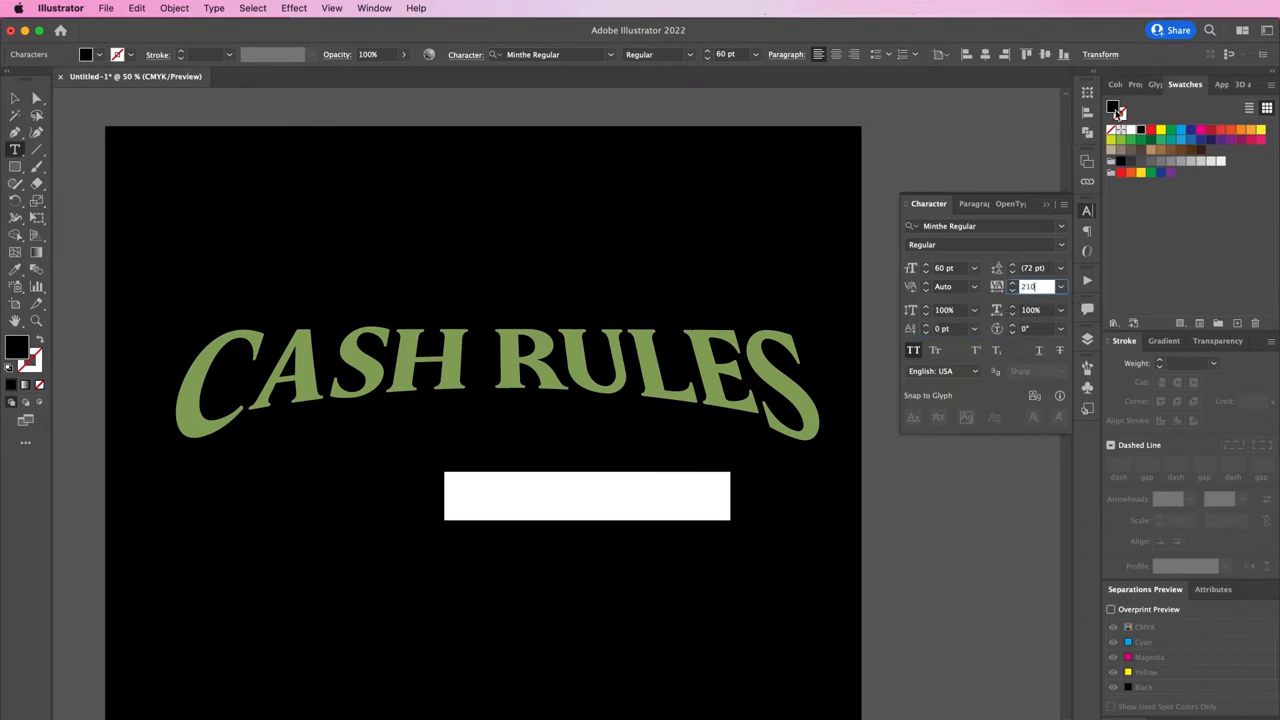
{"action": "double_click", "coordinate": [16, 348]}
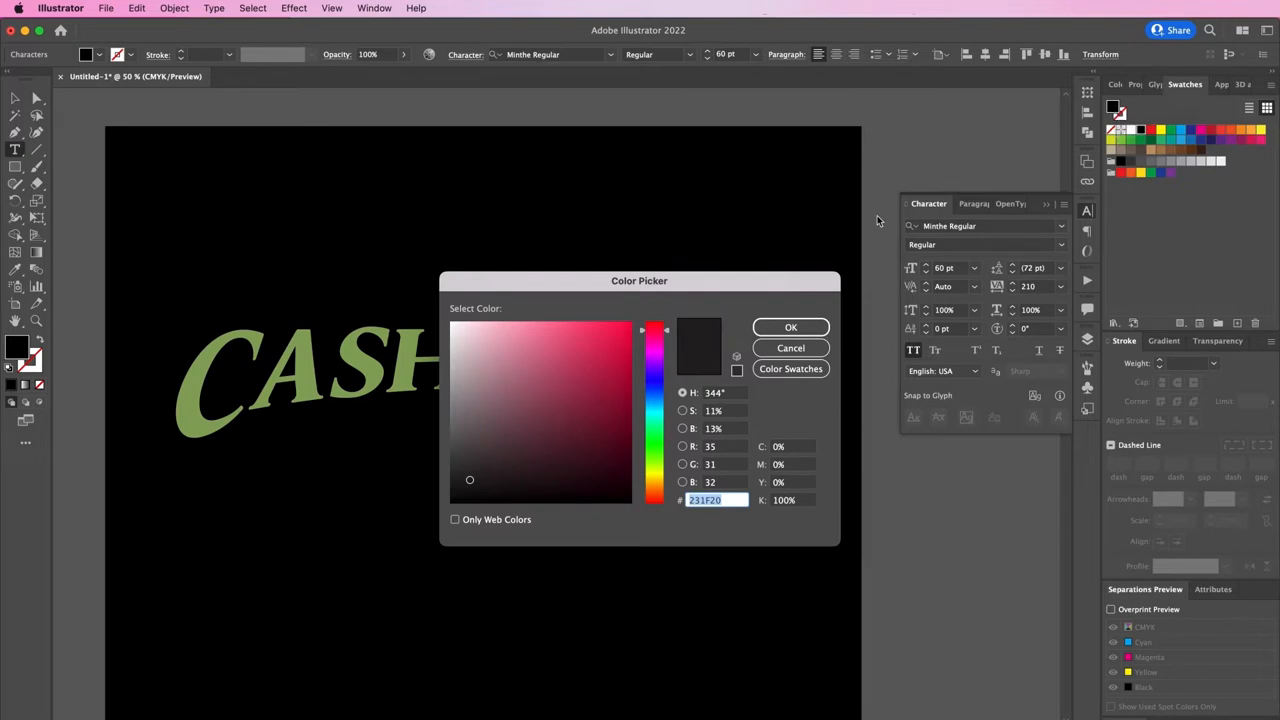
{"action": "type", "text": "c2b"}
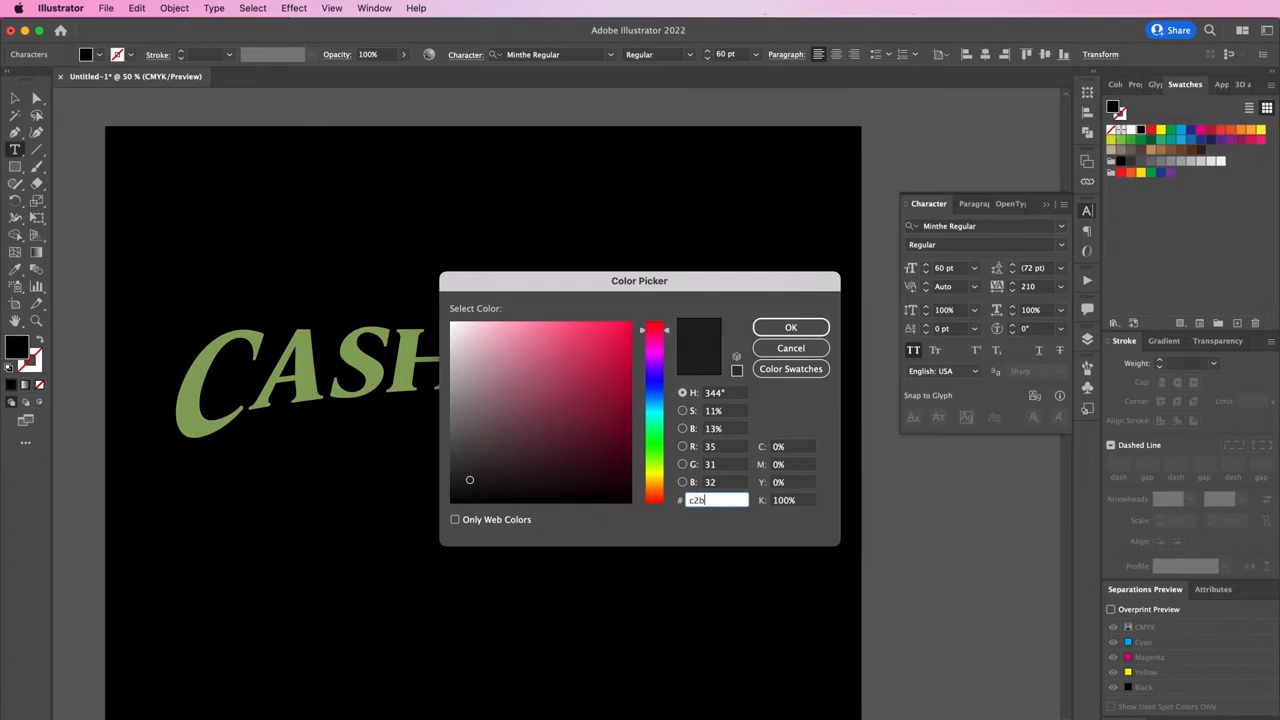
{"action": "type", "text": "5"}
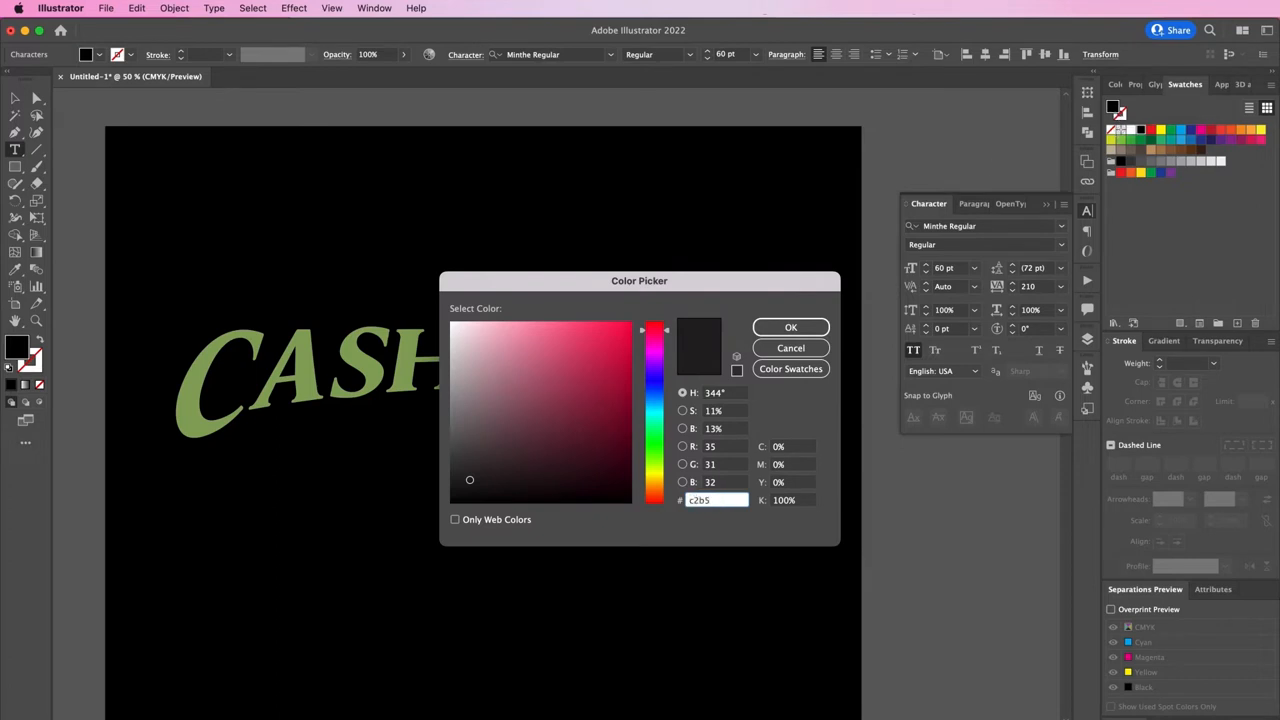
{"action": "left_click", "coordinate": [790, 328]}
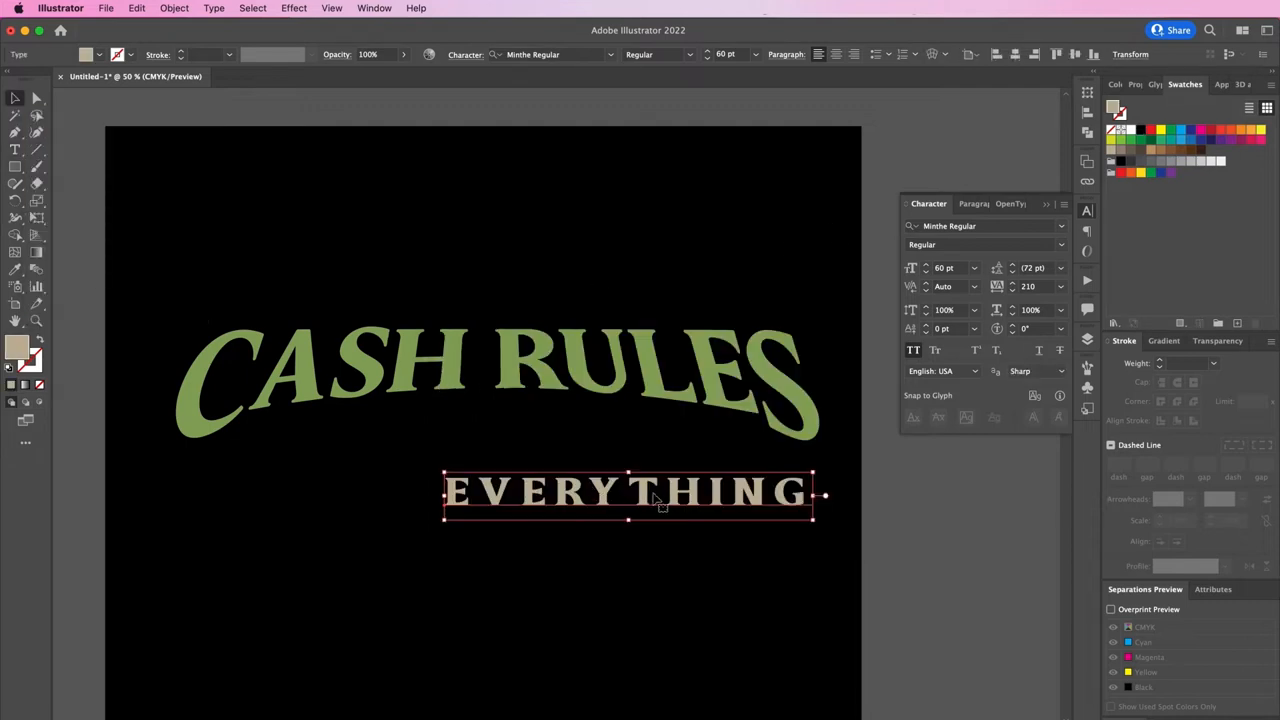
{"action": "left_click_drag", "start_coordinate": [628, 492], "coordinate": [512, 452]}
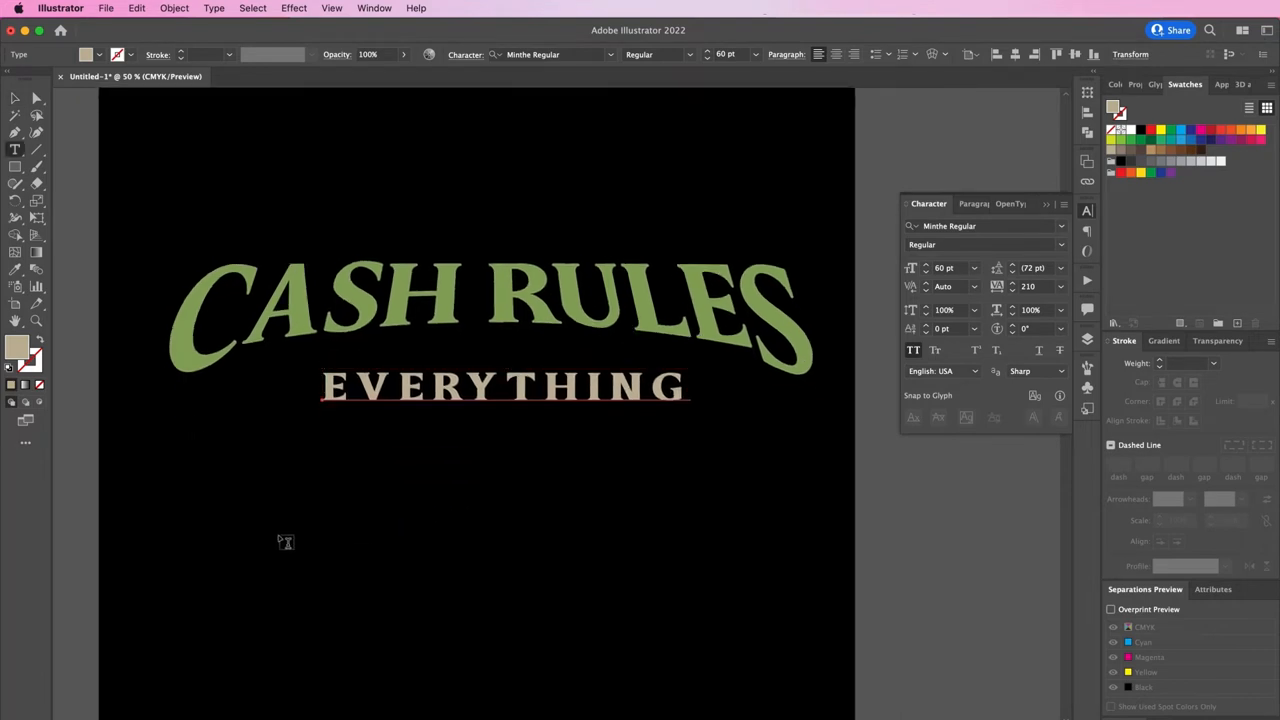
- Add the green word Around below EVERYTHING and save that green as a new swatch
{"action": "left_click", "coordinate": [478, 524]}
{"action": "type", "text": "89a55"}
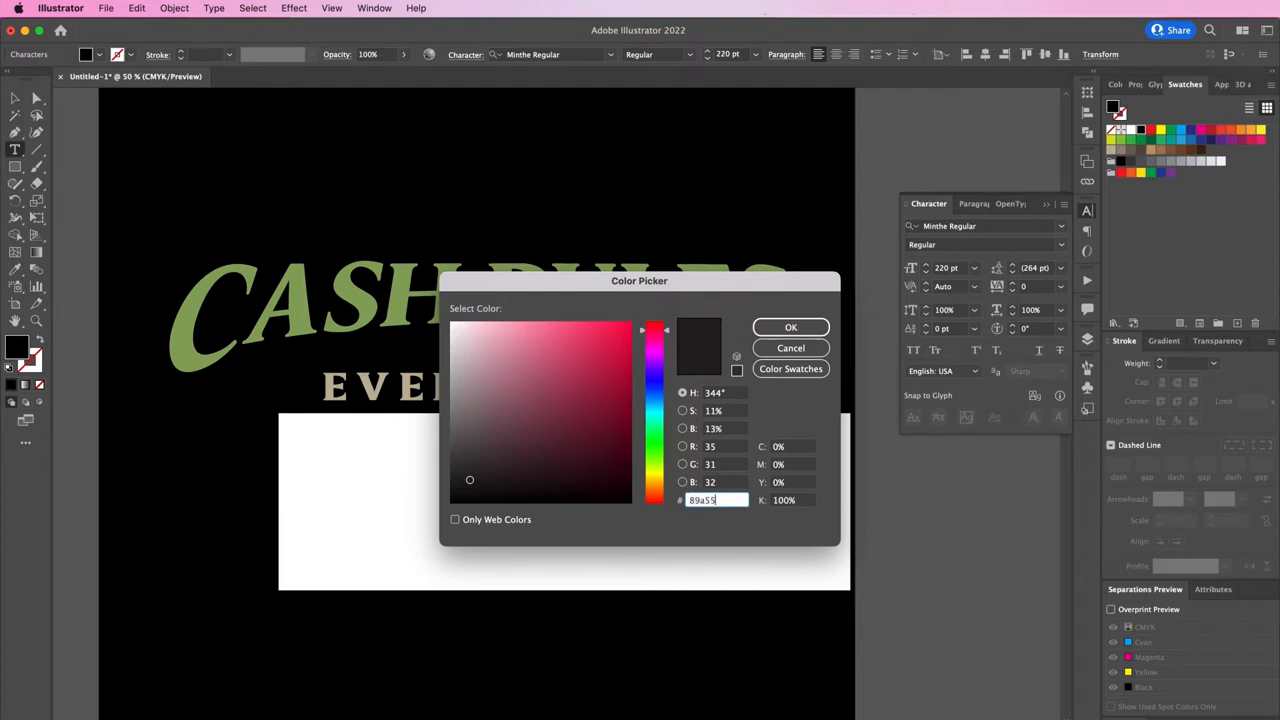
{"action": "left_click", "coordinate": [790, 328]}
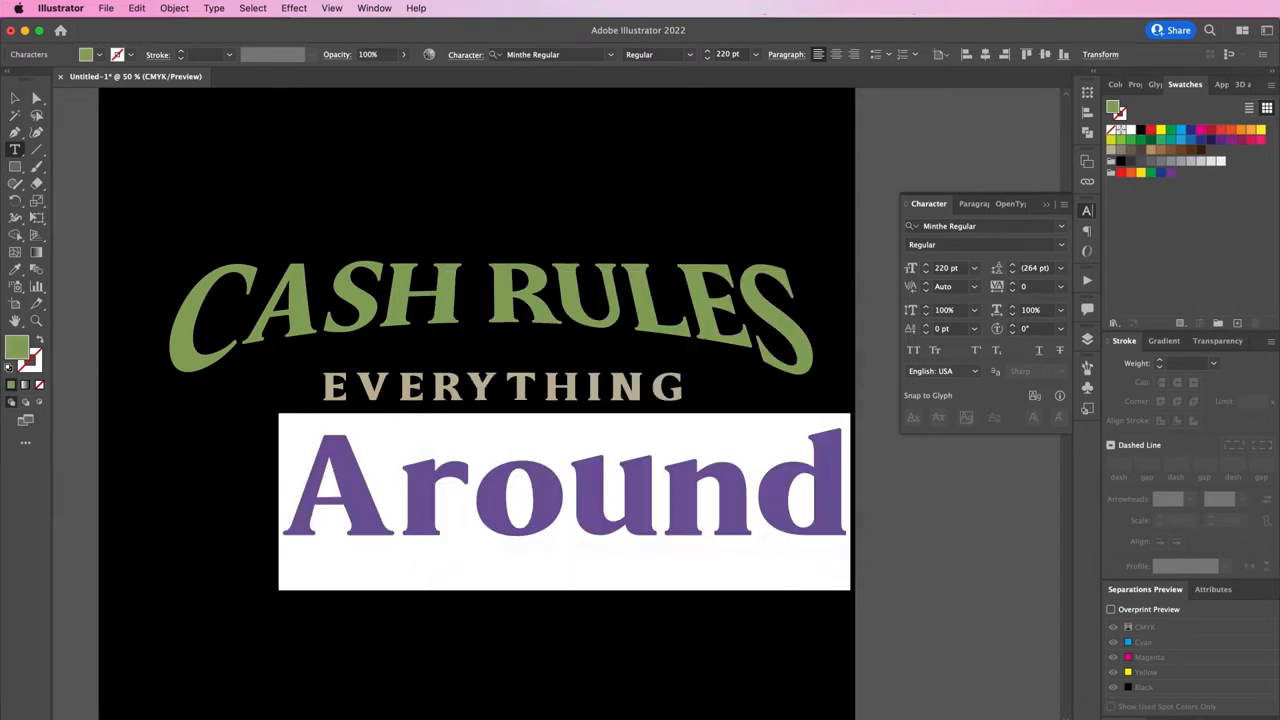
{"action": "left_click", "coordinate": [1238, 322]}
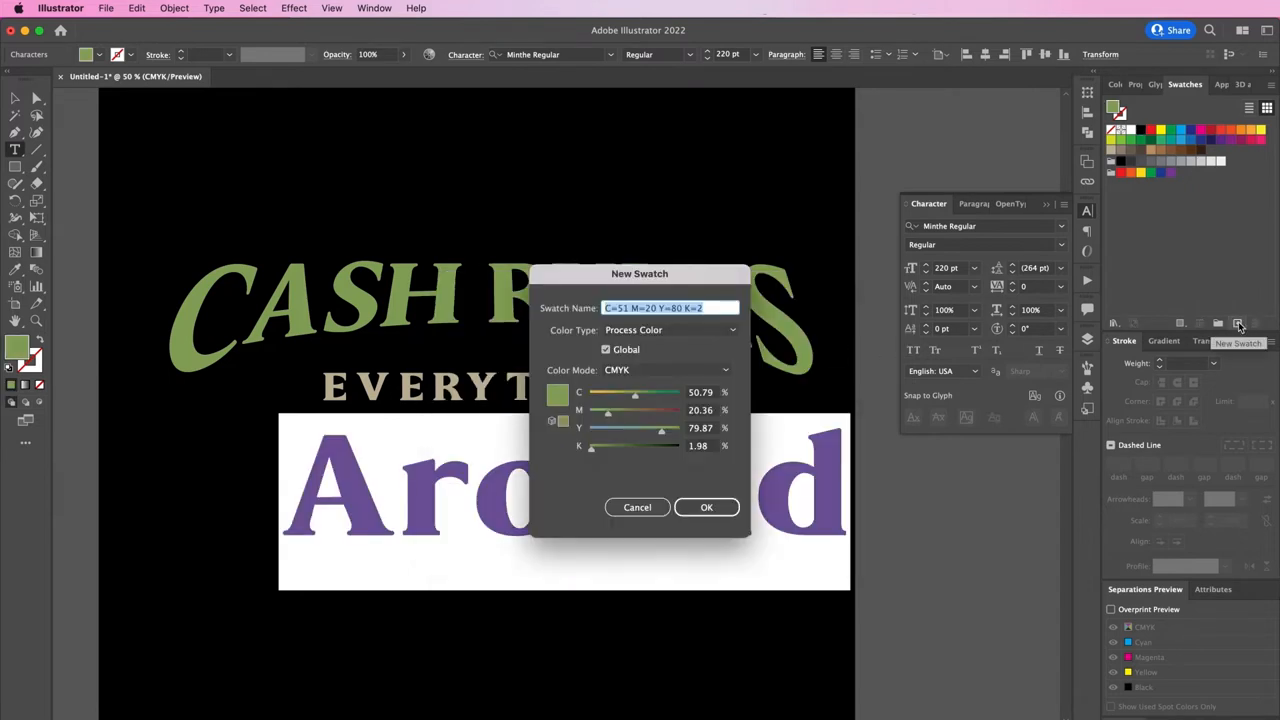
{"action": "left_click", "coordinate": [706, 508]}
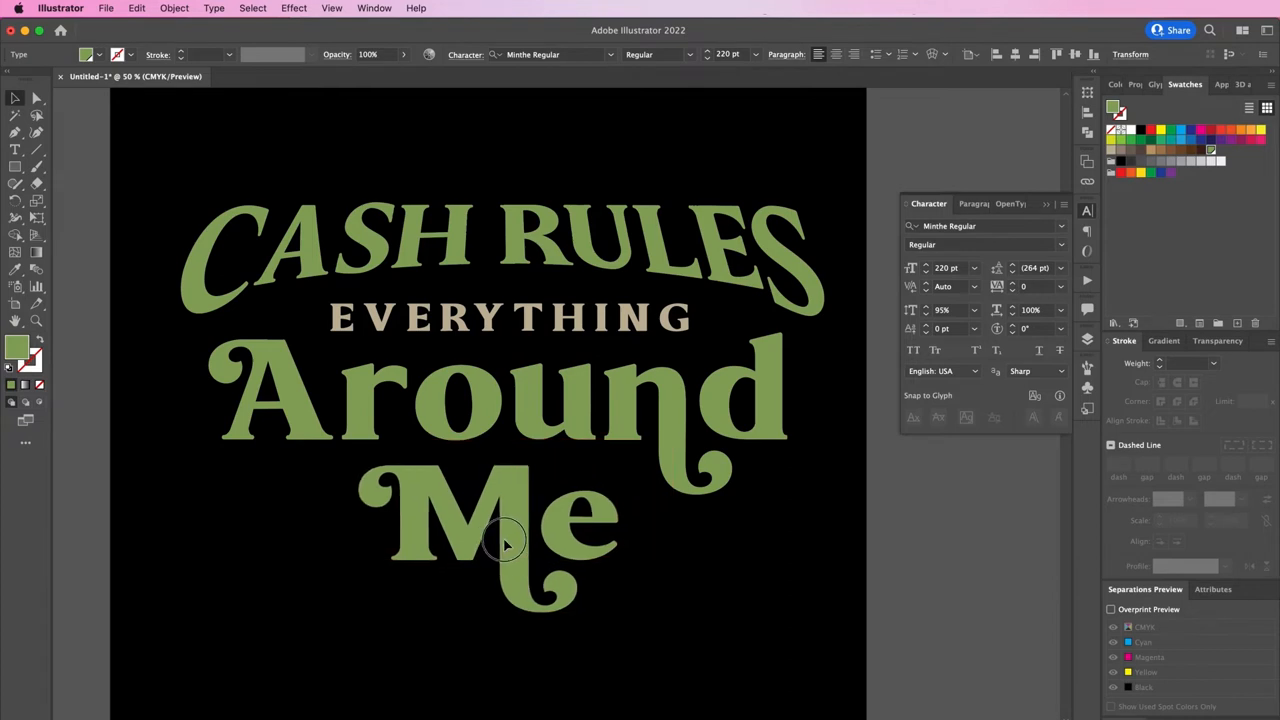
- Select the word Me to position it centered under Around
{"action": "left_click", "coordinate": [504, 540]}
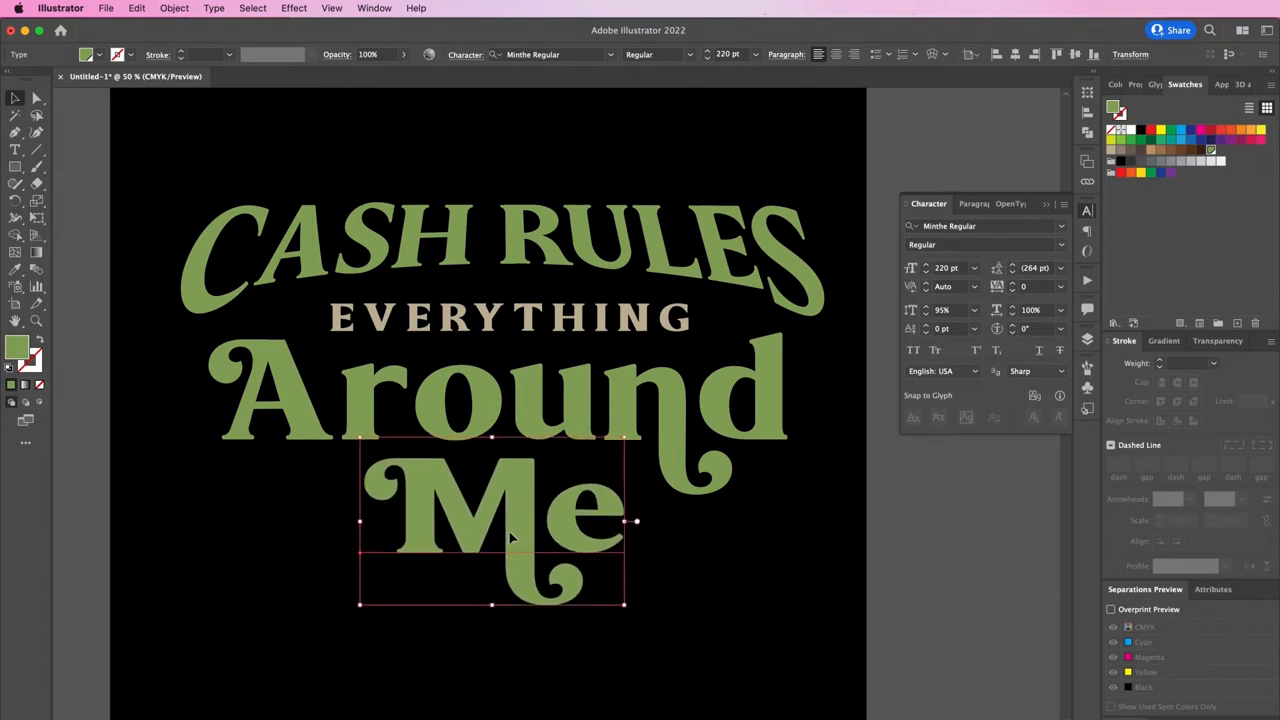
{"action": "mouse_move", "coordinate": [924, 308]}
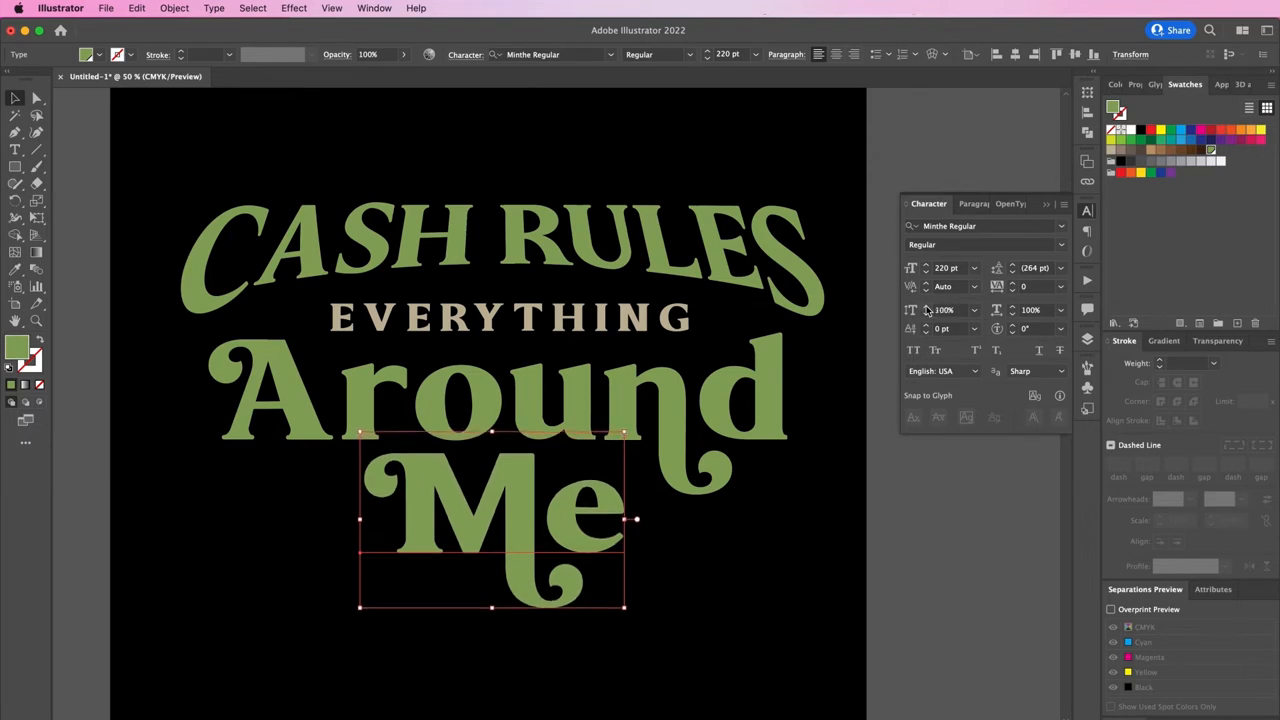
{"action": "mouse_move", "coordinate": [516, 540]}
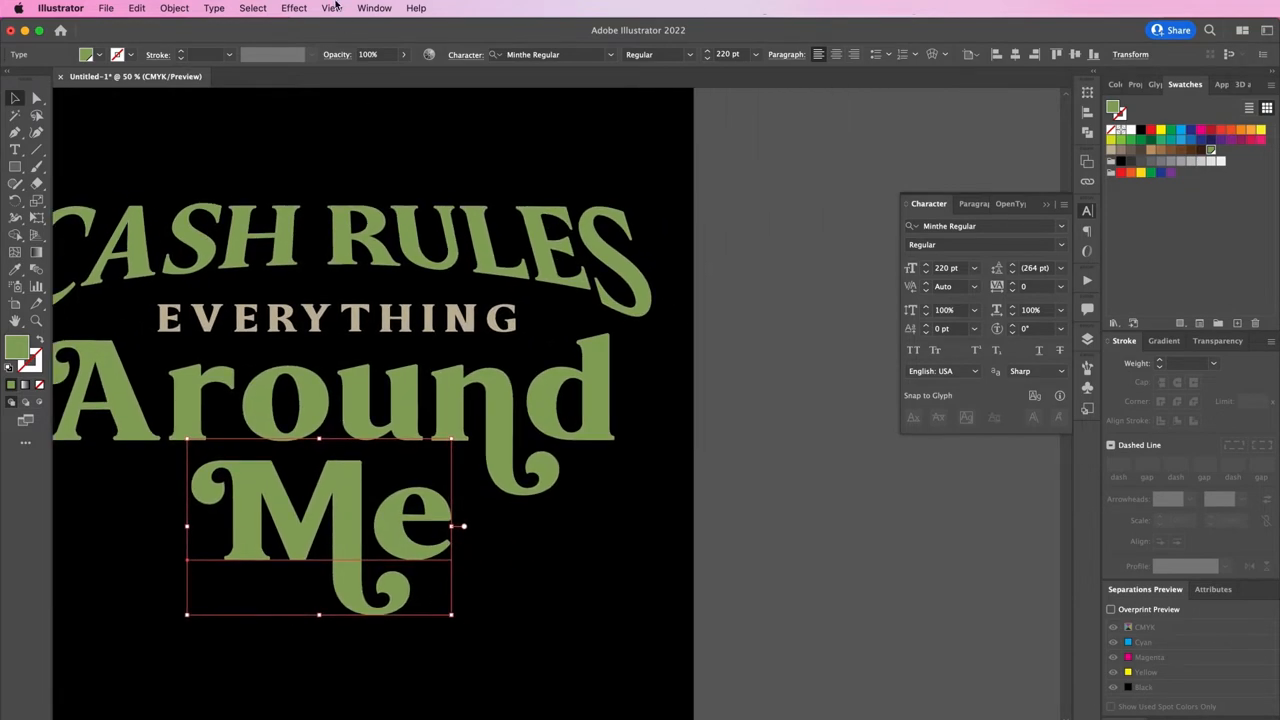
- Show the document grid via View > Show Grid
{"action": "left_click", "coordinate": [332, 8]}
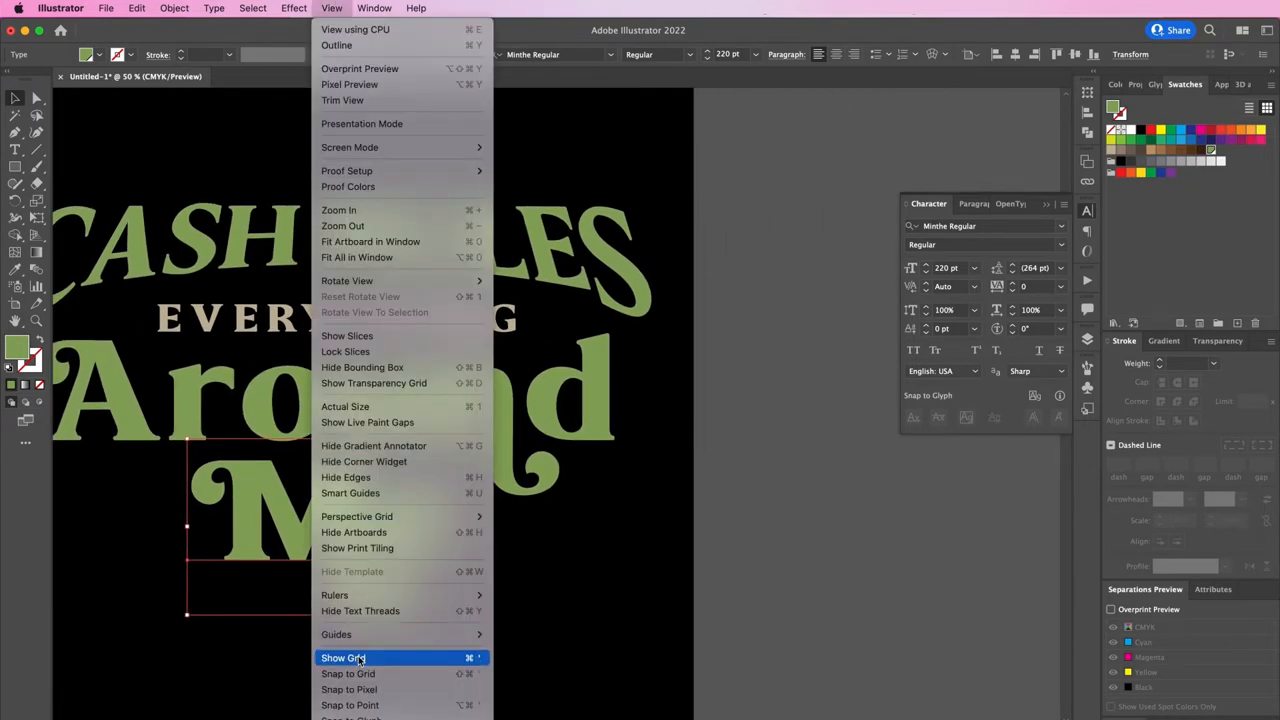
{"action": "left_click", "coordinate": [342, 656]}
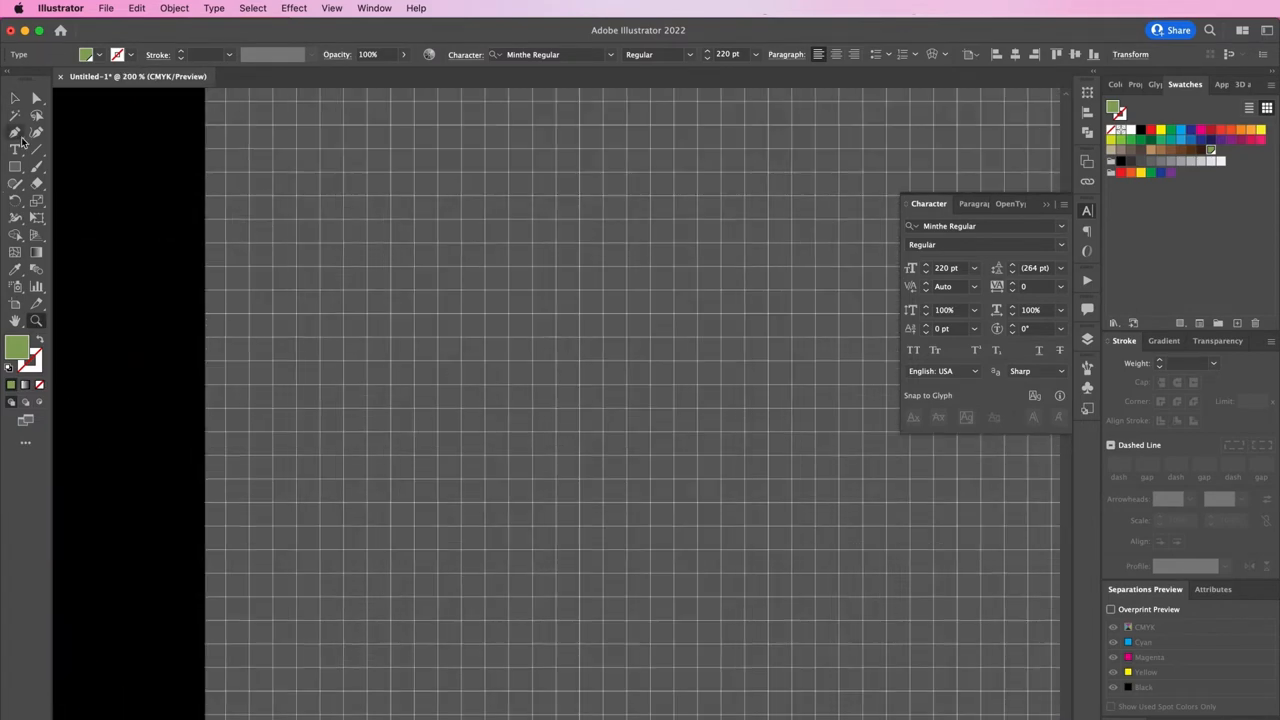
{"action": "mouse_move", "coordinate": [16, 132]}
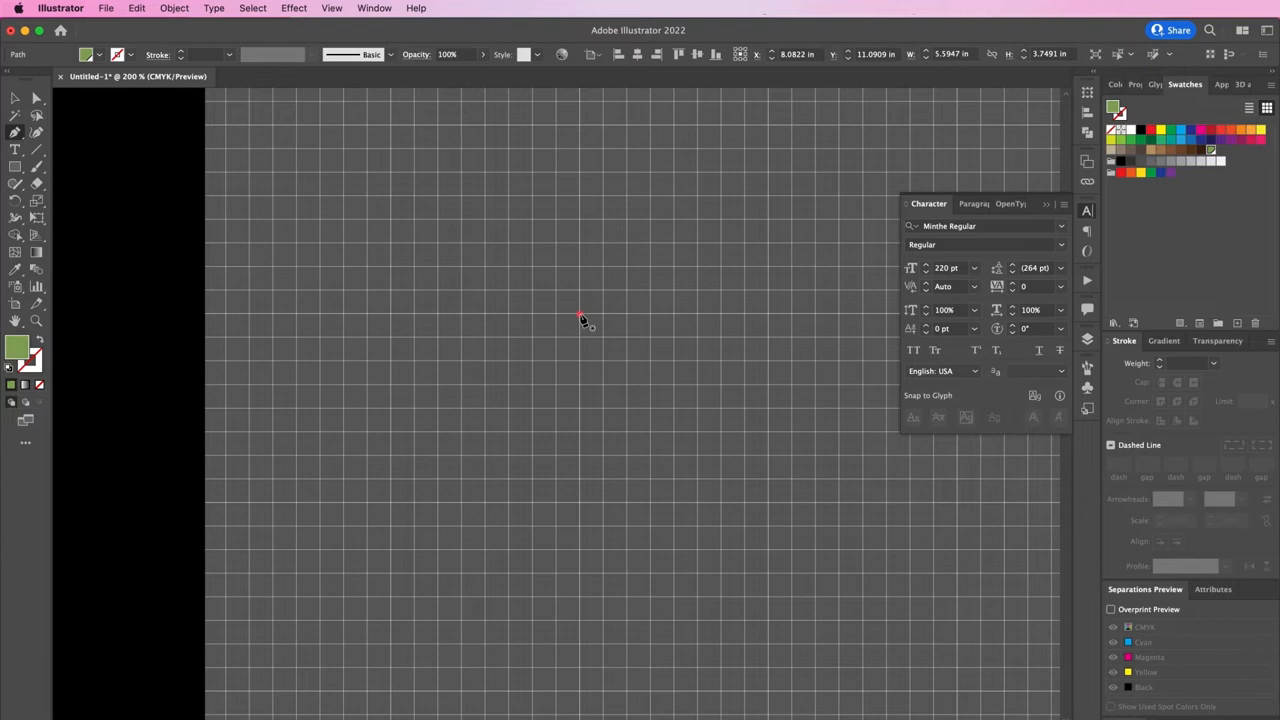
- Draw a four-pointed sparkle star with inward-curving sides using the Pen tool and close the path
{"action": "left_click_drag", "start_coordinate": [580, 318], "coordinate": [656, 388]}
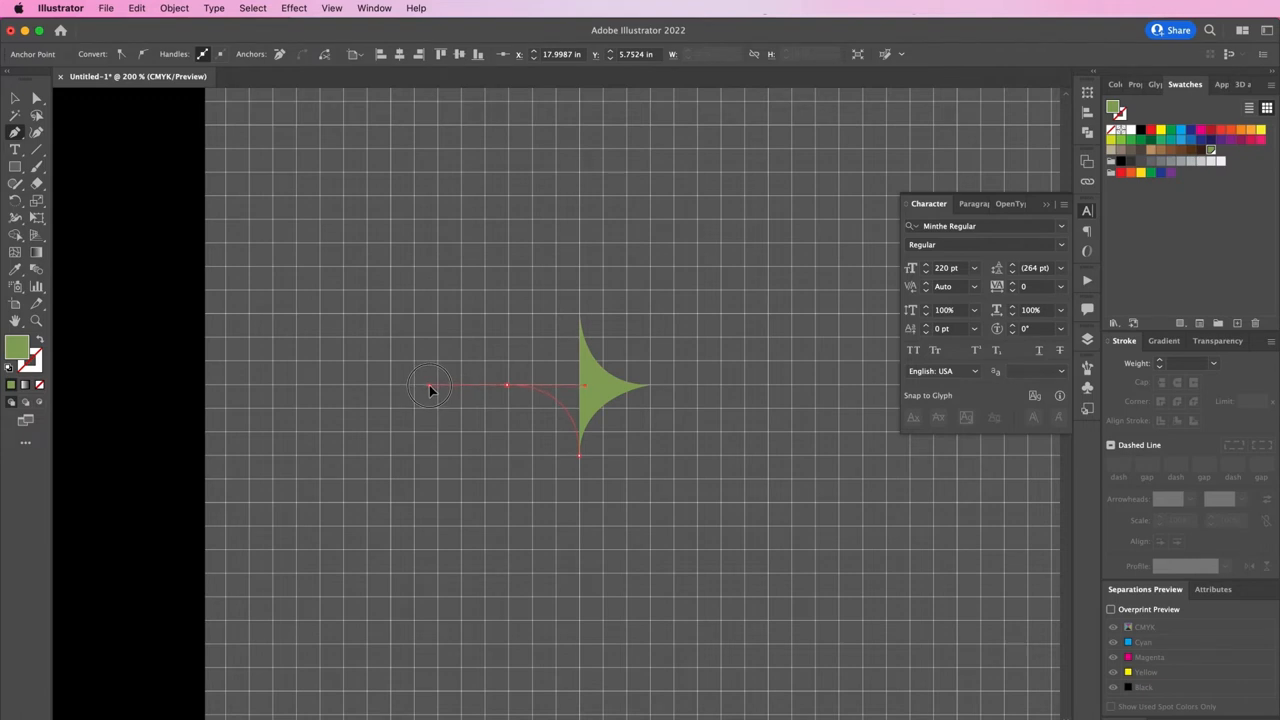
{"action": "left_click_drag", "start_coordinate": [430, 388], "coordinate": [510, 388]}
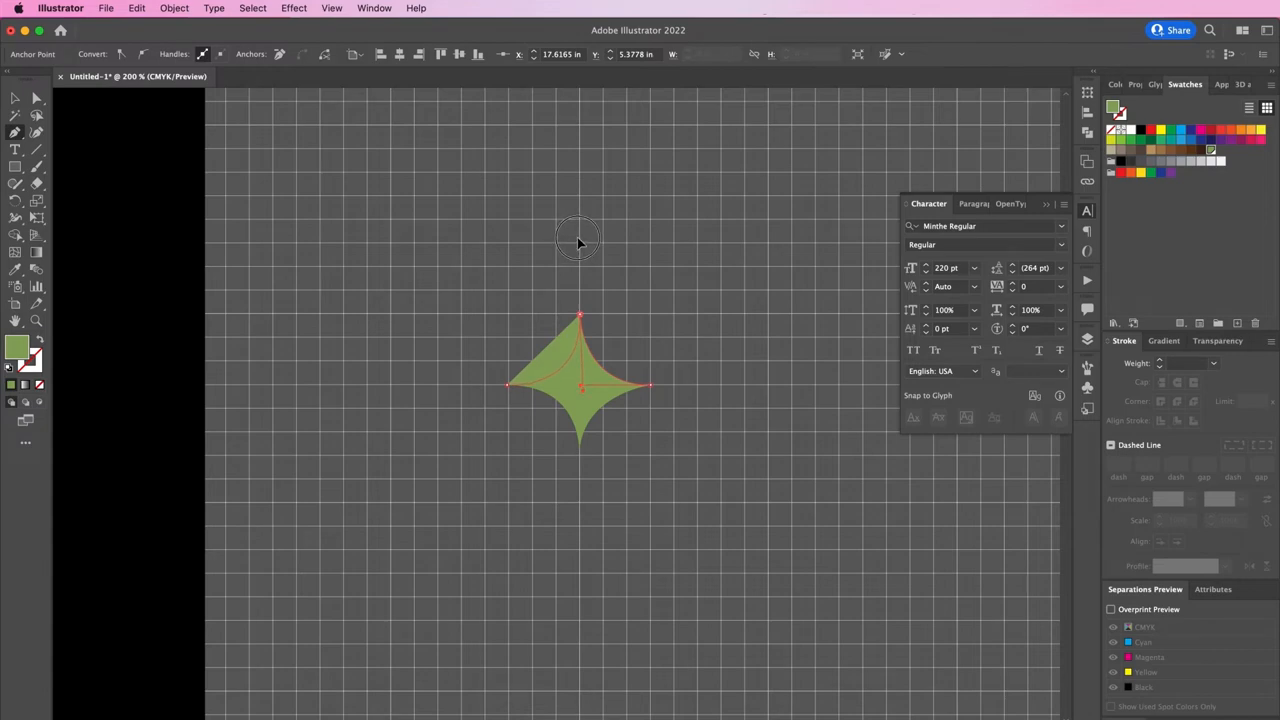
{"action": "left_click", "coordinate": [578, 384]}
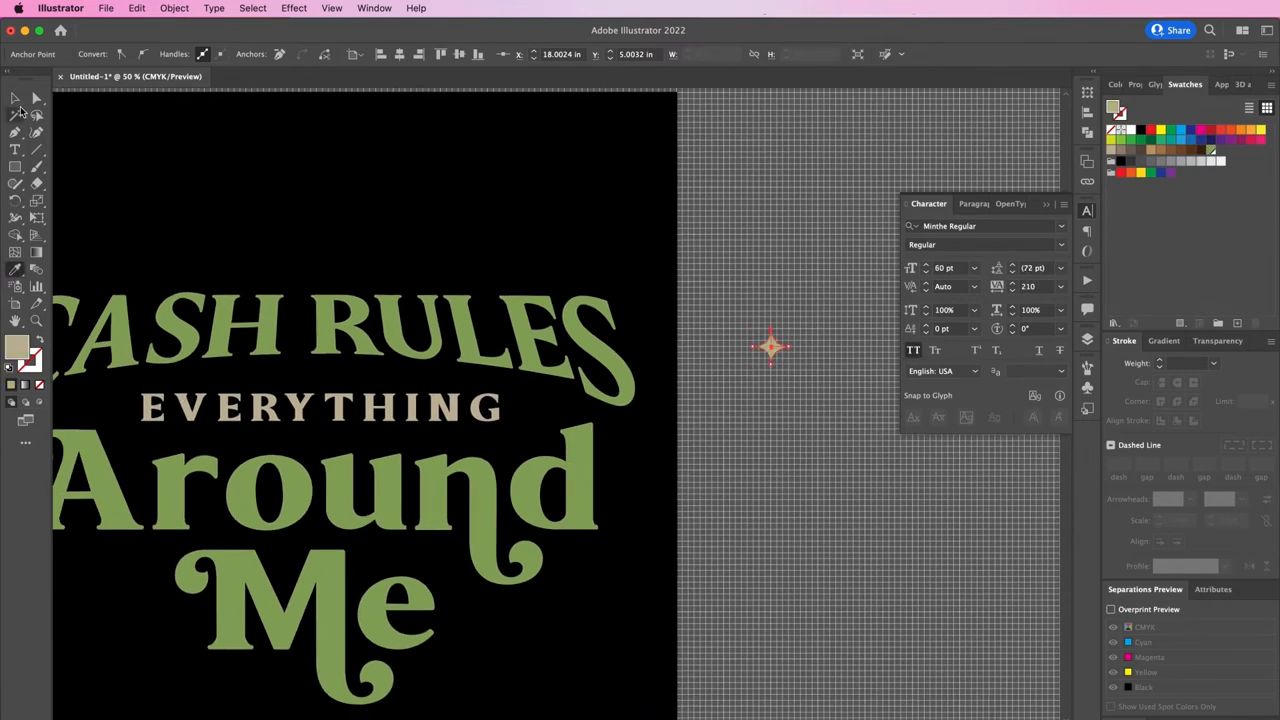
- Place the small beige sparkle star on the artboard just left of EVERYTHING
{"action": "left_click", "coordinate": [1236, 324]}
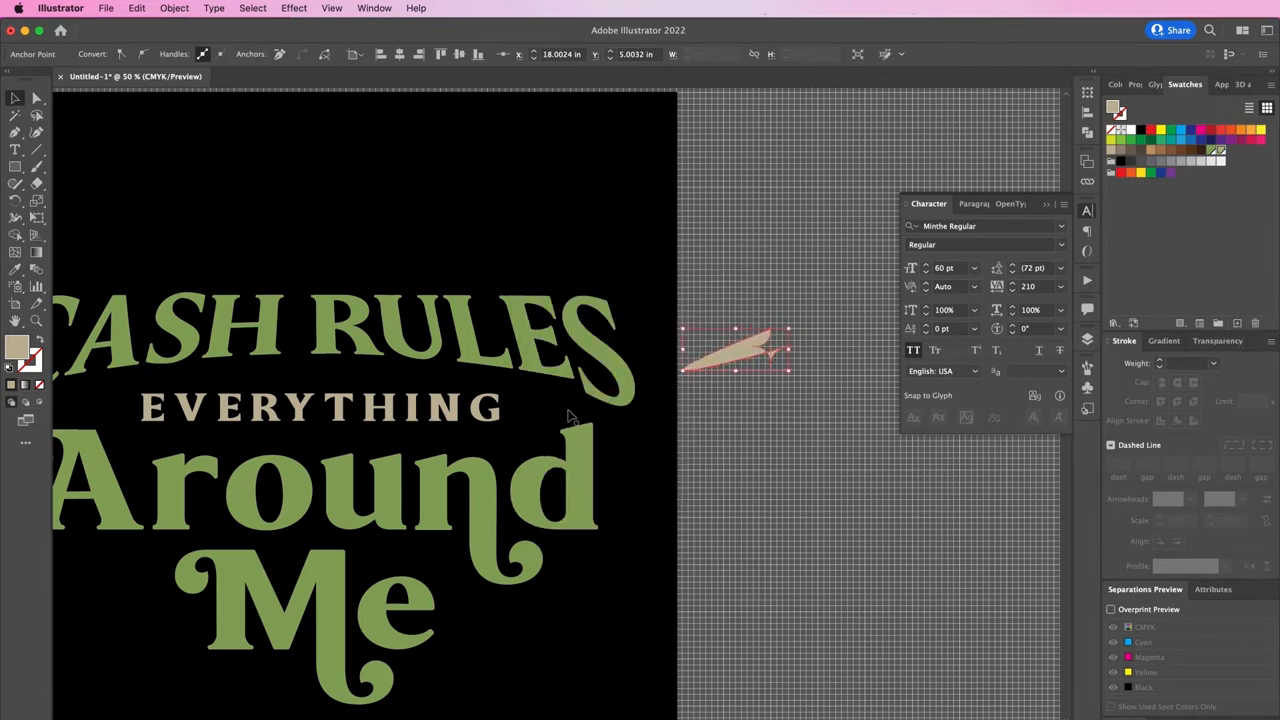
{"action": "left_click", "coordinate": [770, 344]}
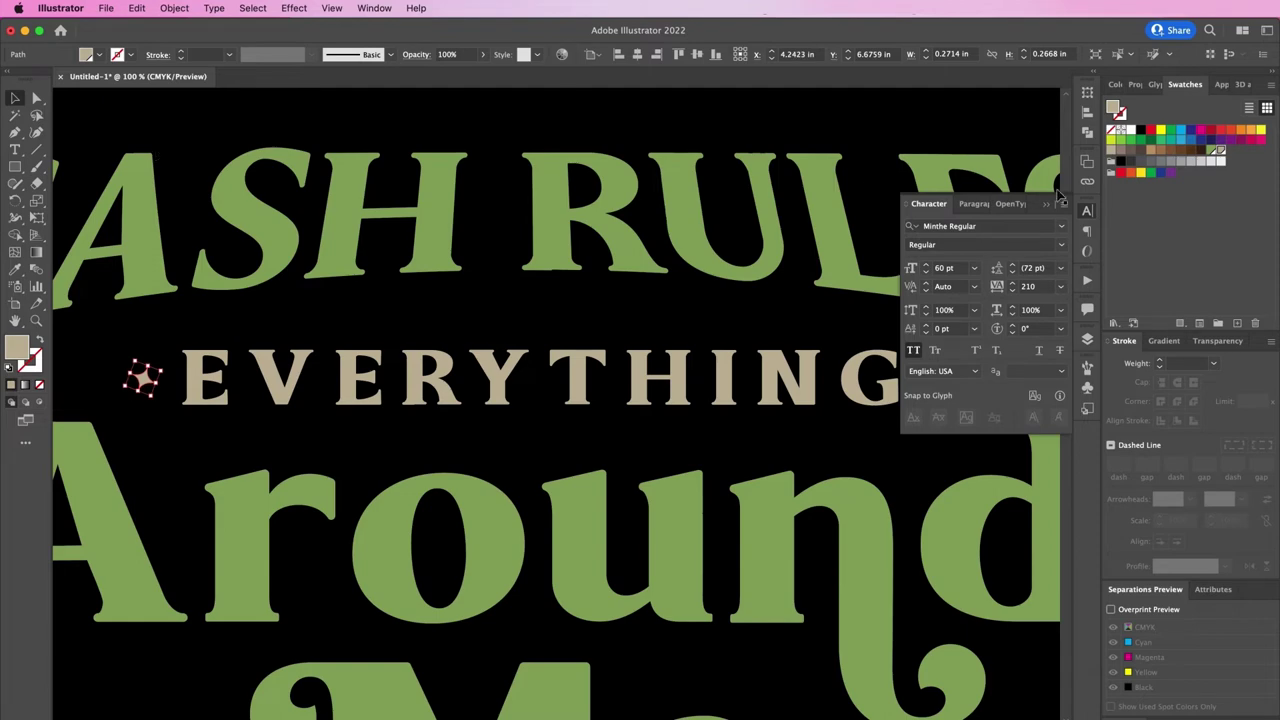
{"action": "left_click", "coordinate": [1048, 204]}
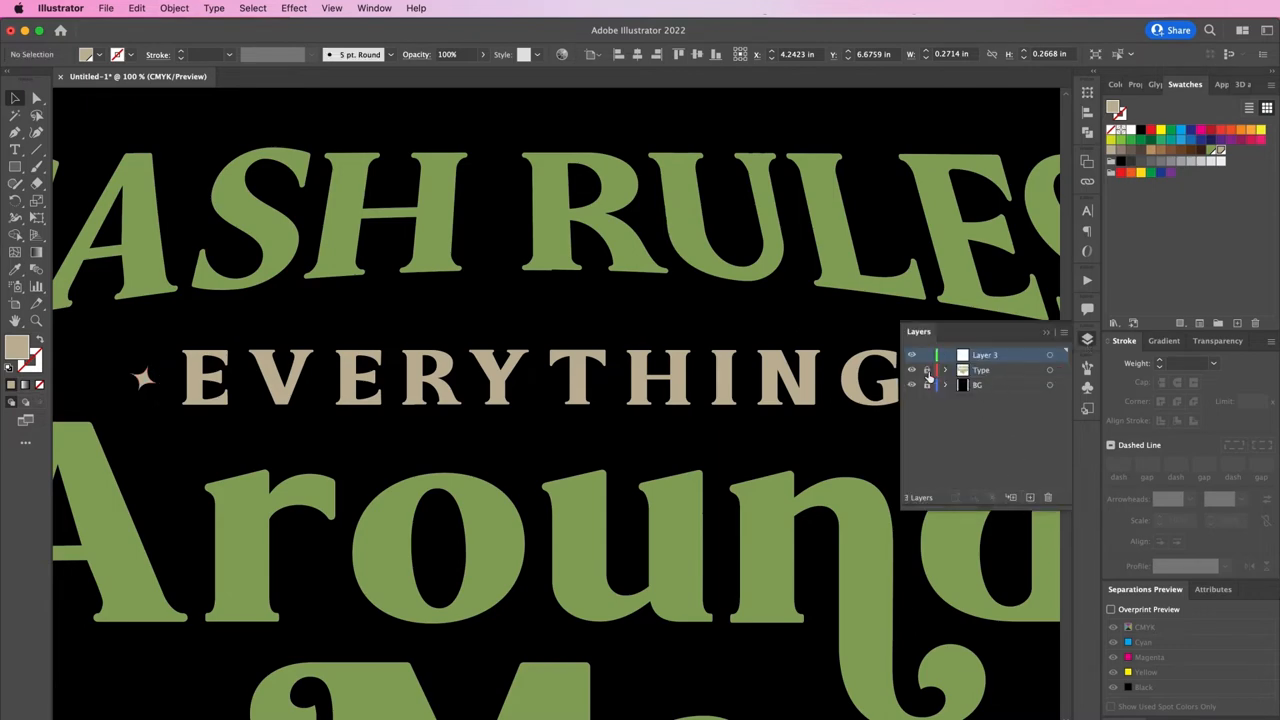
- Rename the new top layer to Lines and start a highlight line at the C's tip
{"action": "double_click", "coordinate": [988, 356]}
{"action": "type", "text": "Lines"}
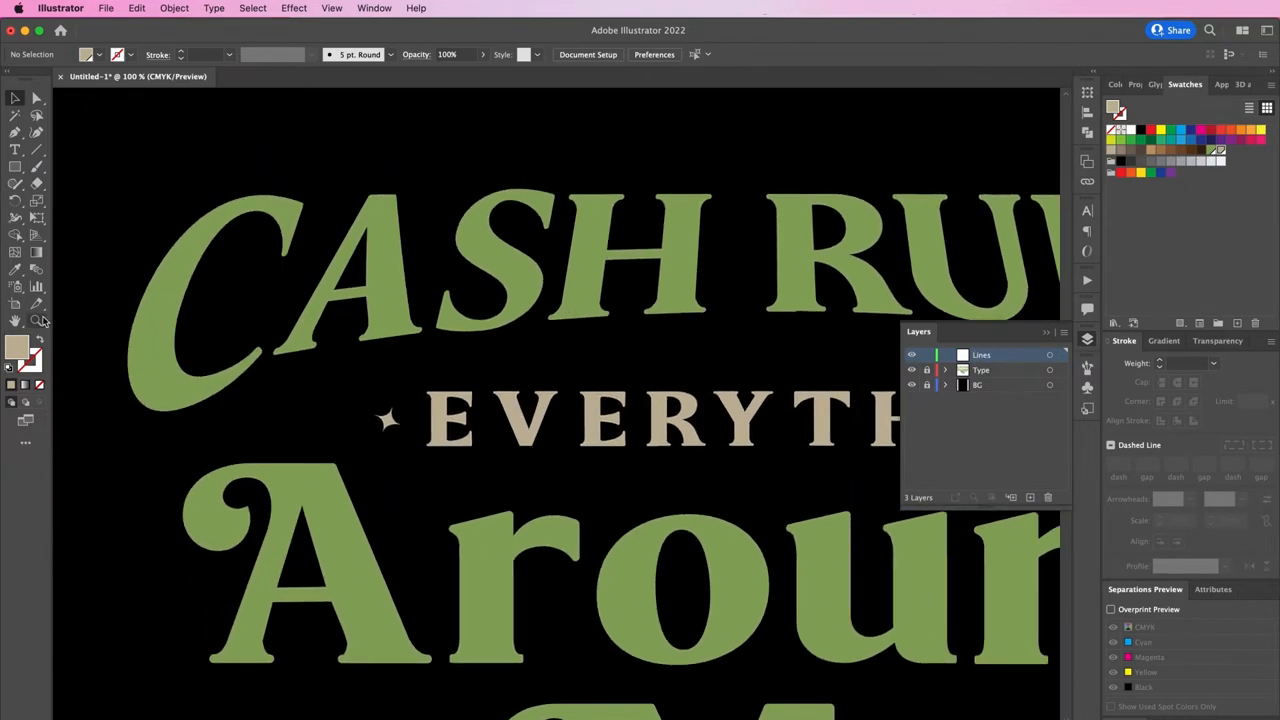
{"action": "left_click", "coordinate": [484, 292]}
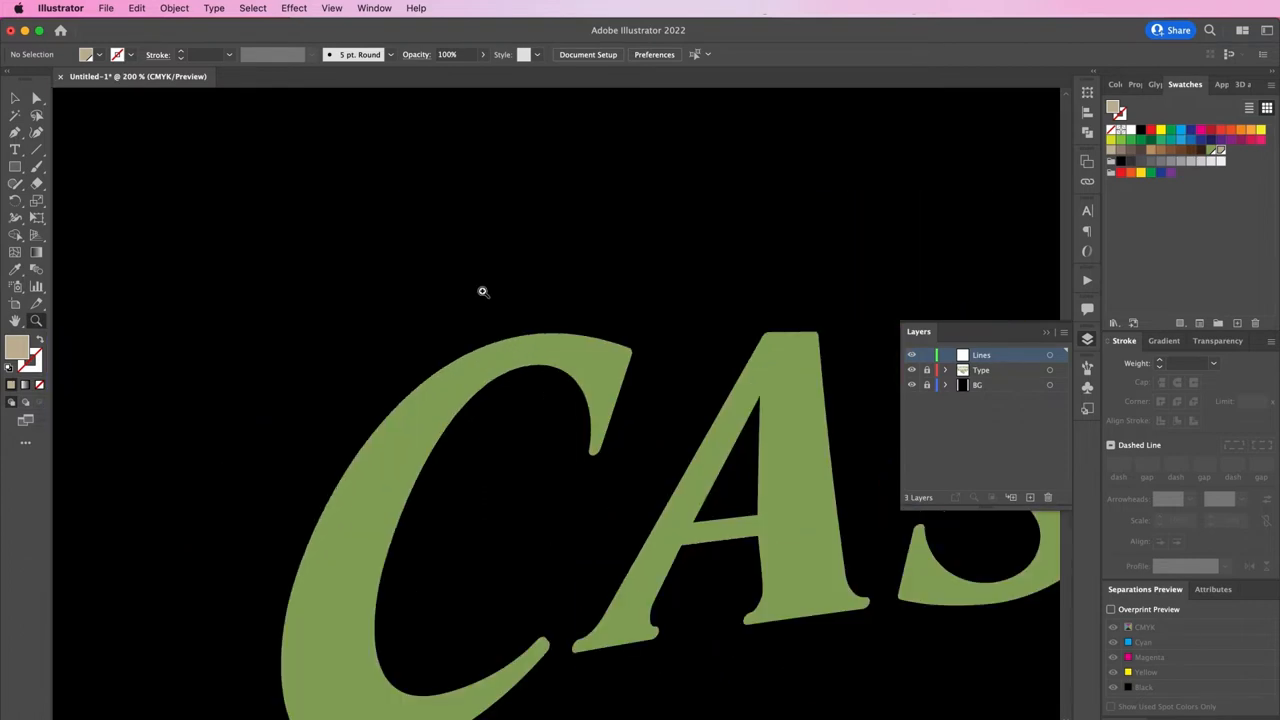
{"action": "left_click", "coordinate": [332, 8]}
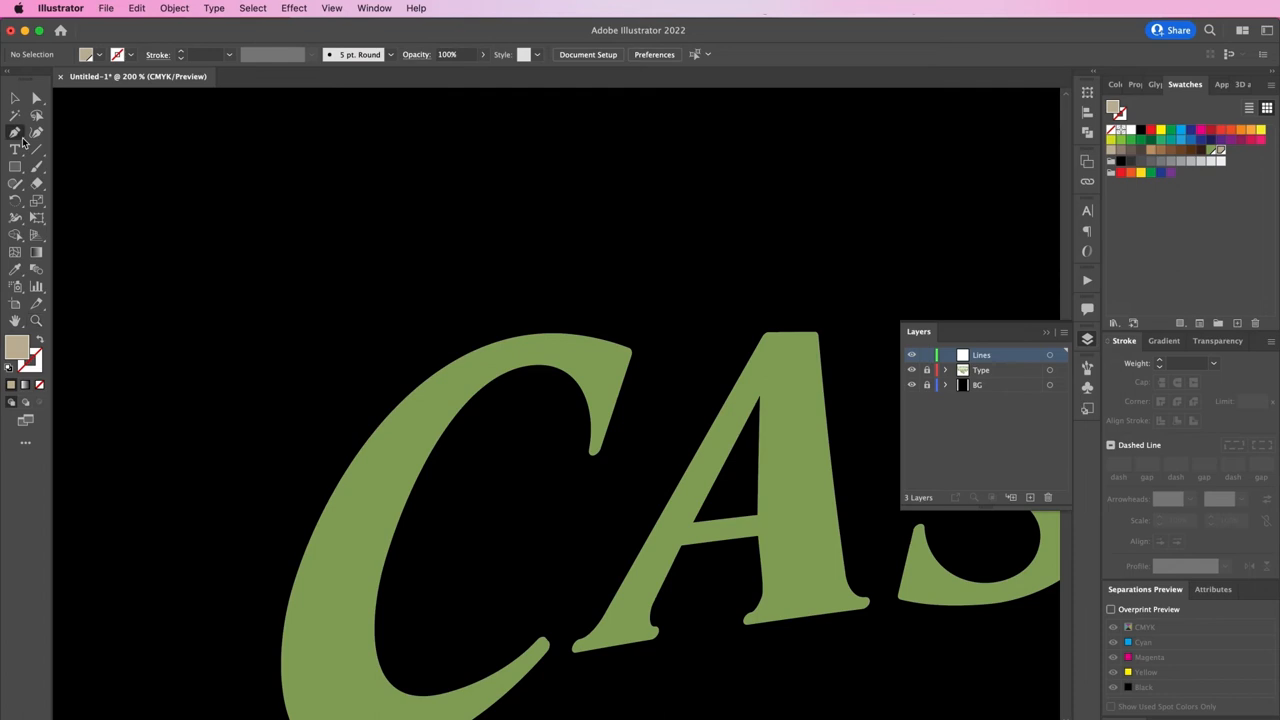
{"action": "mouse_move", "coordinate": [628, 358]}
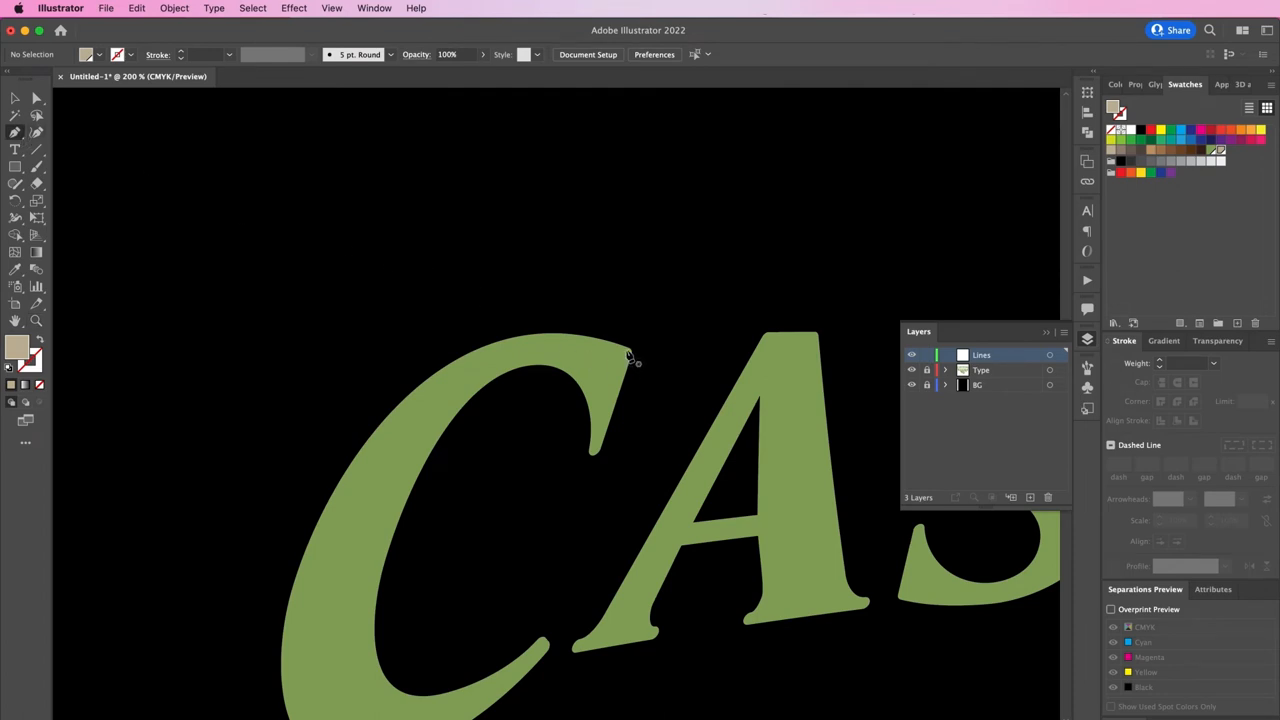
{"action": "left_click", "coordinate": [624, 356]}
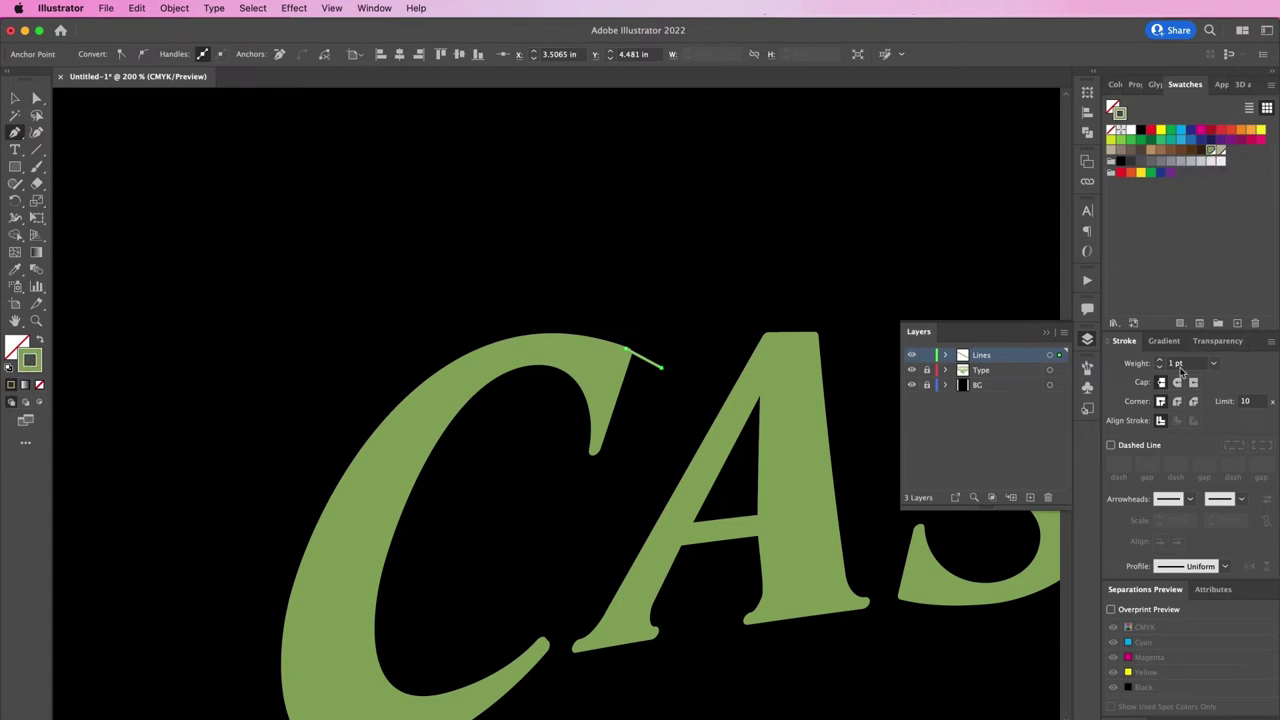
- Give the highlight line on the C a tapered stroke width profile to form a spike
{"action": "left_click", "coordinate": [1180, 362]}
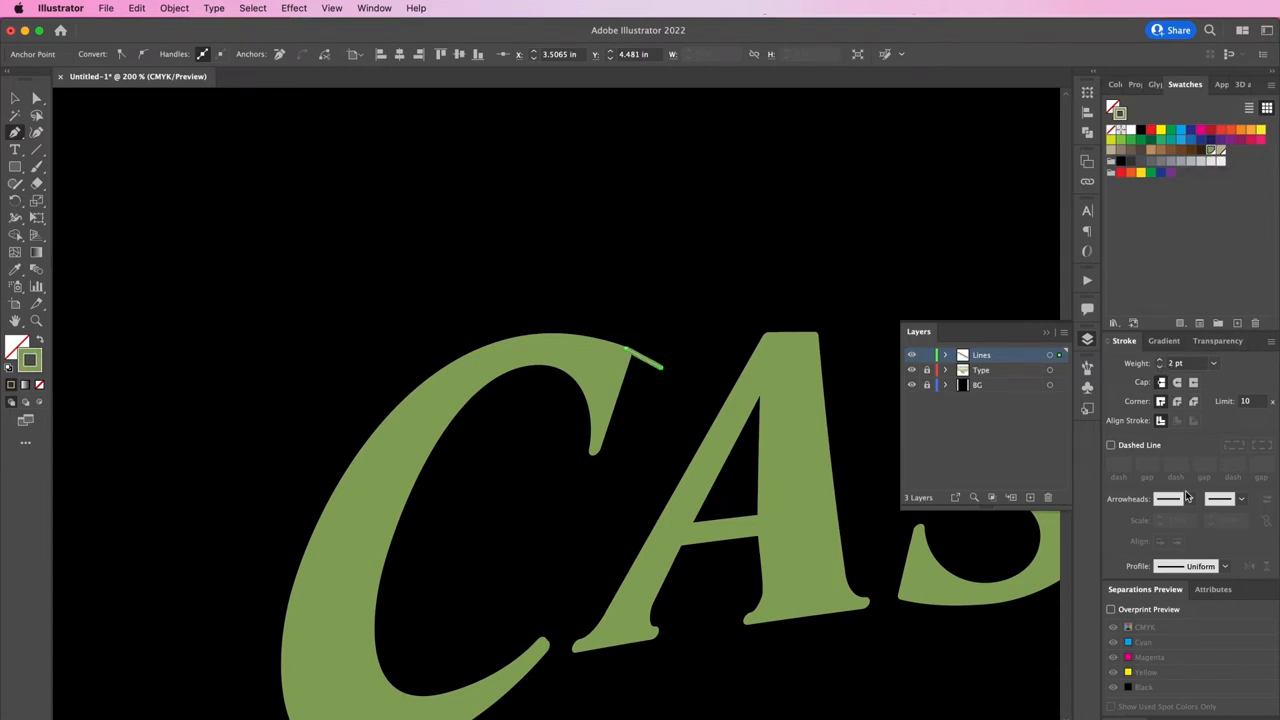
{"action": "left_click", "coordinate": [1224, 566]}
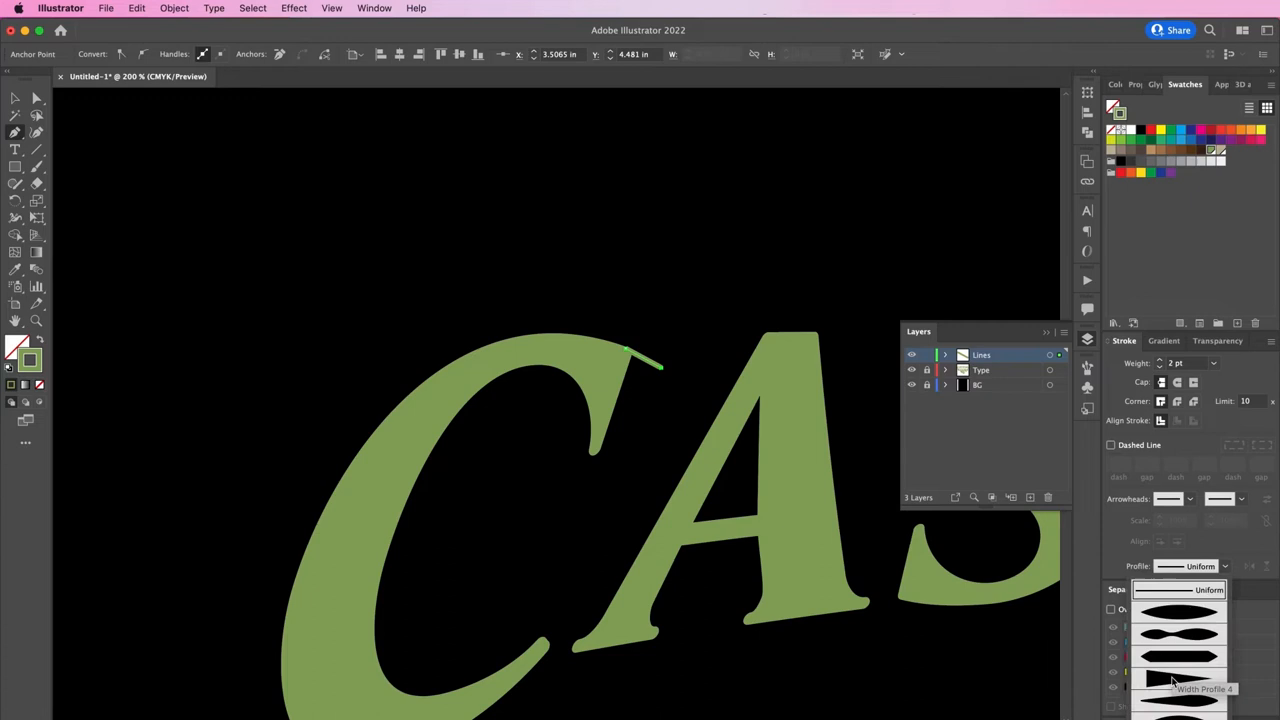
{"action": "left_click", "coordinate": [1178, 680]}
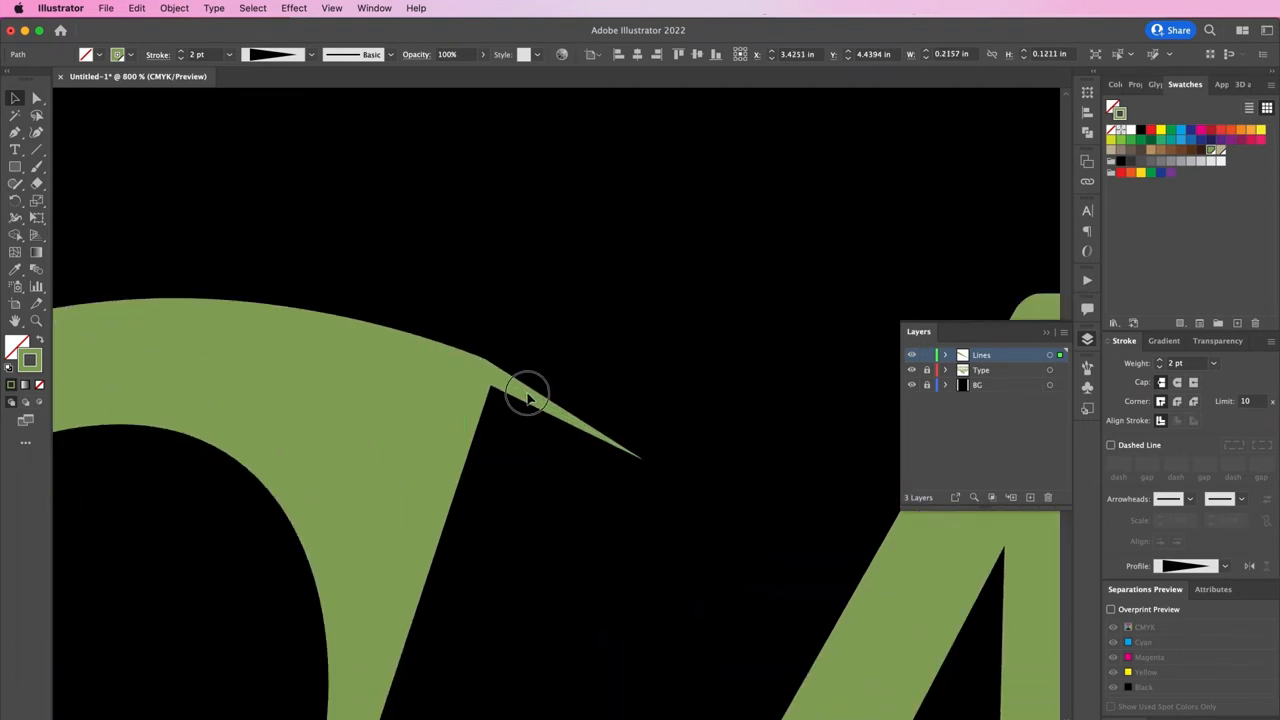
- Add tapered spike accents to more CASH RULES letters, including the A
{"action": "left_click", "coordinate": [530, 400]}
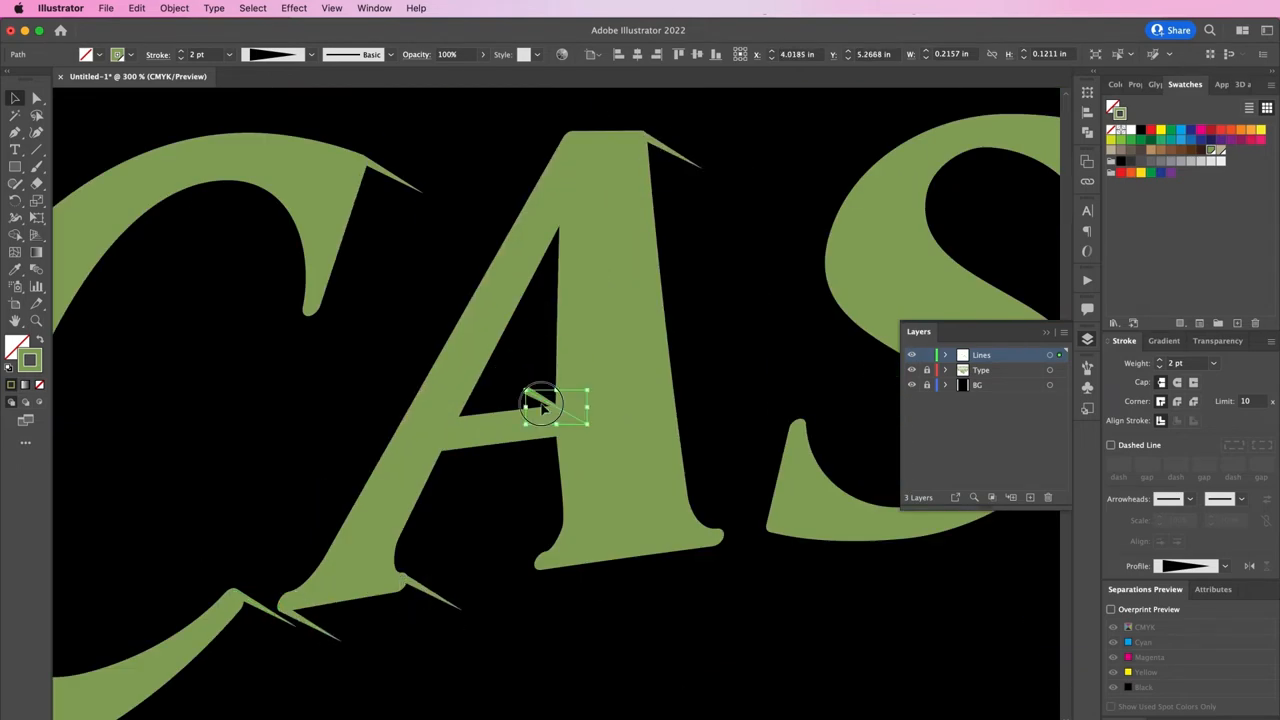
{"action": "left_click", "coordinate": [172, 8]}
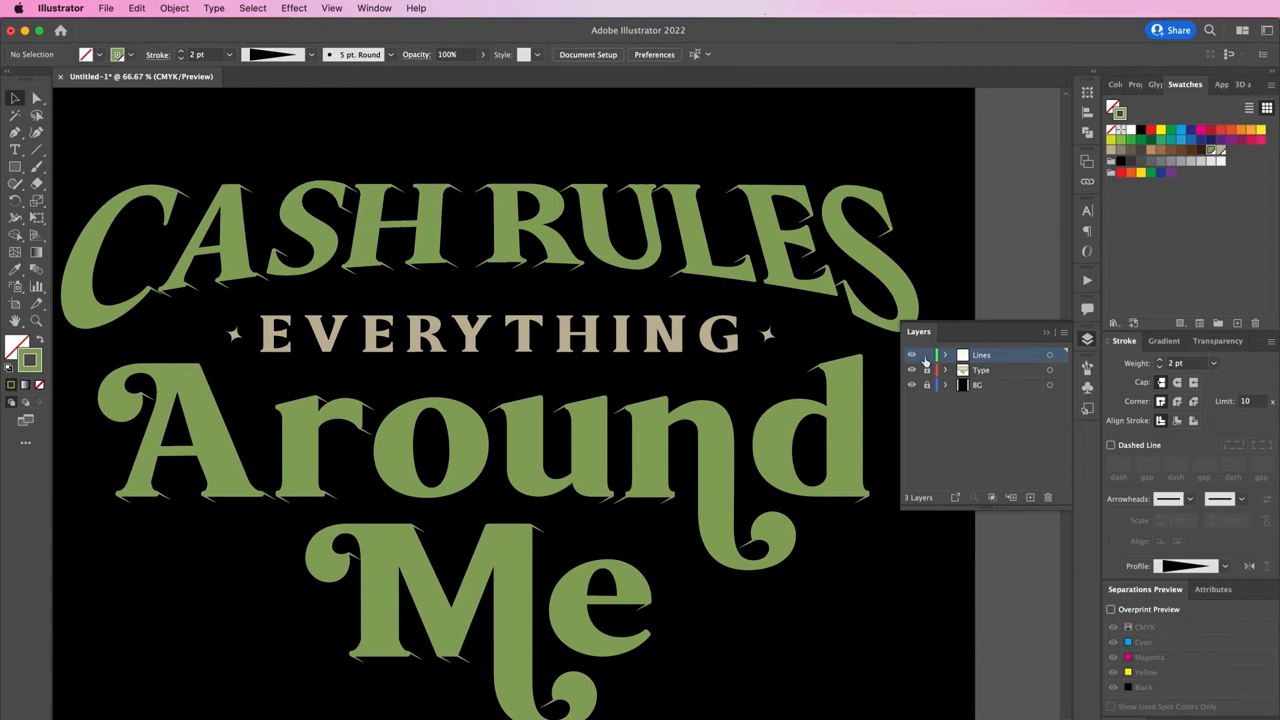
{"action": "left_click", "coordinate": [980, 370]}
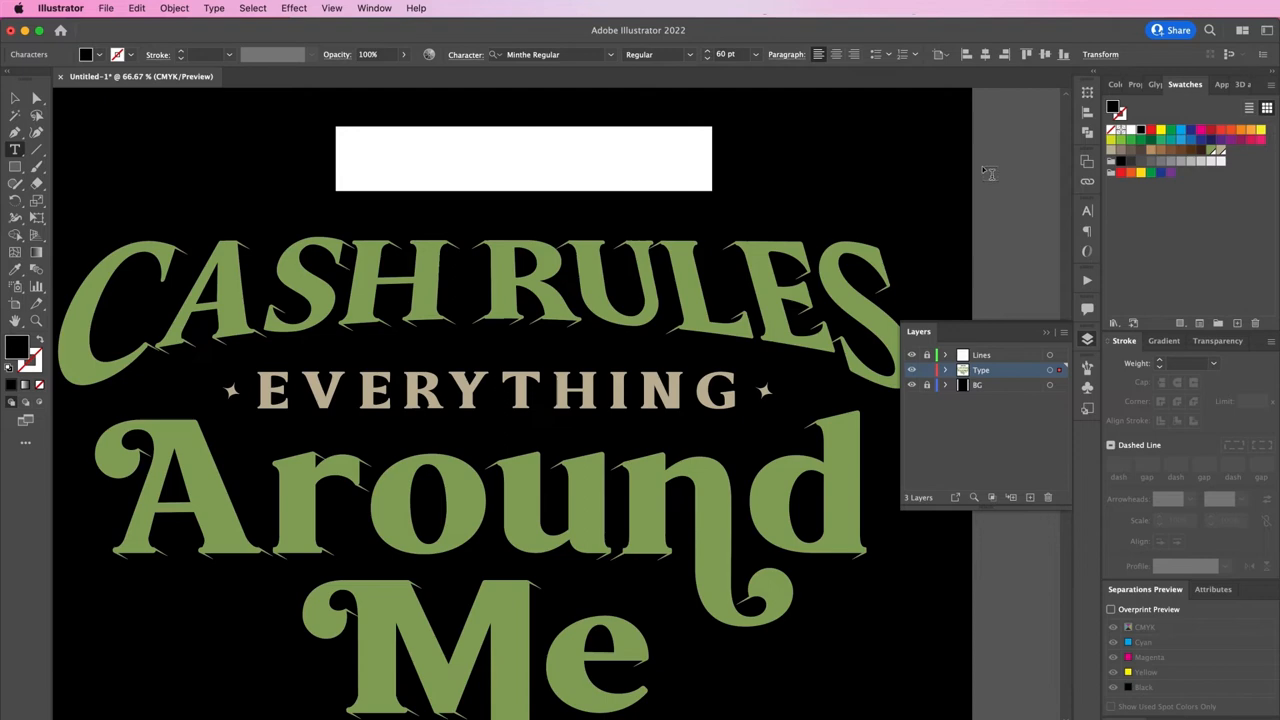
- Add the spaced text C.R.E.A.M. above the CASH RULES headline
{"action": "type", "text": "C.R.E.A.M."}
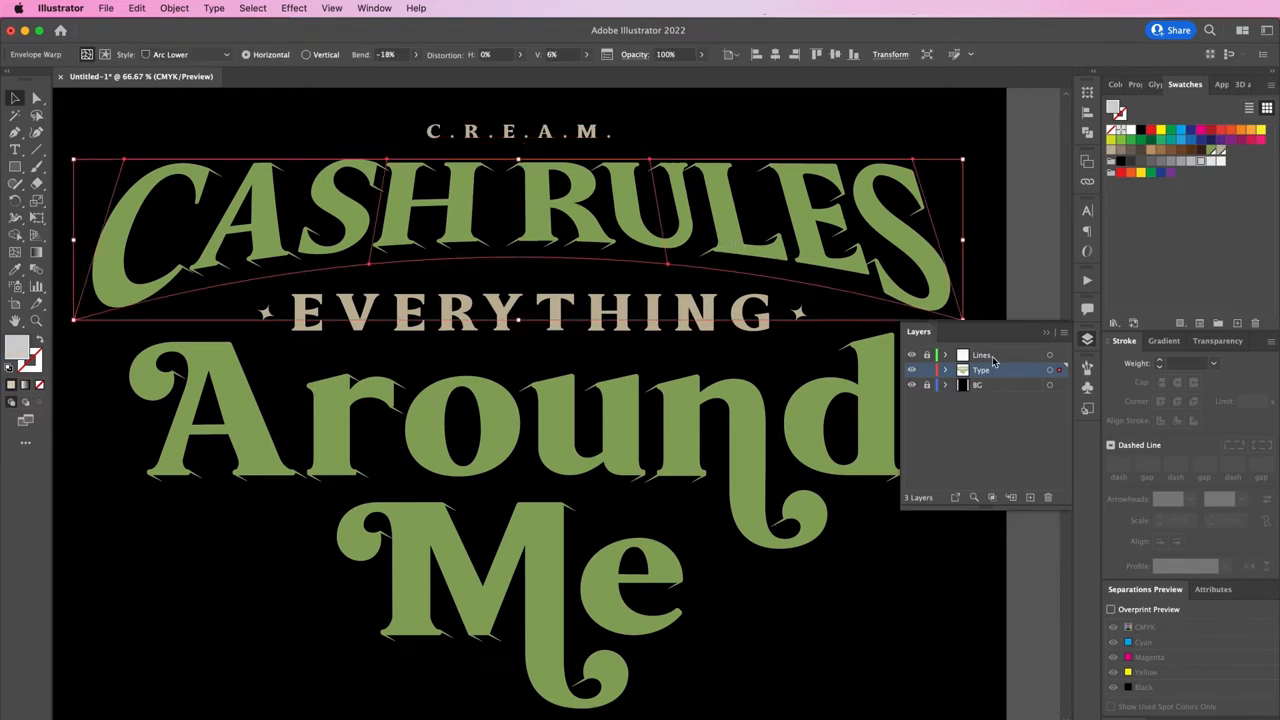
- Create a new top layer named Halftone
{"action": "left_click", "coordinate": [1030, 496]}
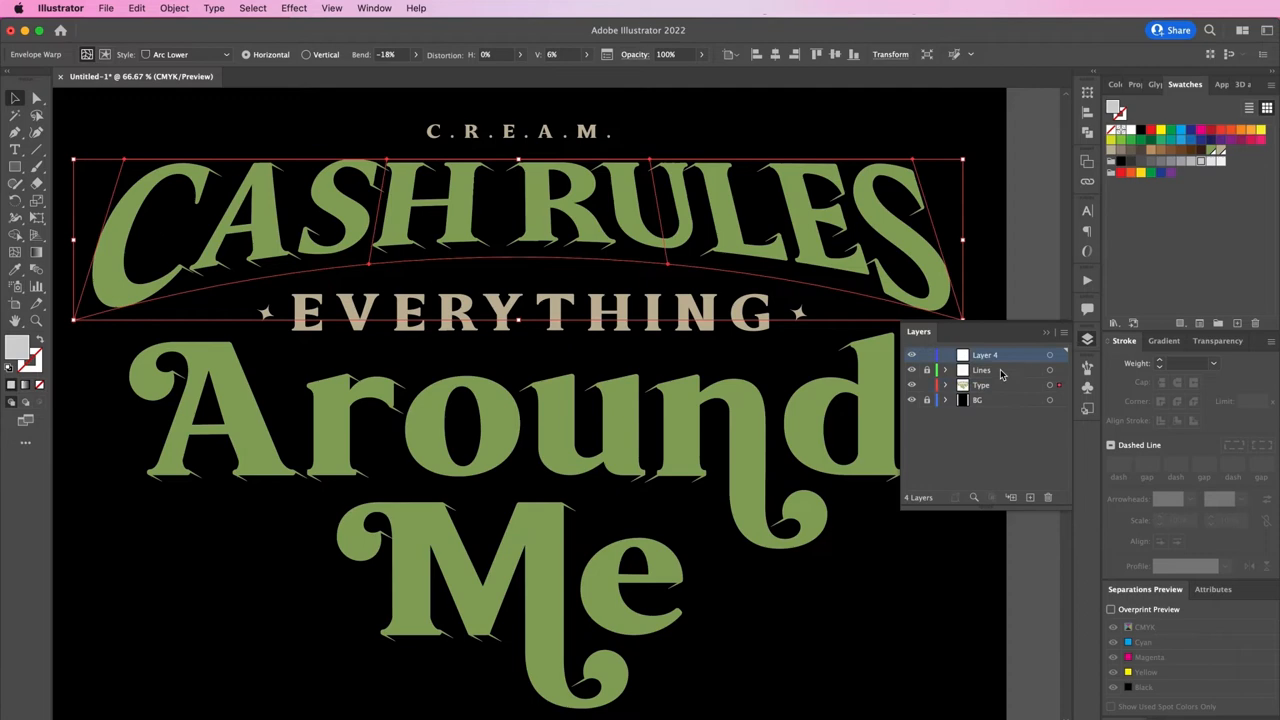
{"action": "double_click", "coordinate": [986, 356]}
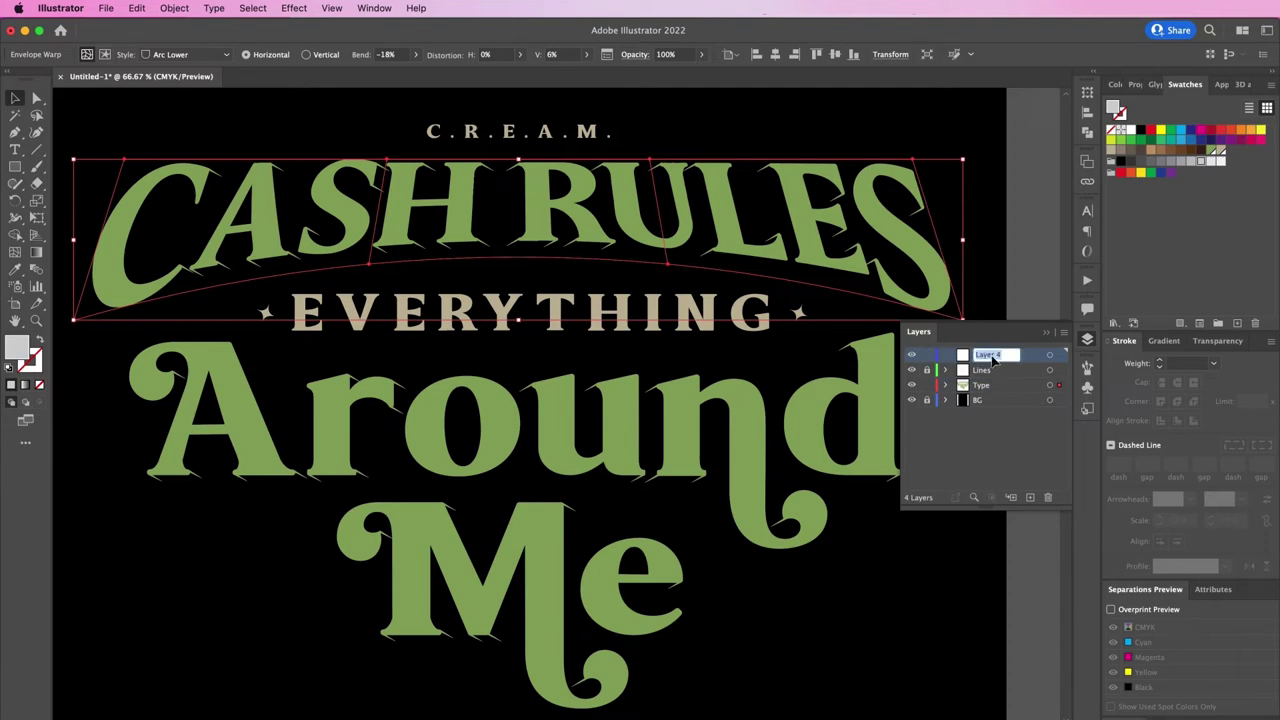
{"action": "type", "text": "Halftone"}
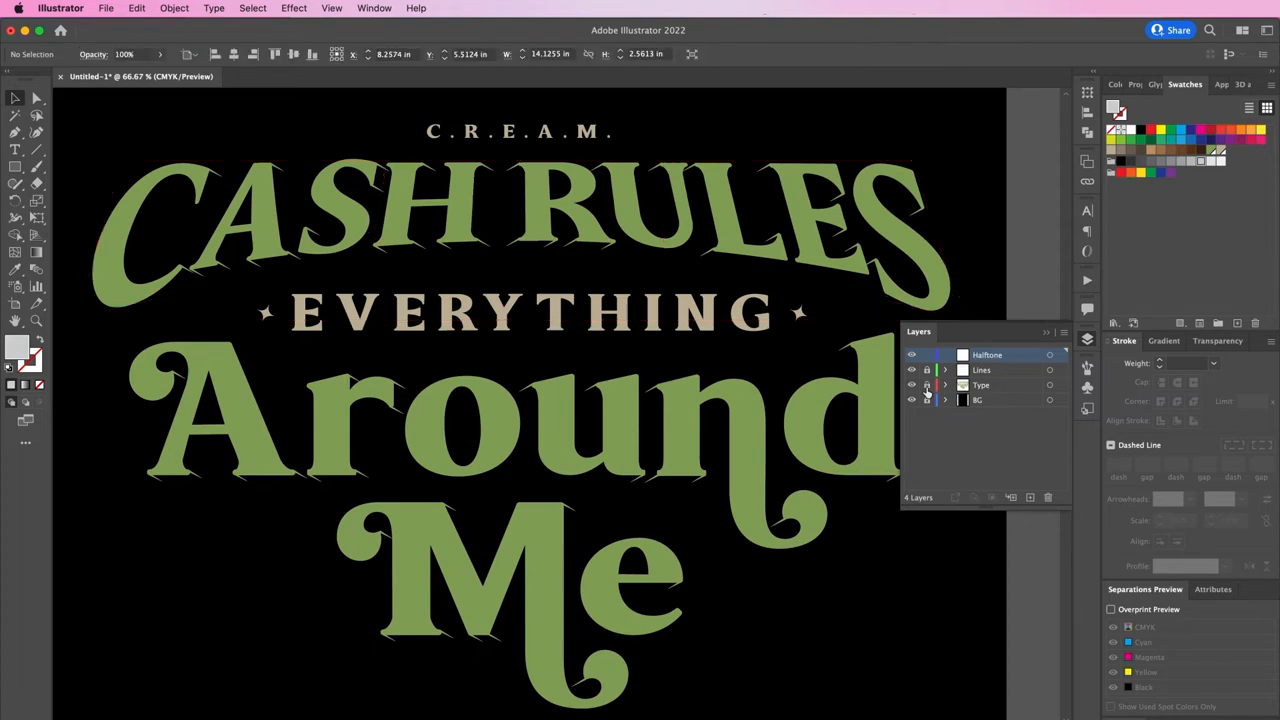
- Paste the CASH RULES copy in place on Halftone and expand it into shapes
{"action": "left_click", "coordinate": [136, 8]}
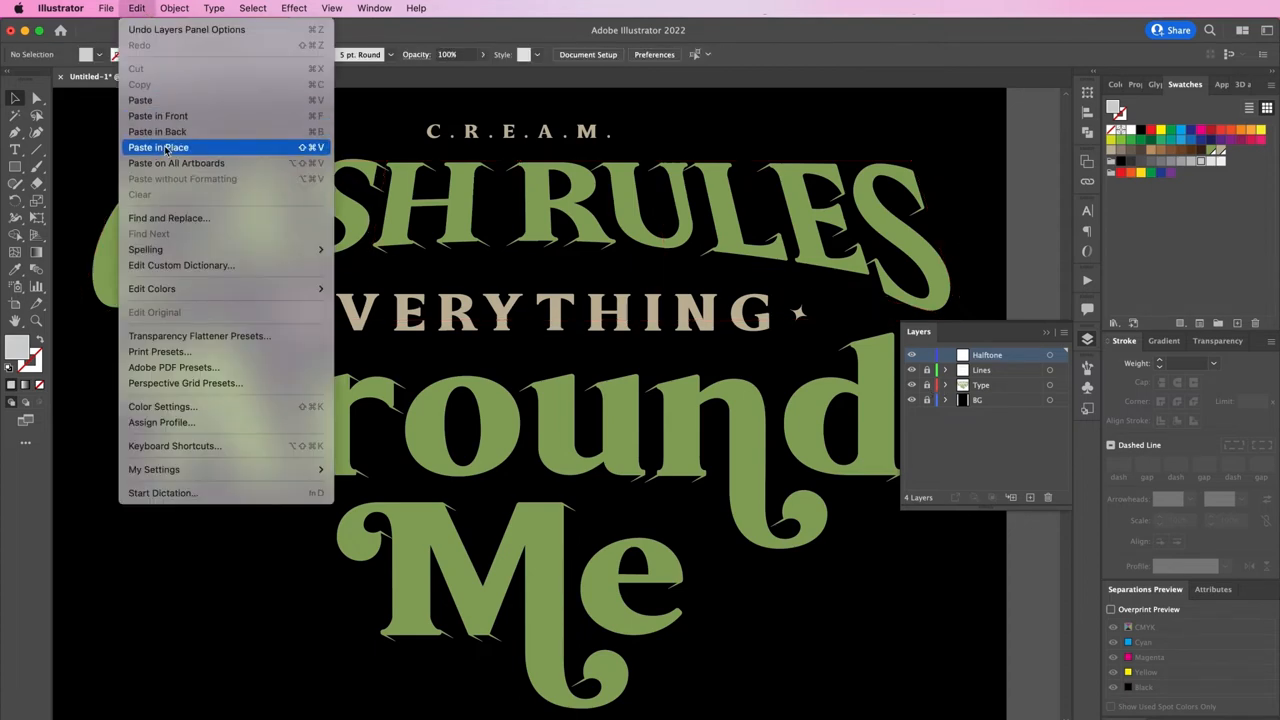
{"action": "left_click", "coordinate": [172, 8]}
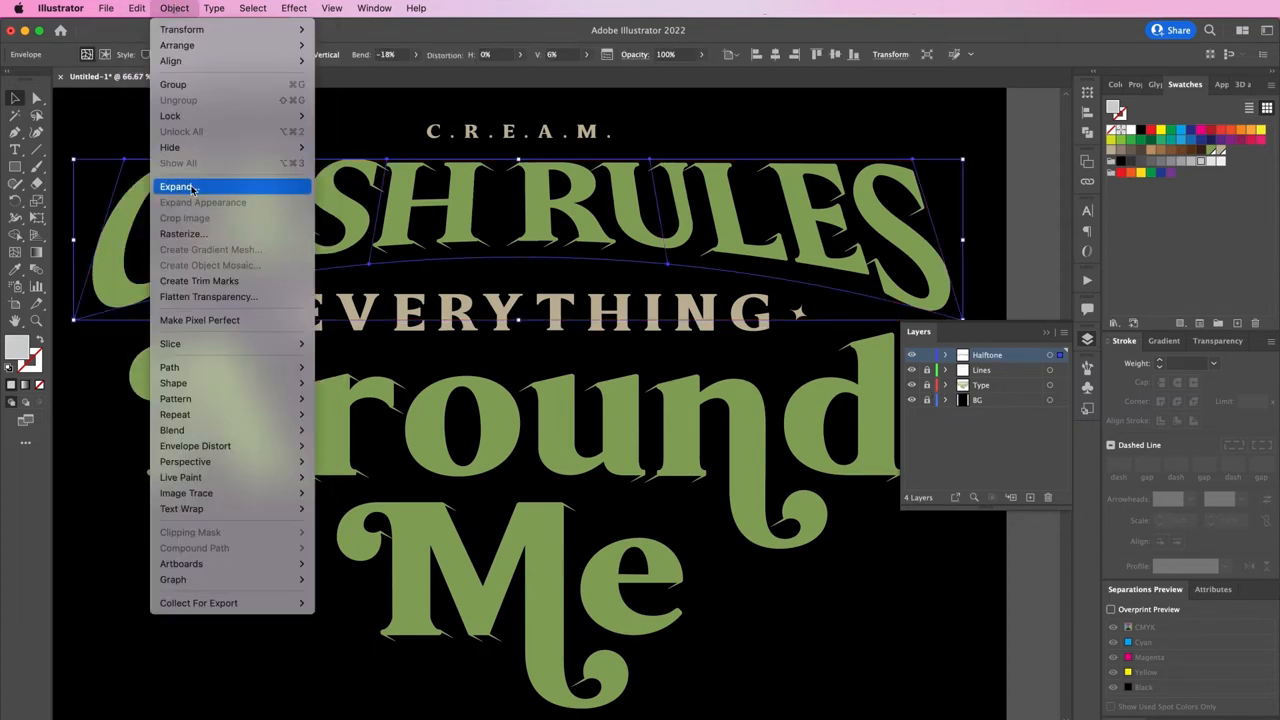
{"action": "left_click", "coordinate": [176, 188]}
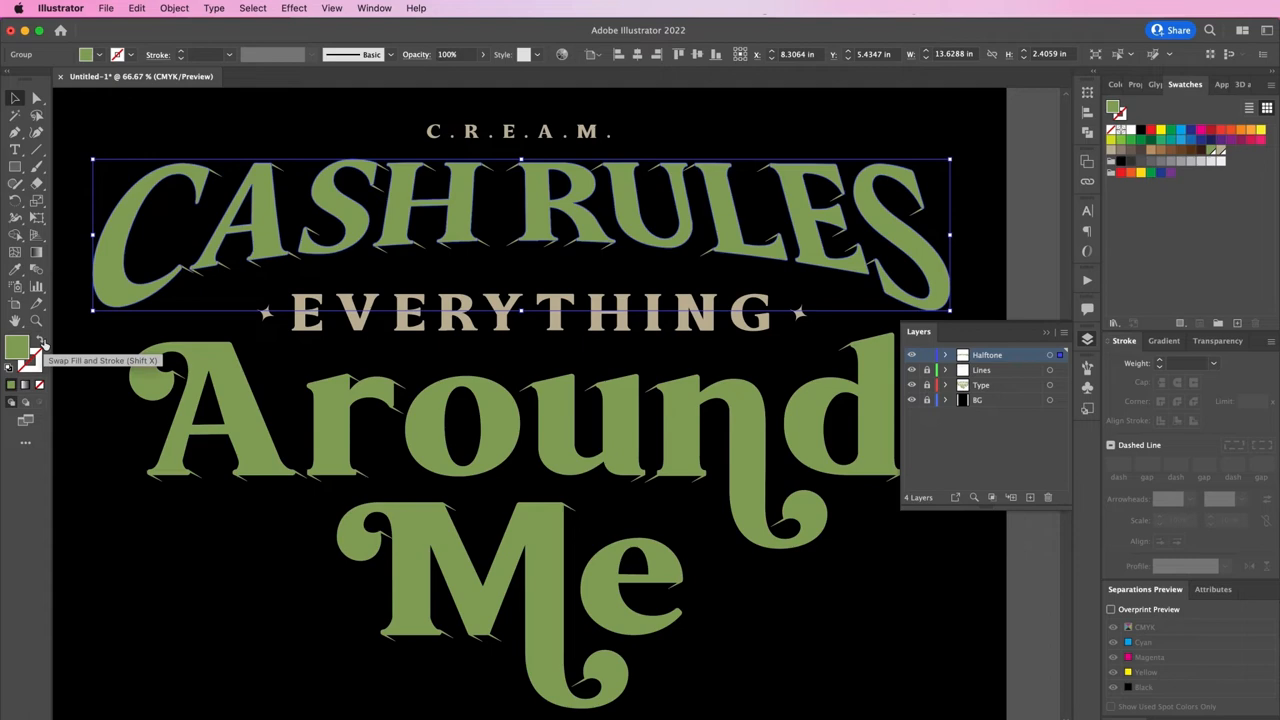
- Swap fill and stroke on the copy and make its thick outline orange
{"action": "left_click", "coordinate": [44, 348]}
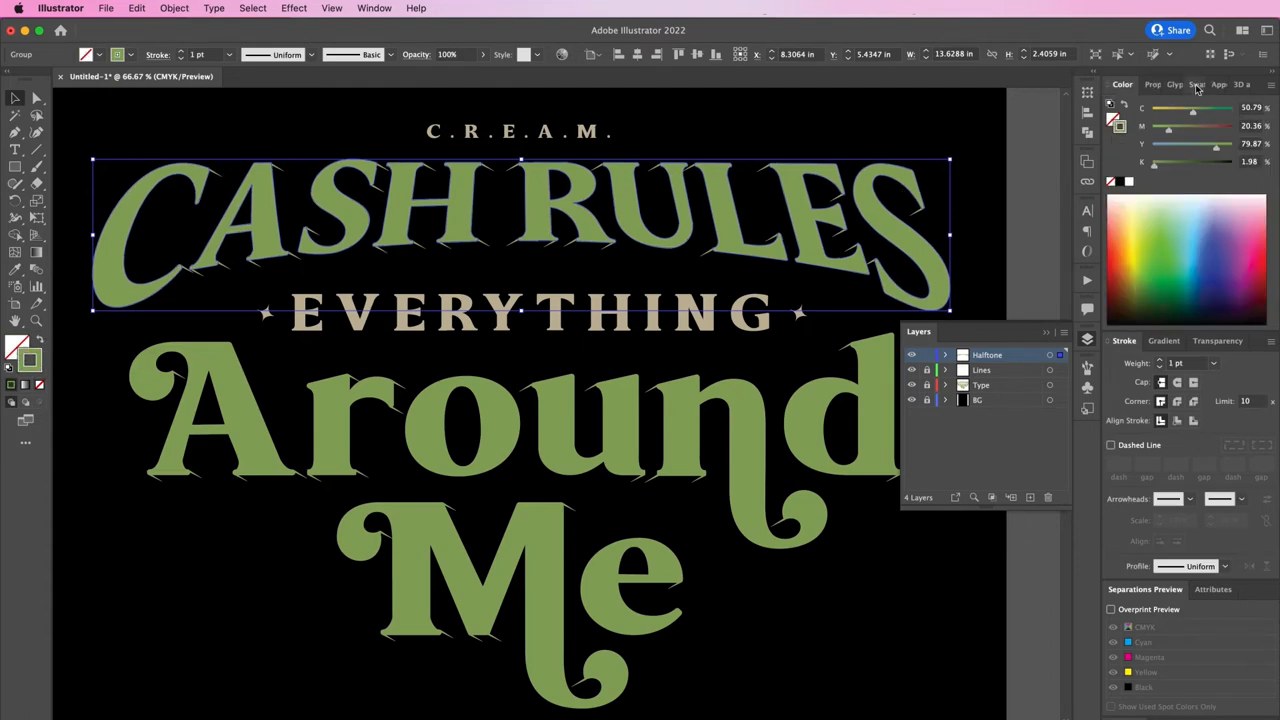
{"action": "left_click", "coordinate": [1184, 84]}
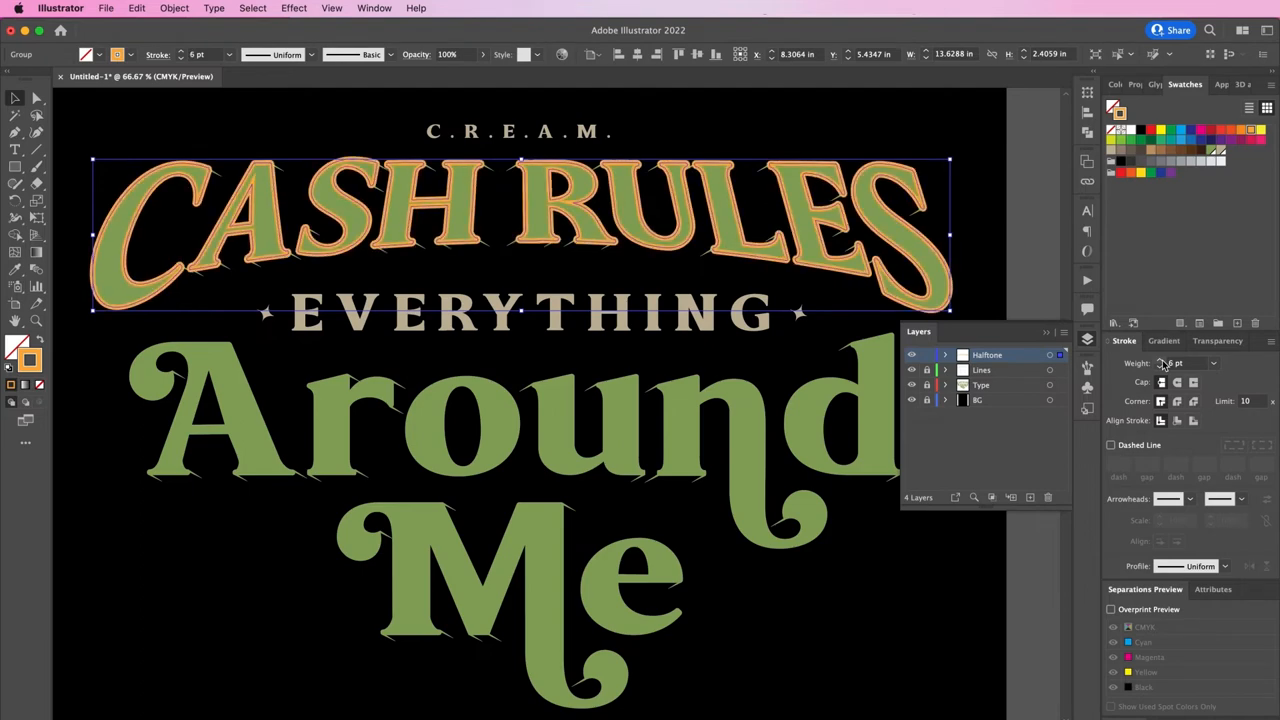
{"action": "mouse_move", "coordinate": [1176, 422]}
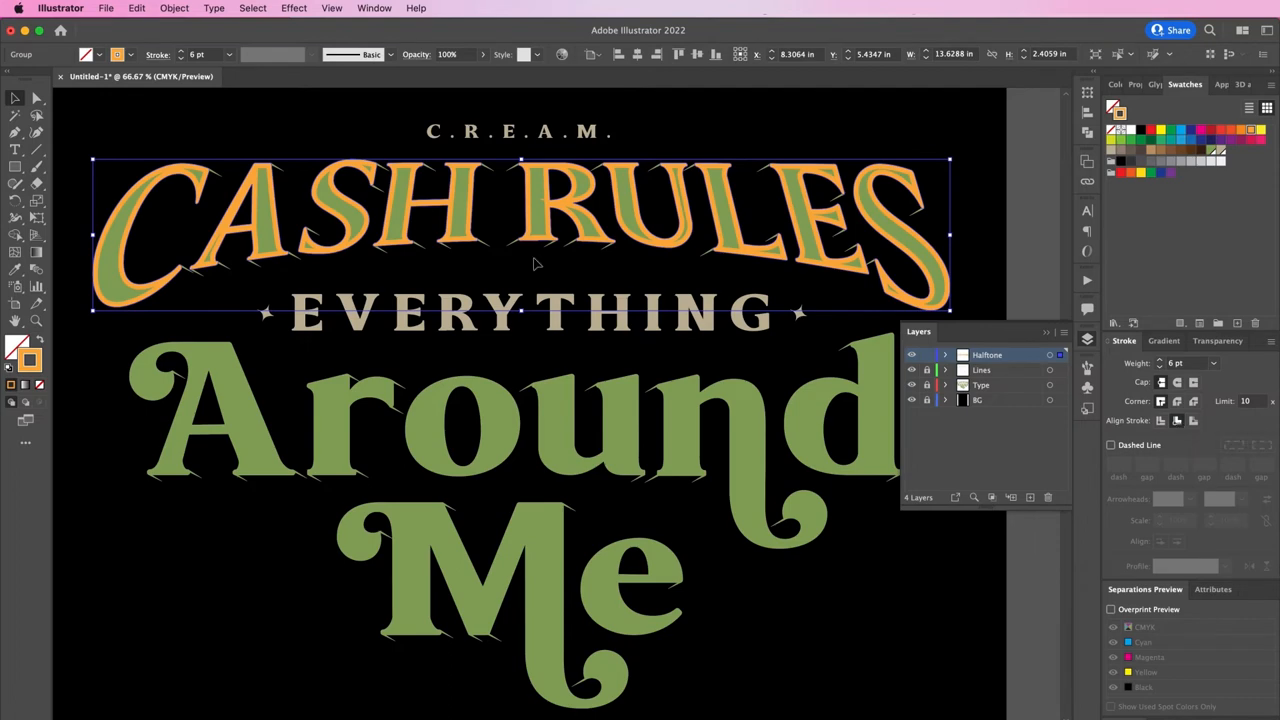
{"action": "left_click", "coordinate": [174, 8]}
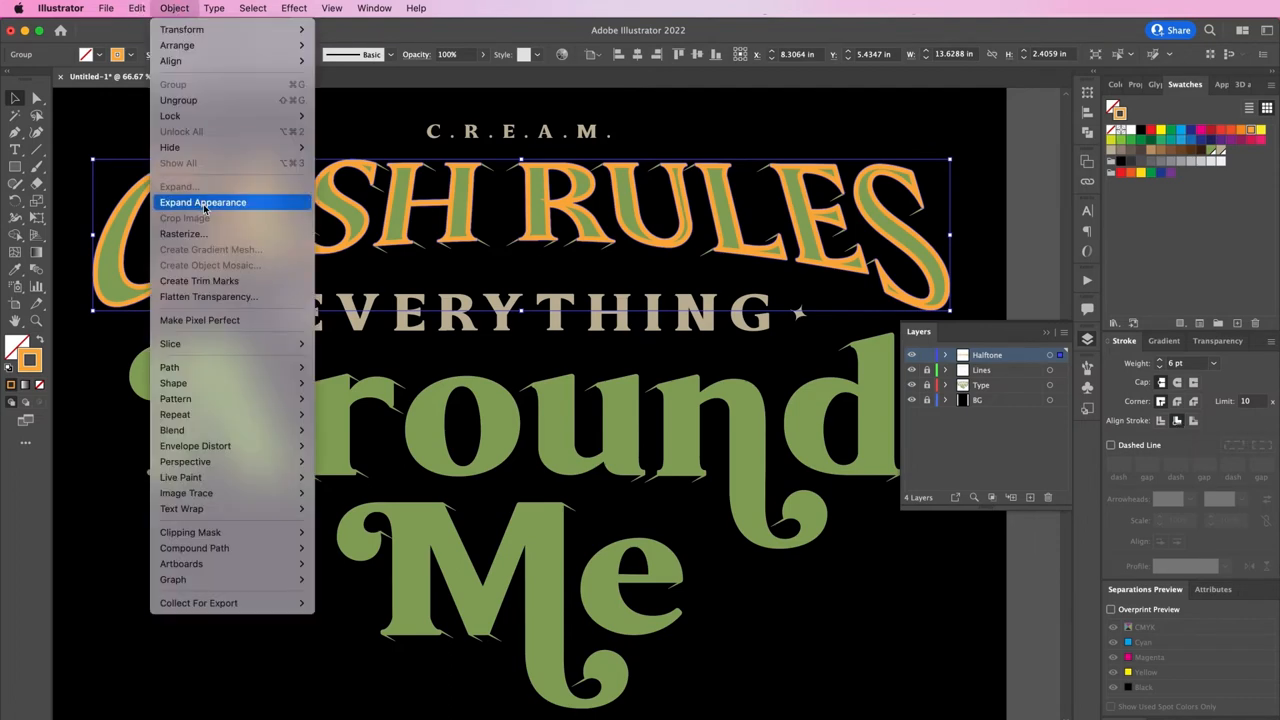
- Expand the copy's appearance and select the orange outline shapes inside the group
{"action": "left_click", "coordinate": [202, 202]}
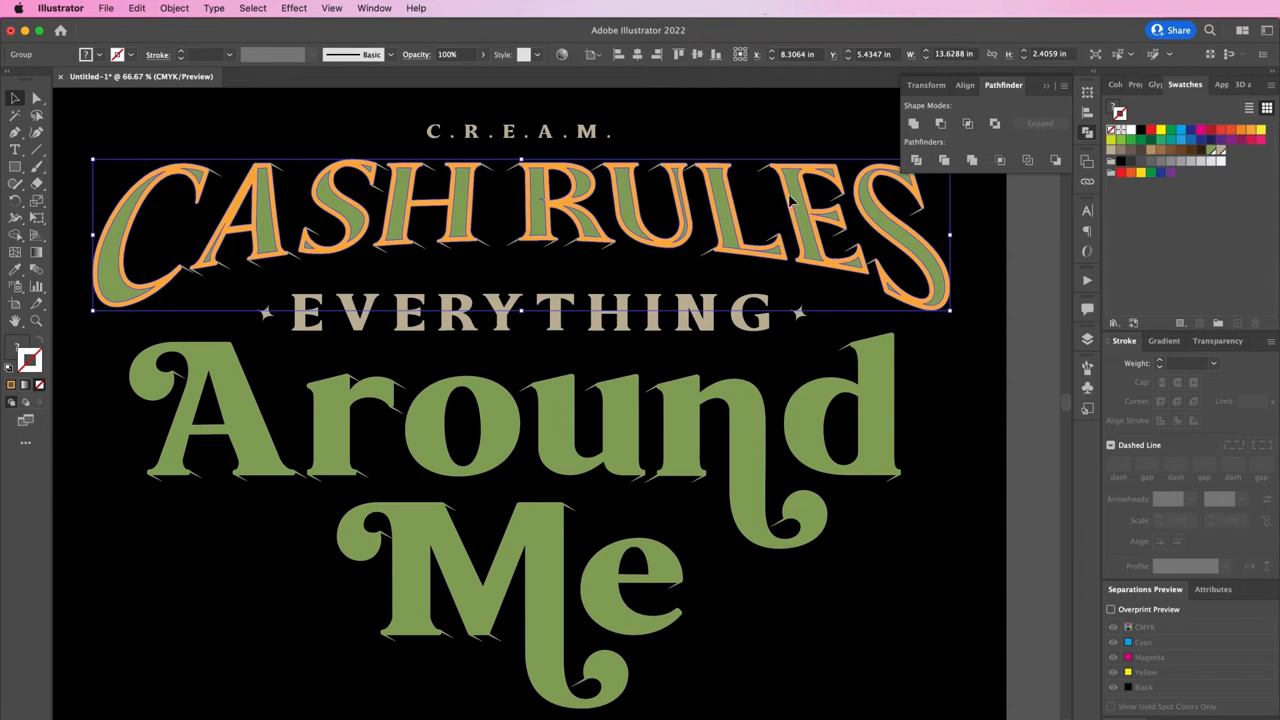
{"action": "double_click", "coordinate": [830, 220]}
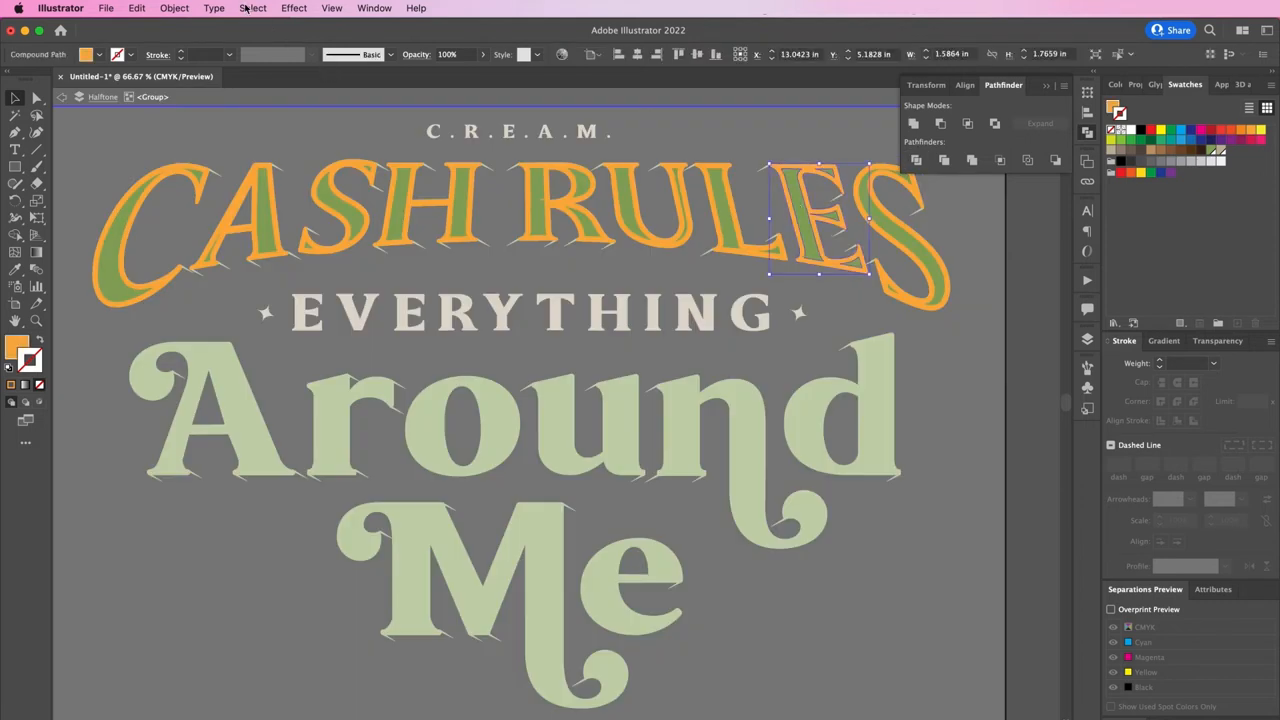
{"action": "left_click", "coordinate": [416, 230]}
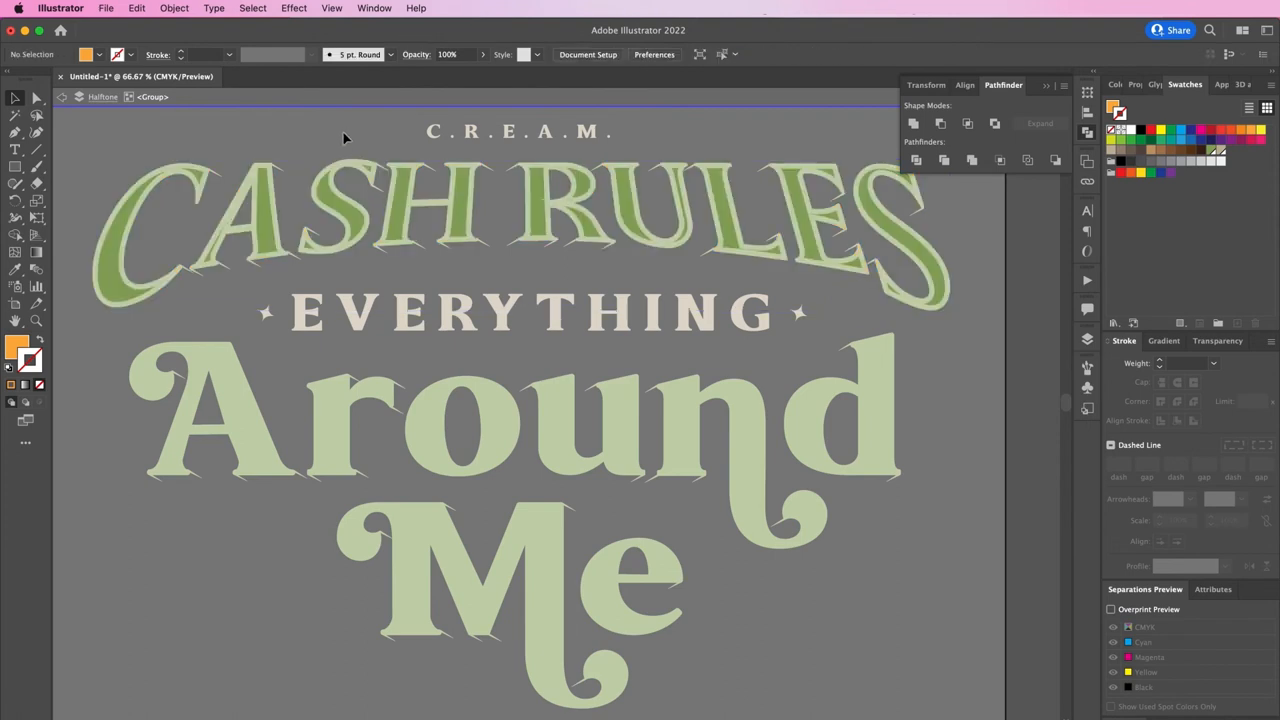
- Remove the orange outline, exit isolation mode and deselect the lettering
{"action": "left_click", "coordinate": [400, 210]}
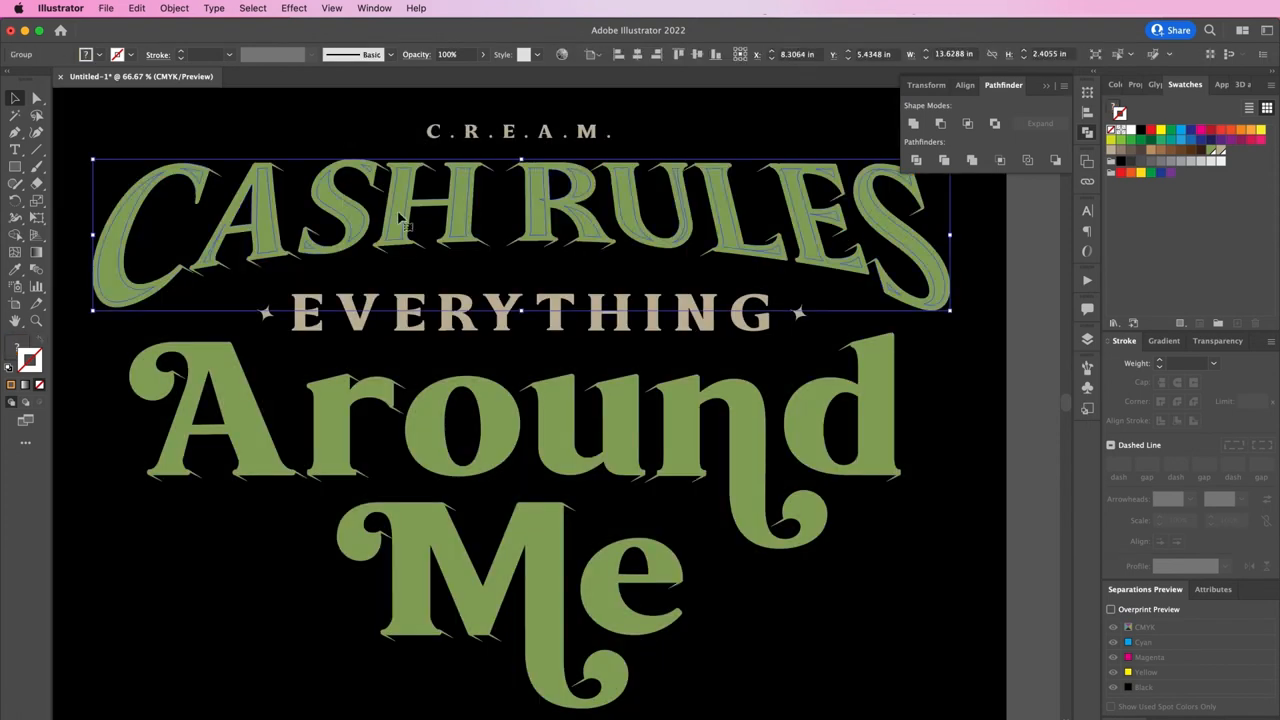
{"action": "left_click", "coordinate": [916, 160]}
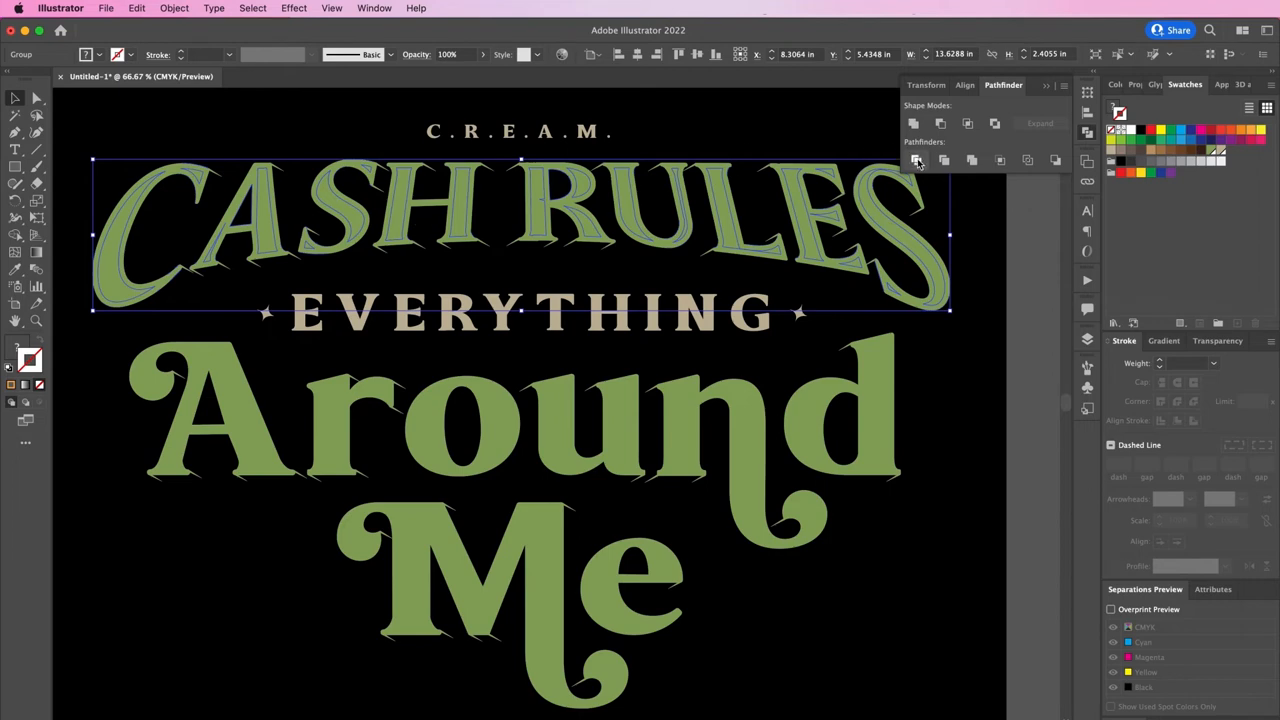
{"action": "left_click", "coordinate": [916, 160]}
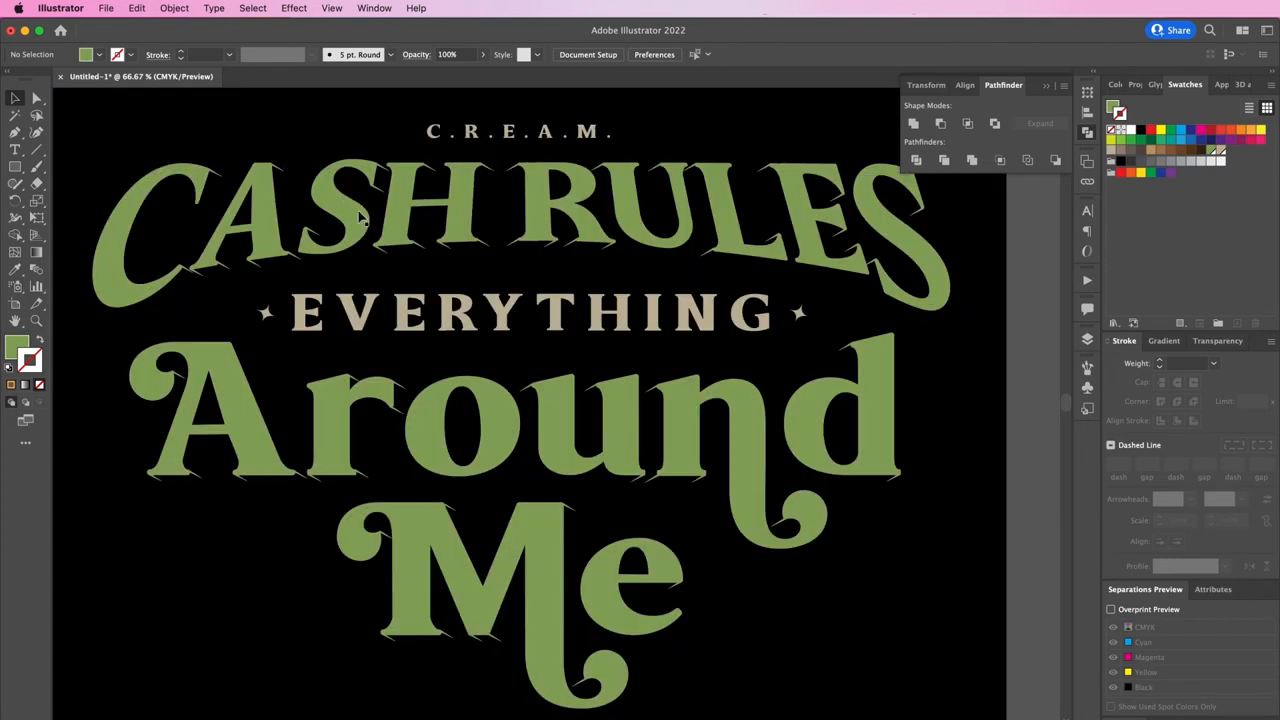
- Fill the CASH RULES copy with a vertical white-to-grey metallic gradient
{"action": "left_click", "coordinate": [360, 216]}
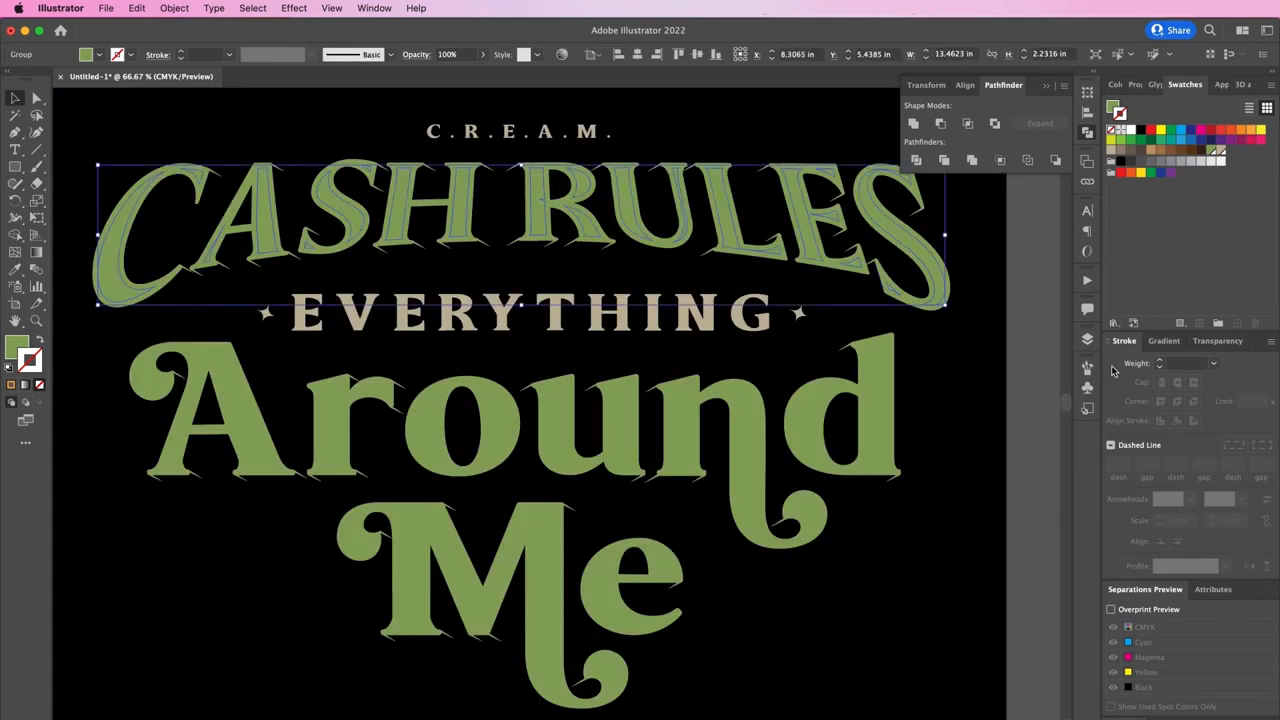
{"action": "left_click", "coordinate": [1164, 340]}
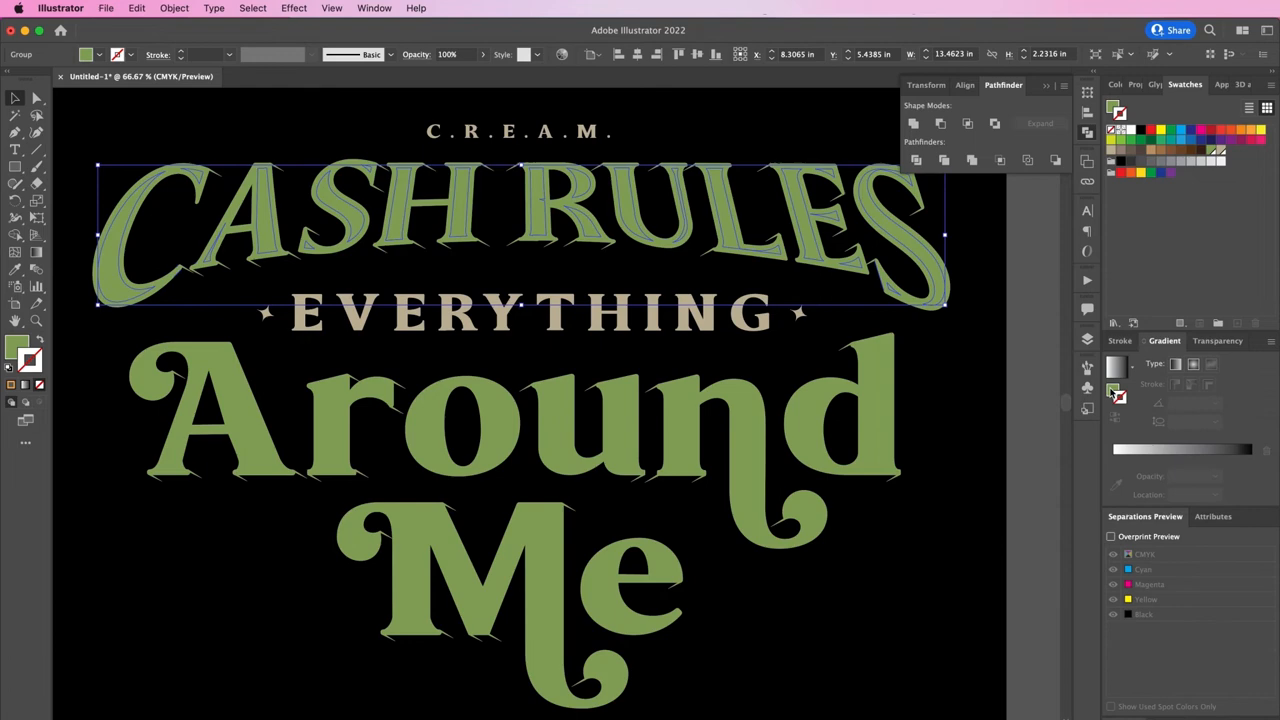
{"action": "left_click", "coordinate": [1176, 364]}
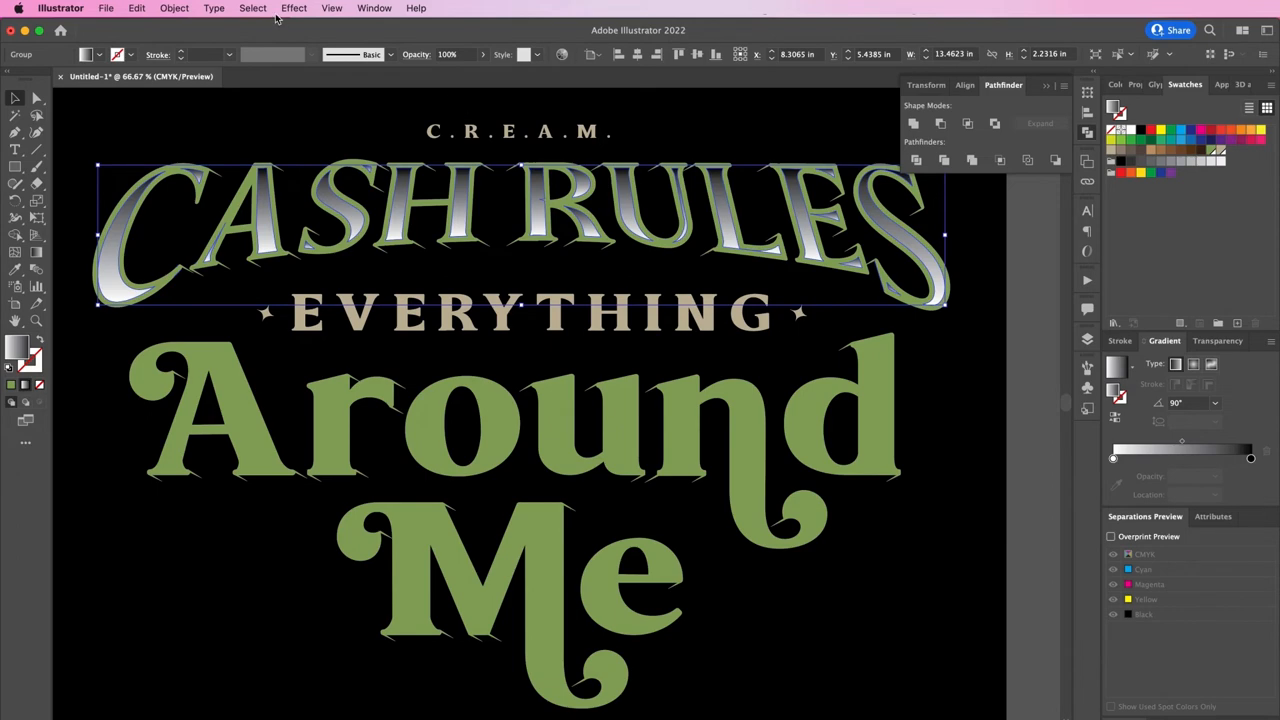
{"action": "left_click", "coordinate": [292, 8]}
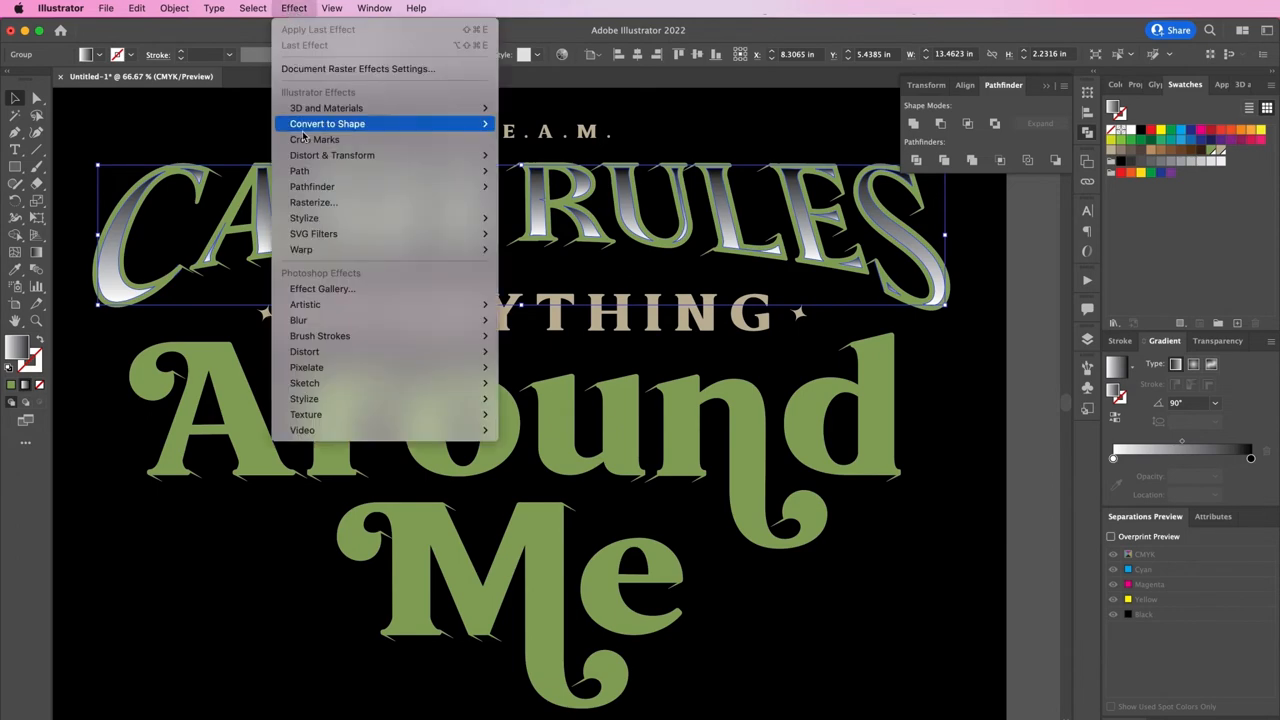
{"action": "mouse_move", "coordinate": [304, 384]}
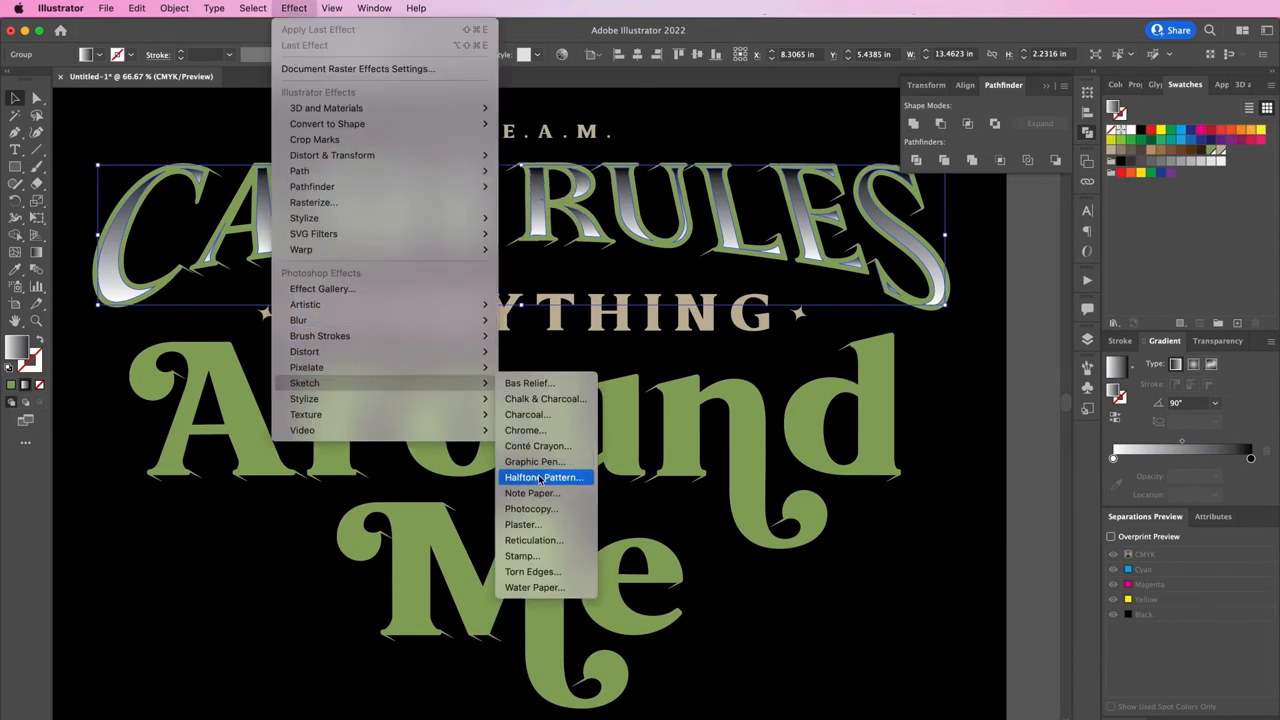
- Apply a Halftone Pattern effect to the copy and blend it in Multiply mode
{"action": "left_click", "coordinate": [544, 476]}
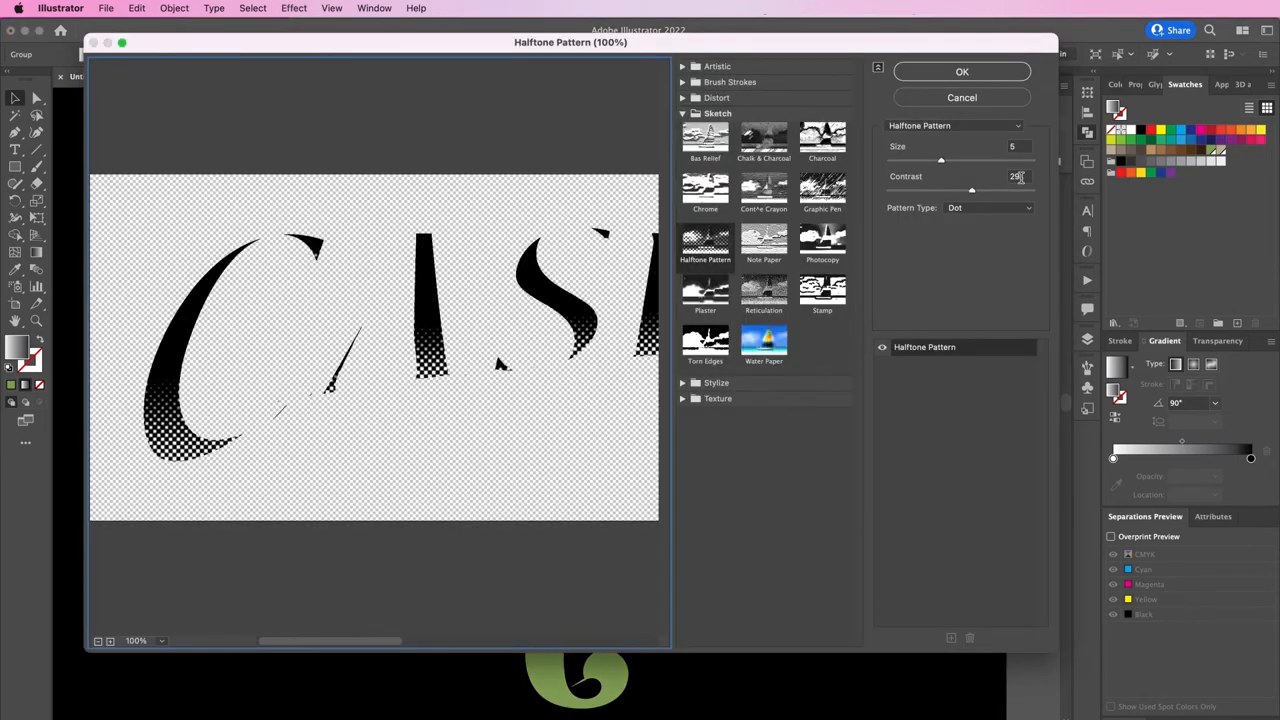
{"action": "left_click", "coordinate": [960, 72]}
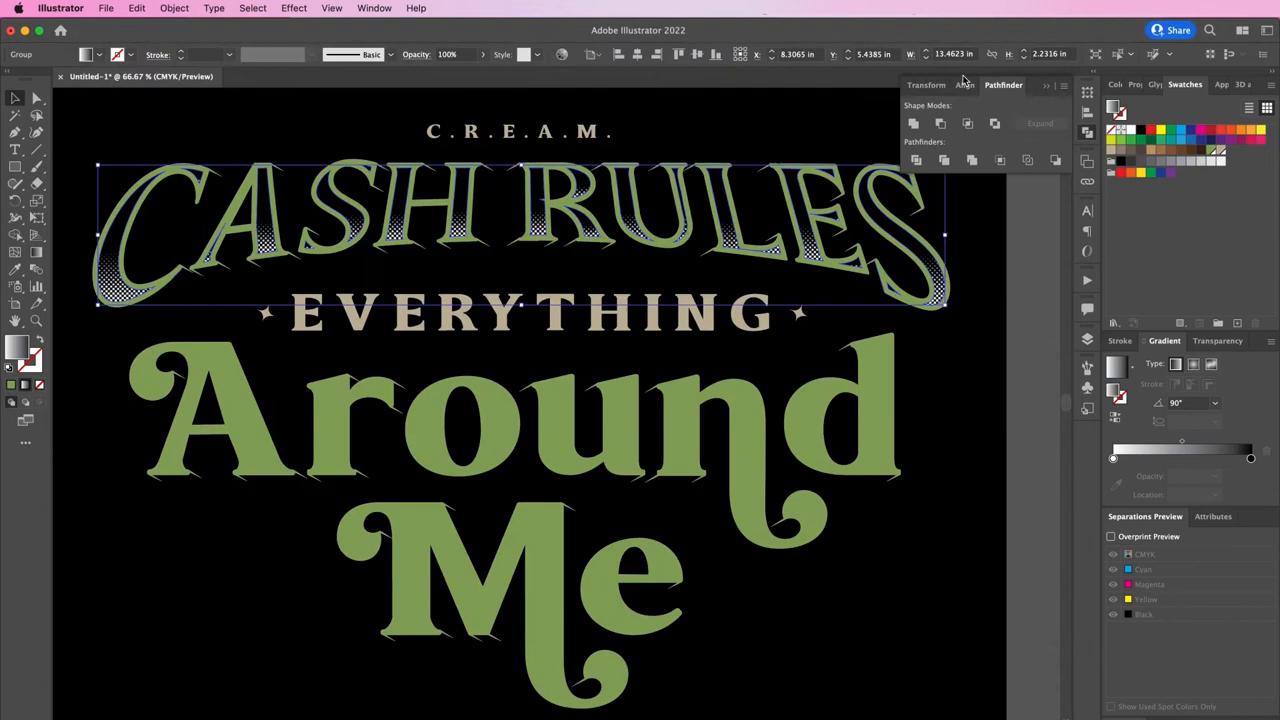
{"action": "mouse_move", "coordinate": [1036, 292]}
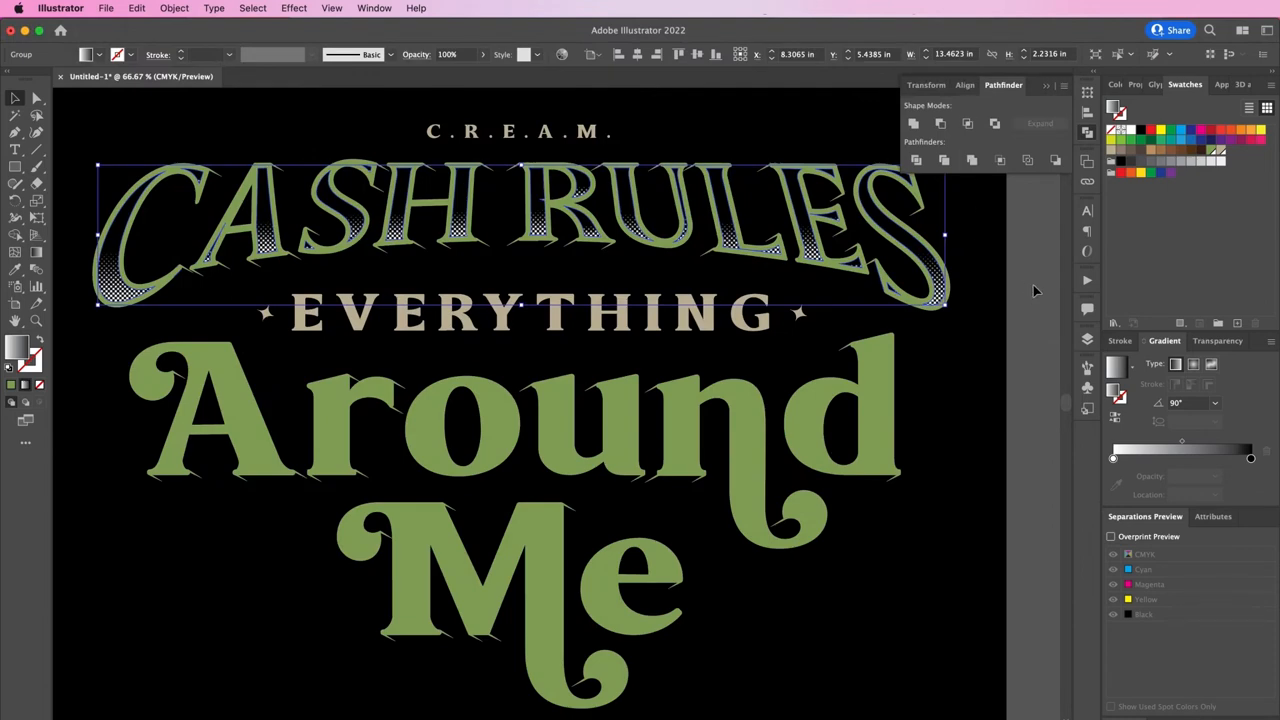
{"action": "left_click", "coordinate": [1216, 340]}
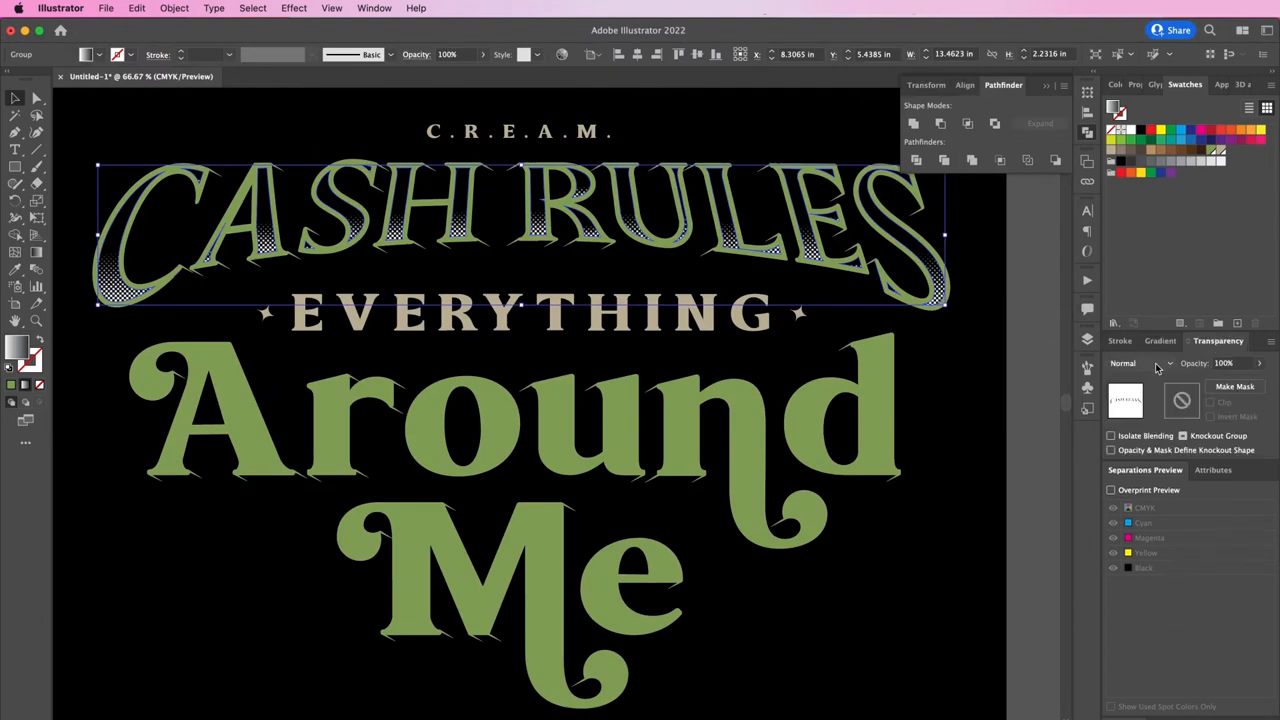
{"action": "left_click", "coordinate": [1140, 364]}
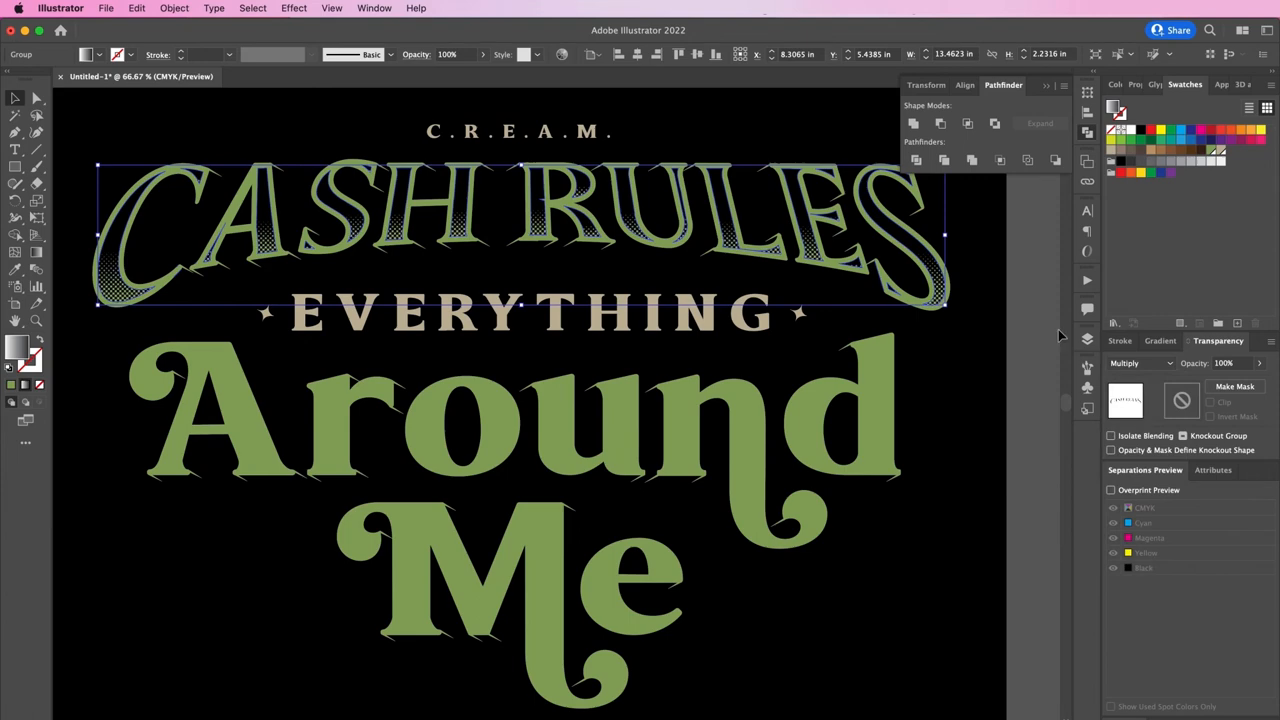
- Paste the copied halftone shading in place onto Around Me, then add a new layer on top
{"action": "left_click", "coordinate": [1088, 336]}
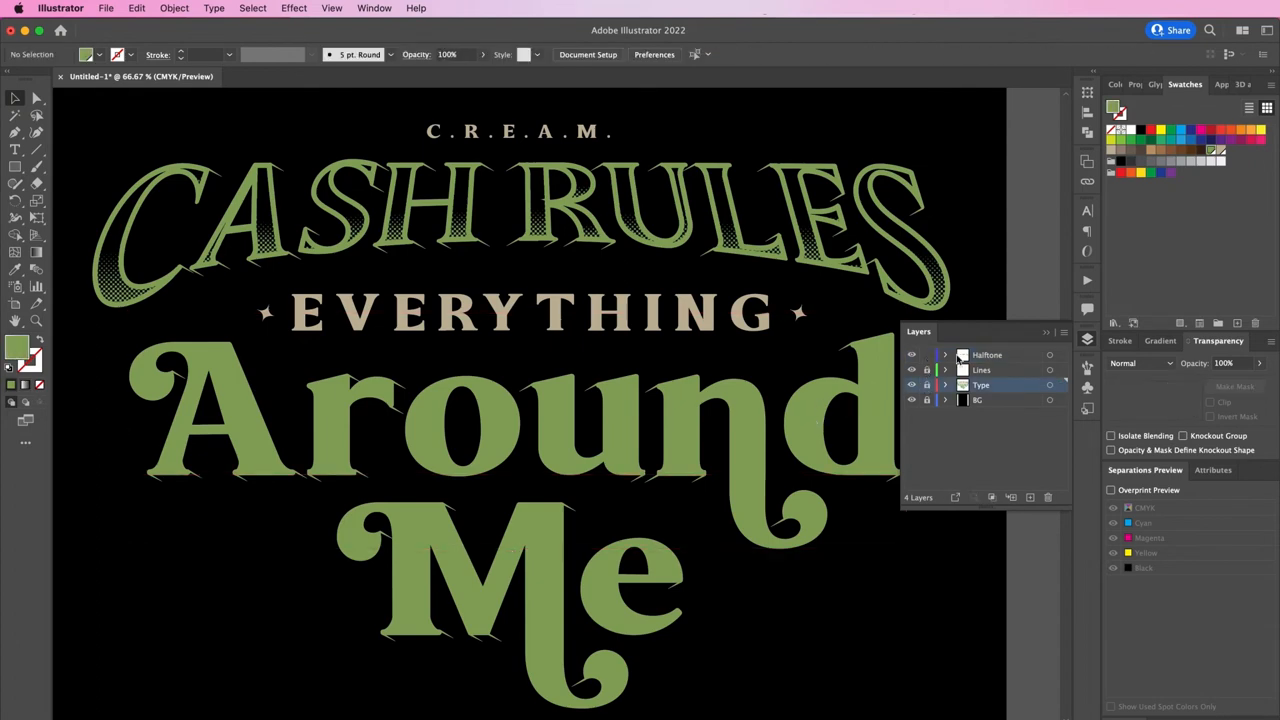
{"action": "left_click", "coordinate": [136, 8]}
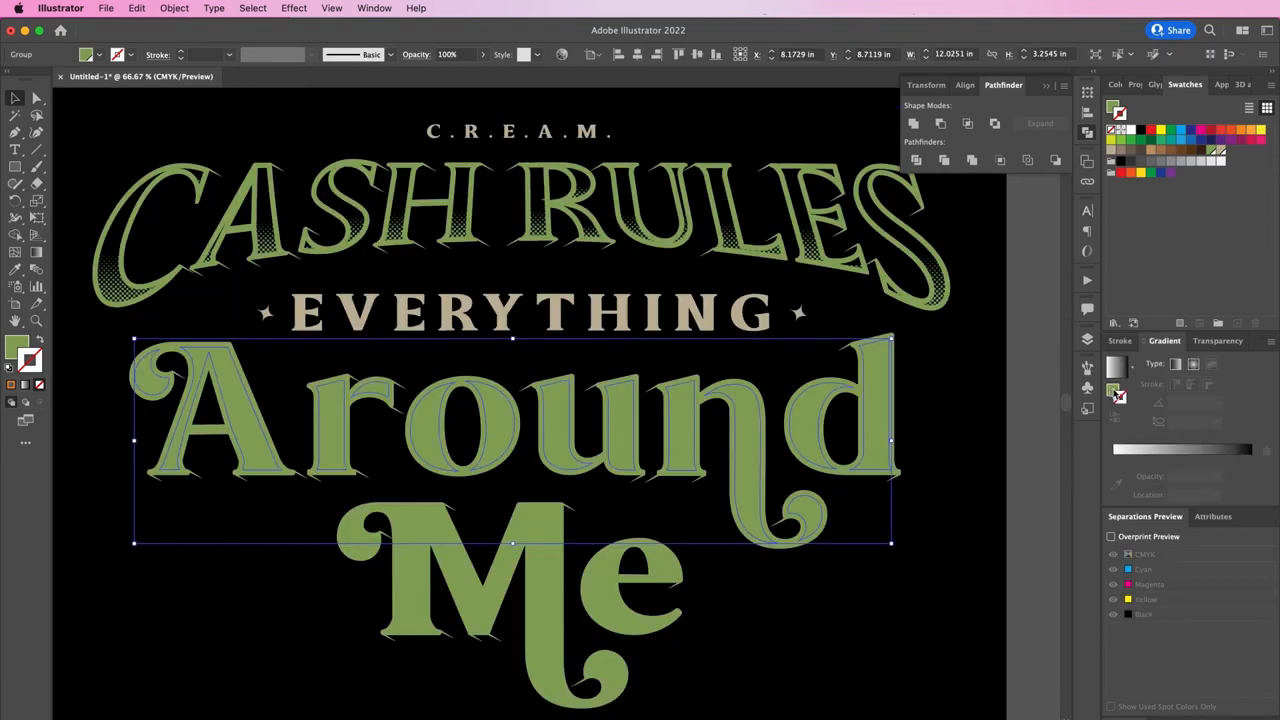
{"action": "left_click", "coordinate": [136, 8]}
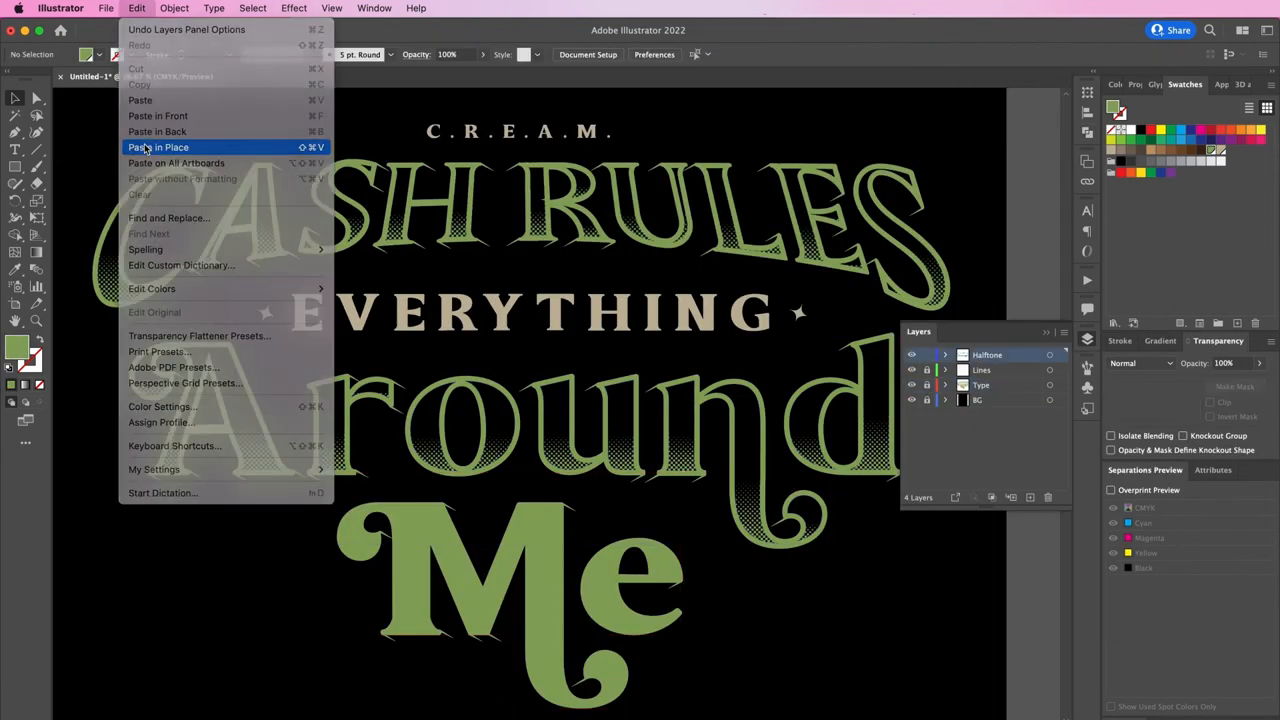
{"action": "left_click", "coordinate": [160, 148]}
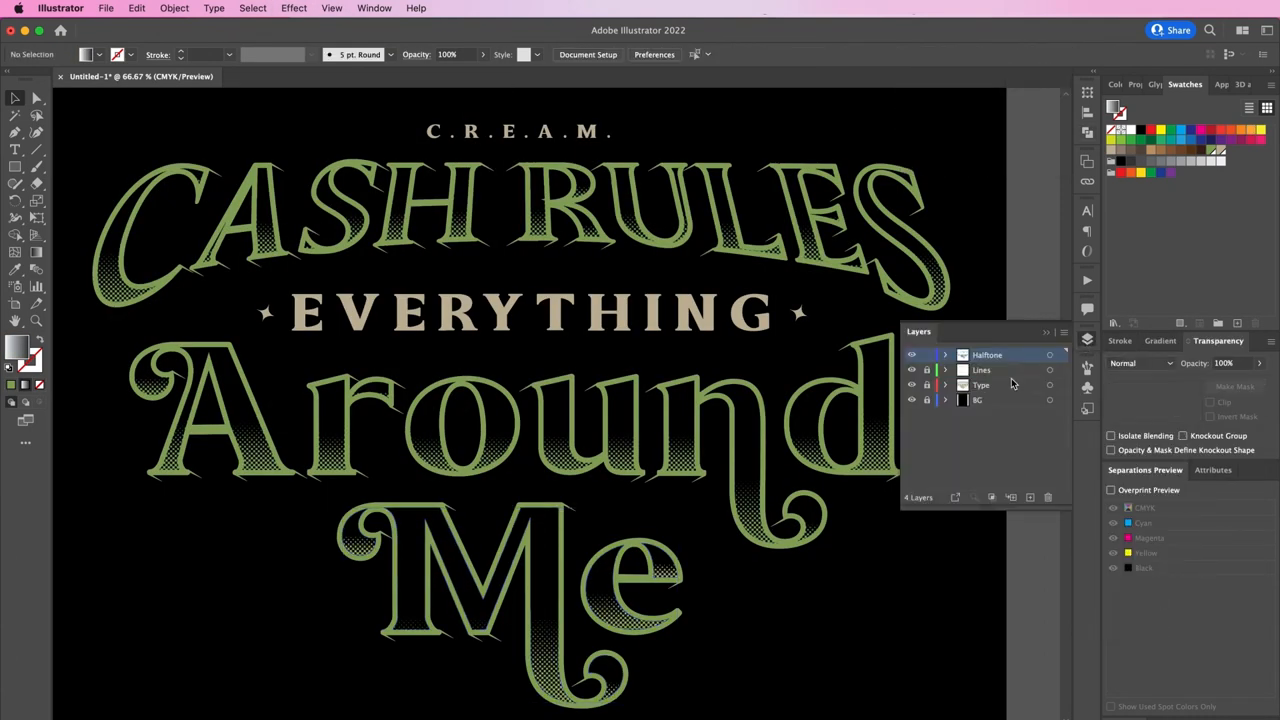
{"action": "left_click", "coordinate": [1012, 496]}
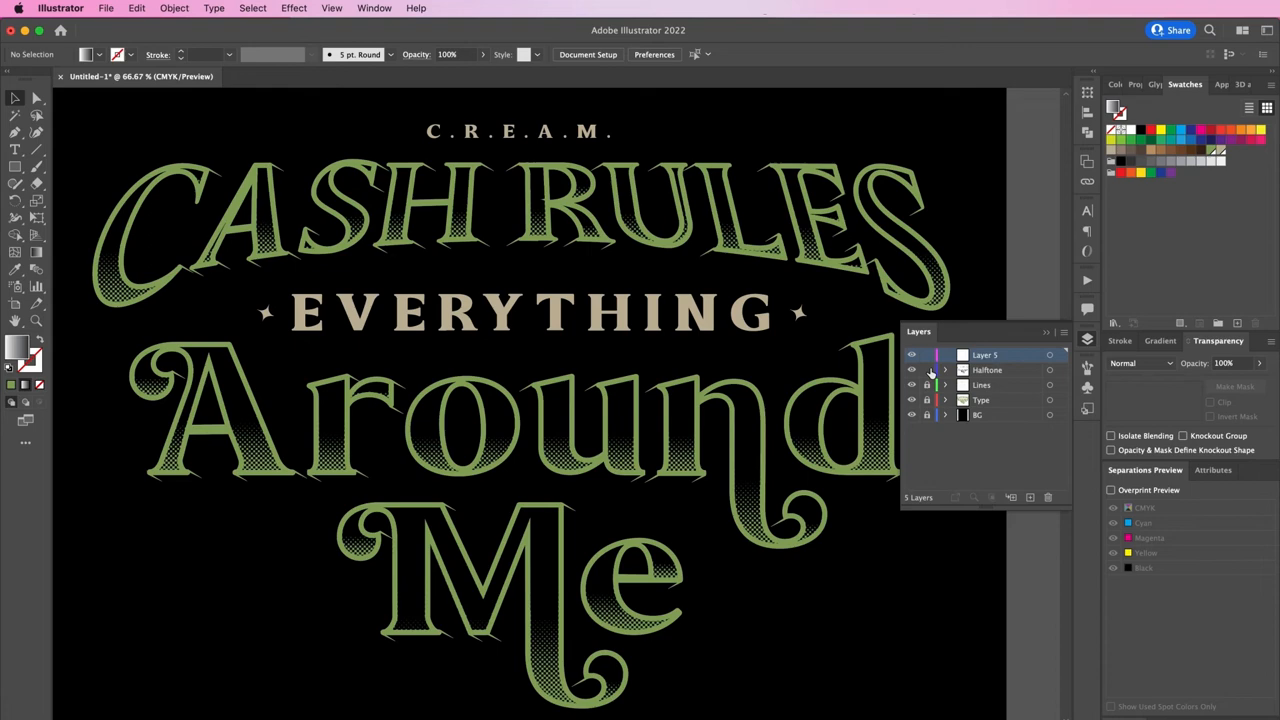
- Name the layer Highlights and draw a swatch-coloured, tapered-width highlight stroke inside the A of Around
{"action": "double_click", "coordinate": [984, 354]}
{"action": "type", "text": "Highlights"}
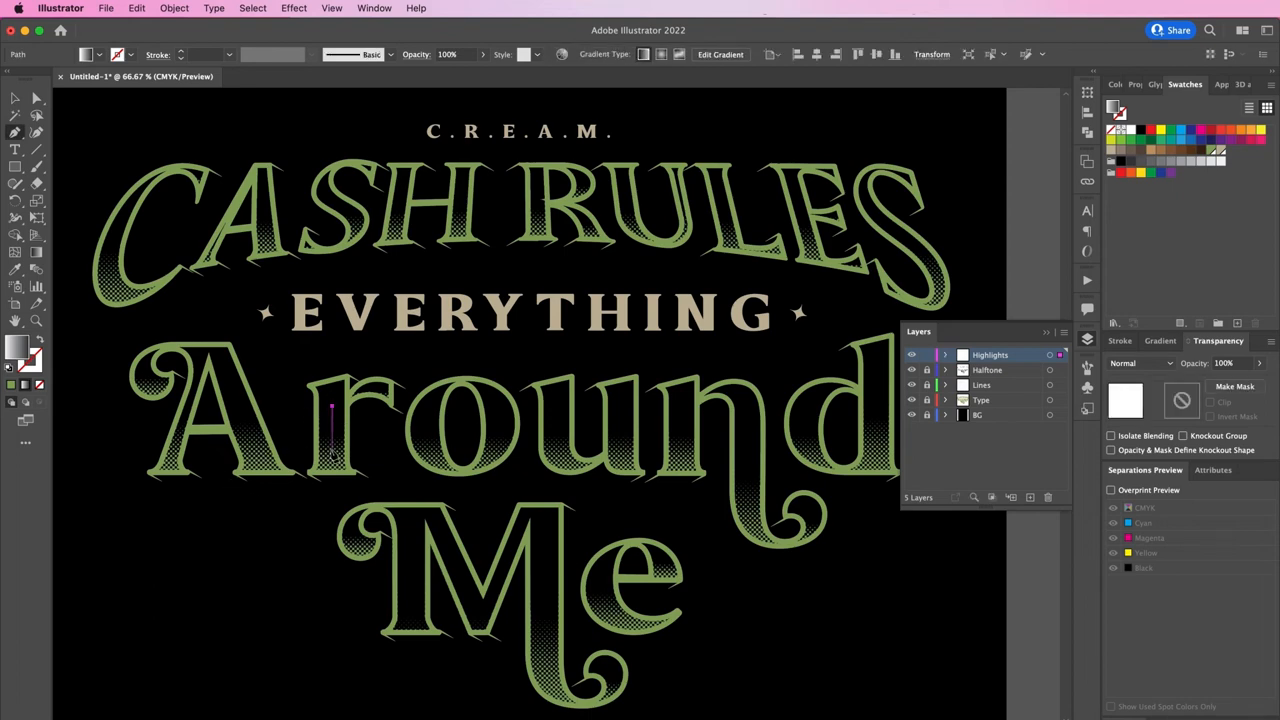
{"action": "left_click", "coordinate": [332, 430]}
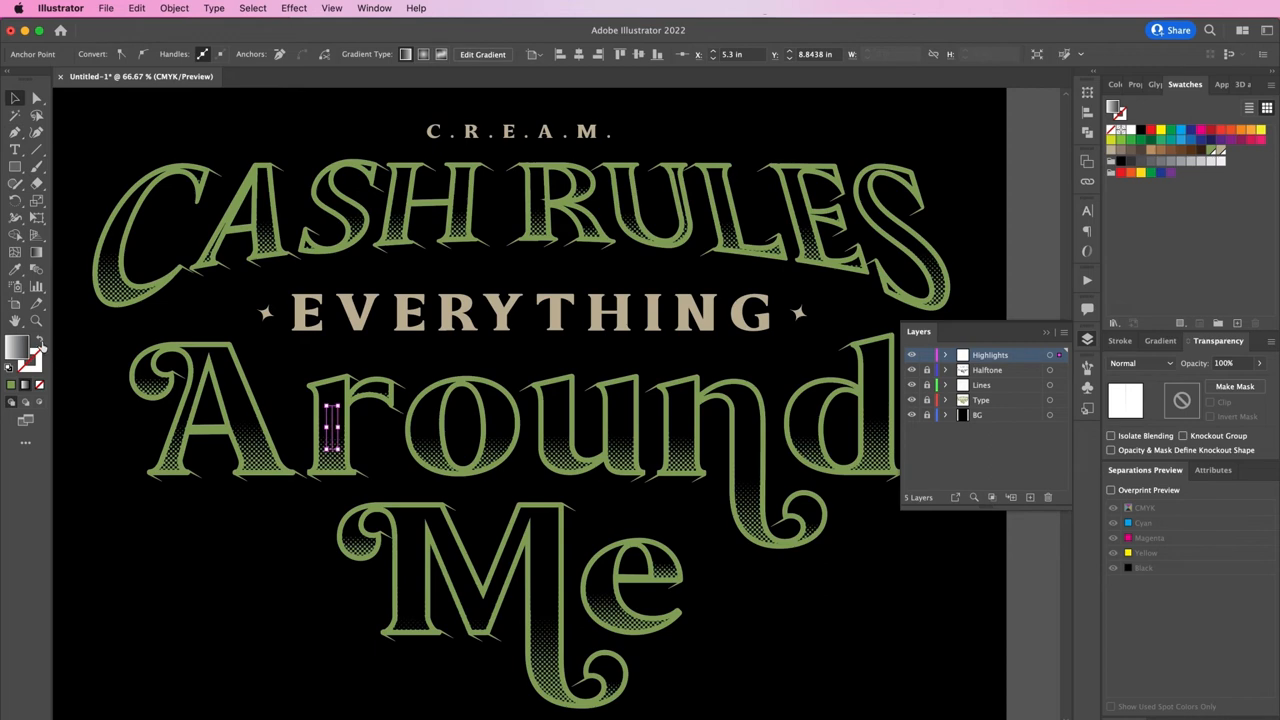
{"action": "left_click", "coordinate": [1122, 84]}
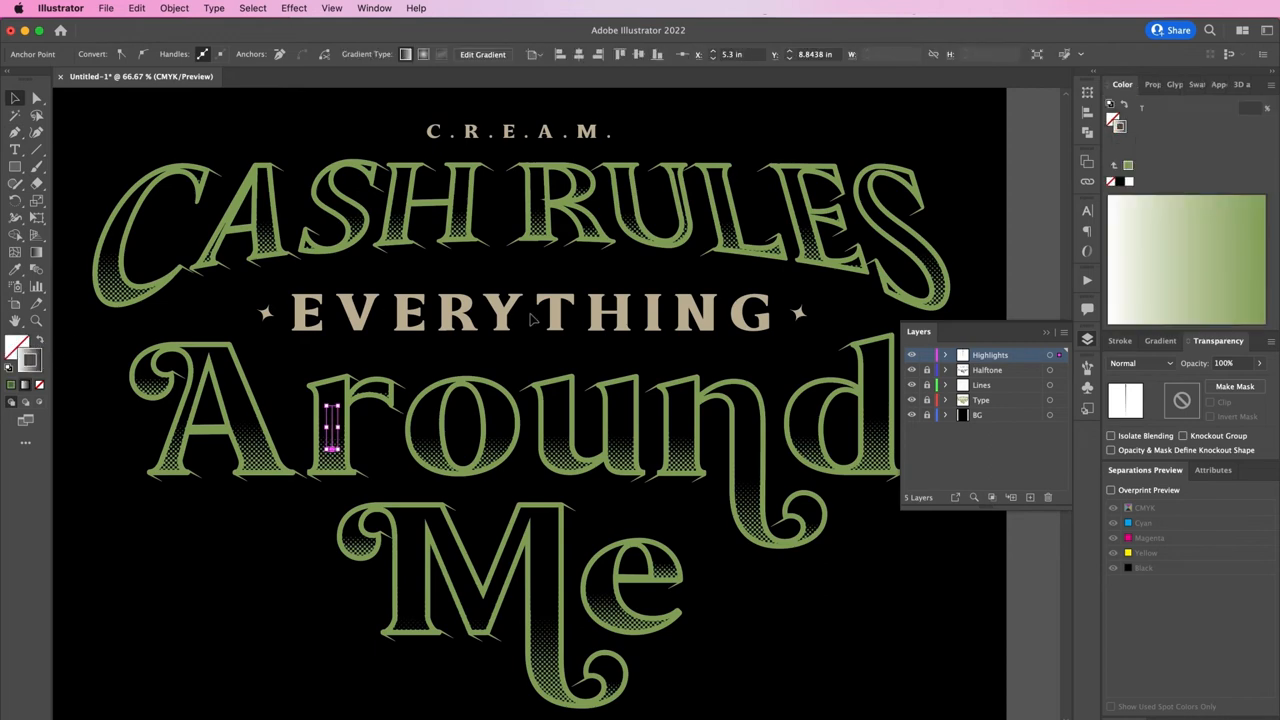
{"action": "left_click", "coordinate": [1184, 84]}
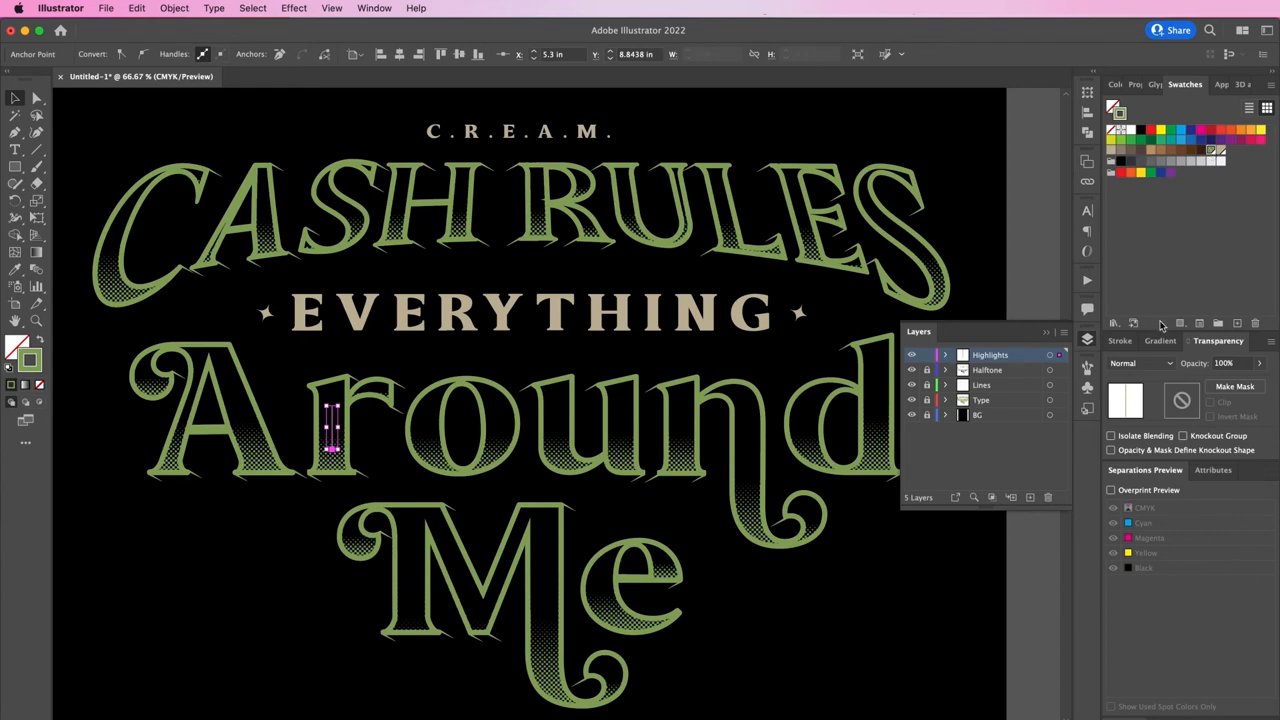
{"action": "left_click", "coordinate": [1124, 340]}
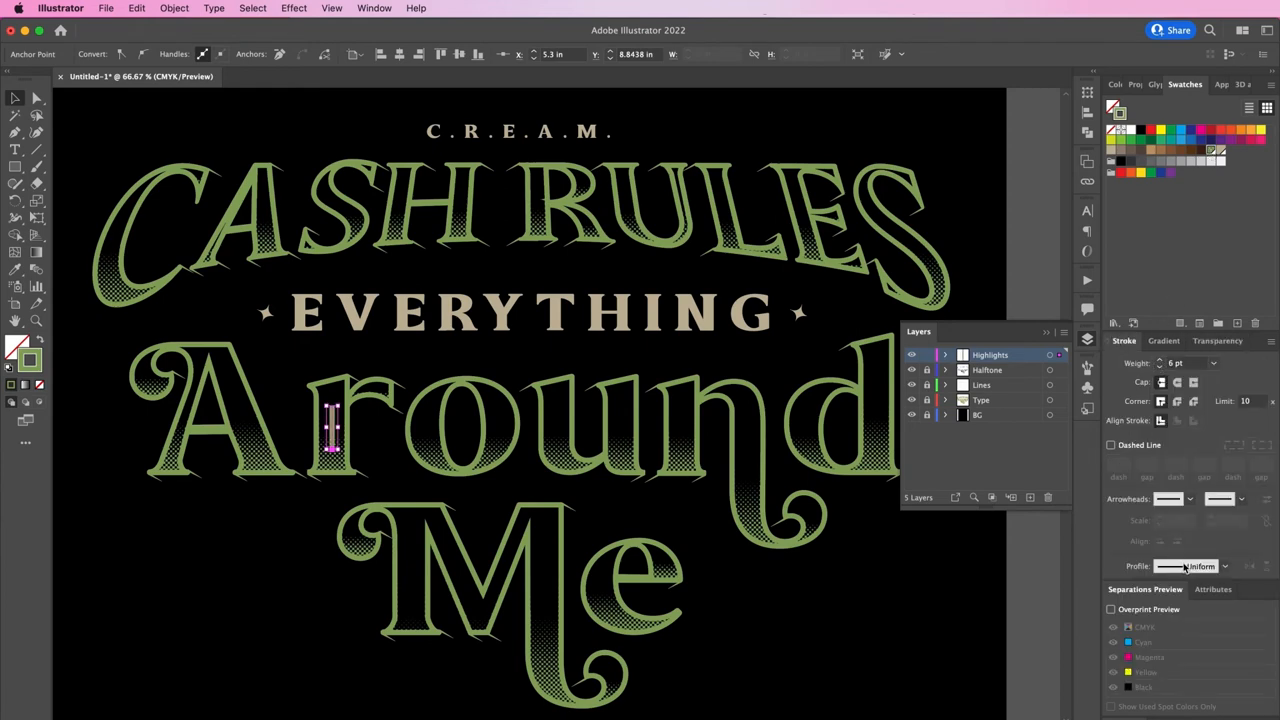
{"action": "left_click", "coordinate": [1224, 566]}
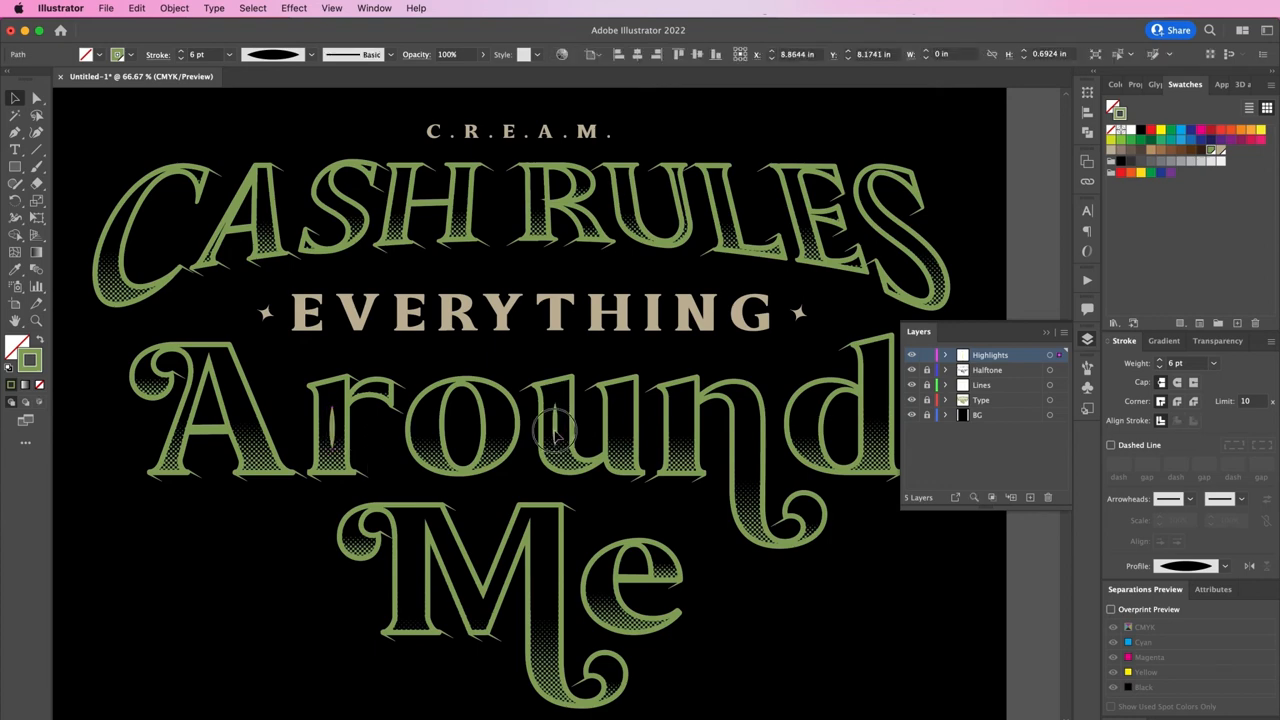
{"action": "mouse_move", "coordinate": [548, 560]}
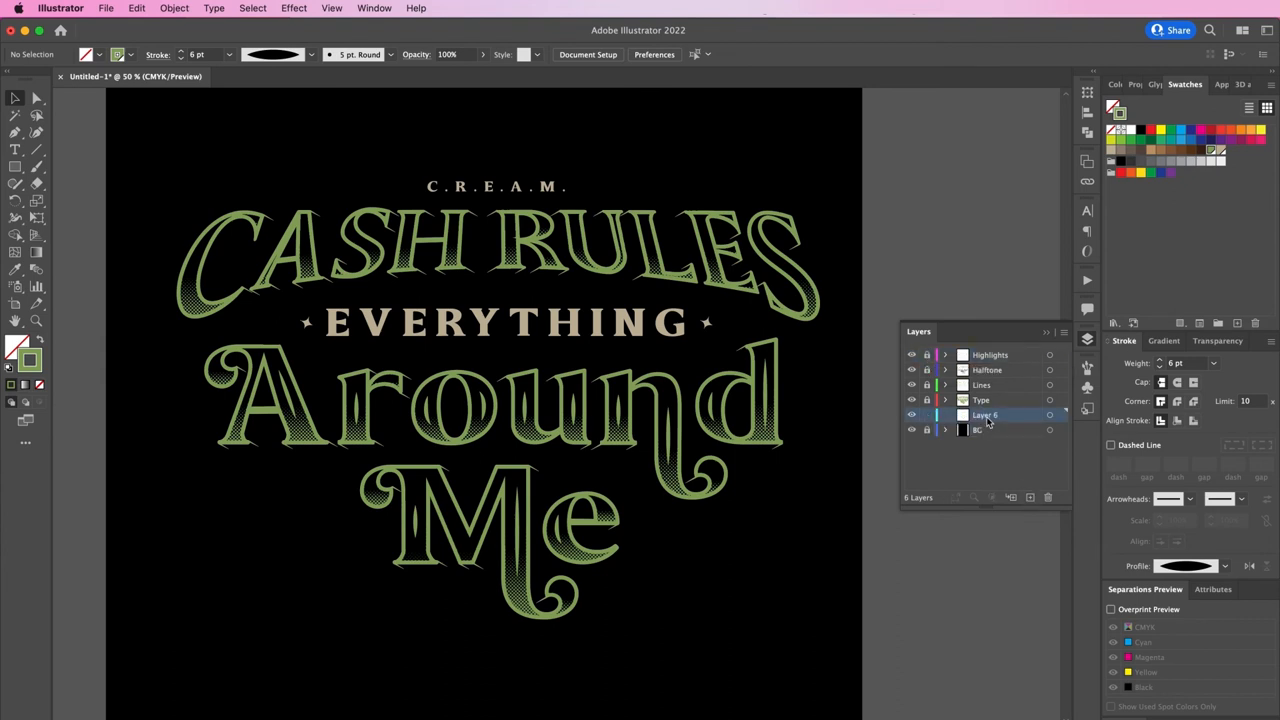
- Set a huge $ character in Didone URW D at 1070 pt behind the lettering
{"action": "double_click", "coordinate": [984, 414]}
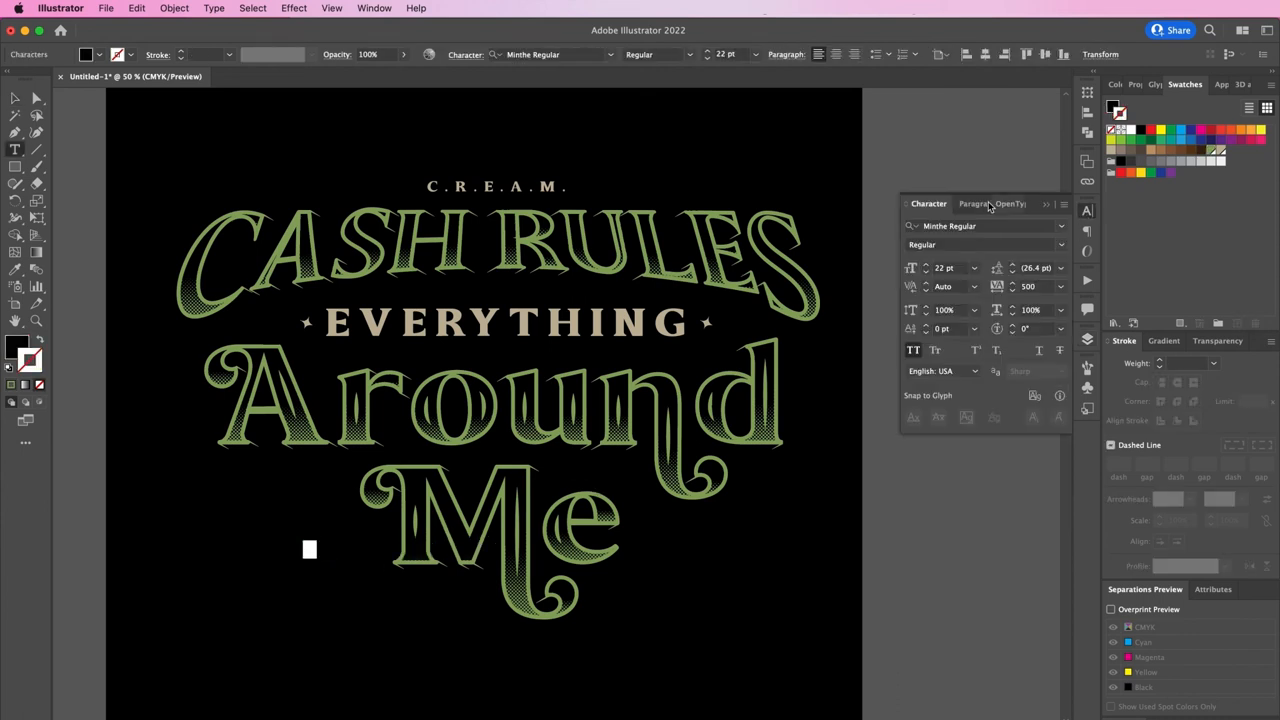
{"action": "type", "text": "did"}
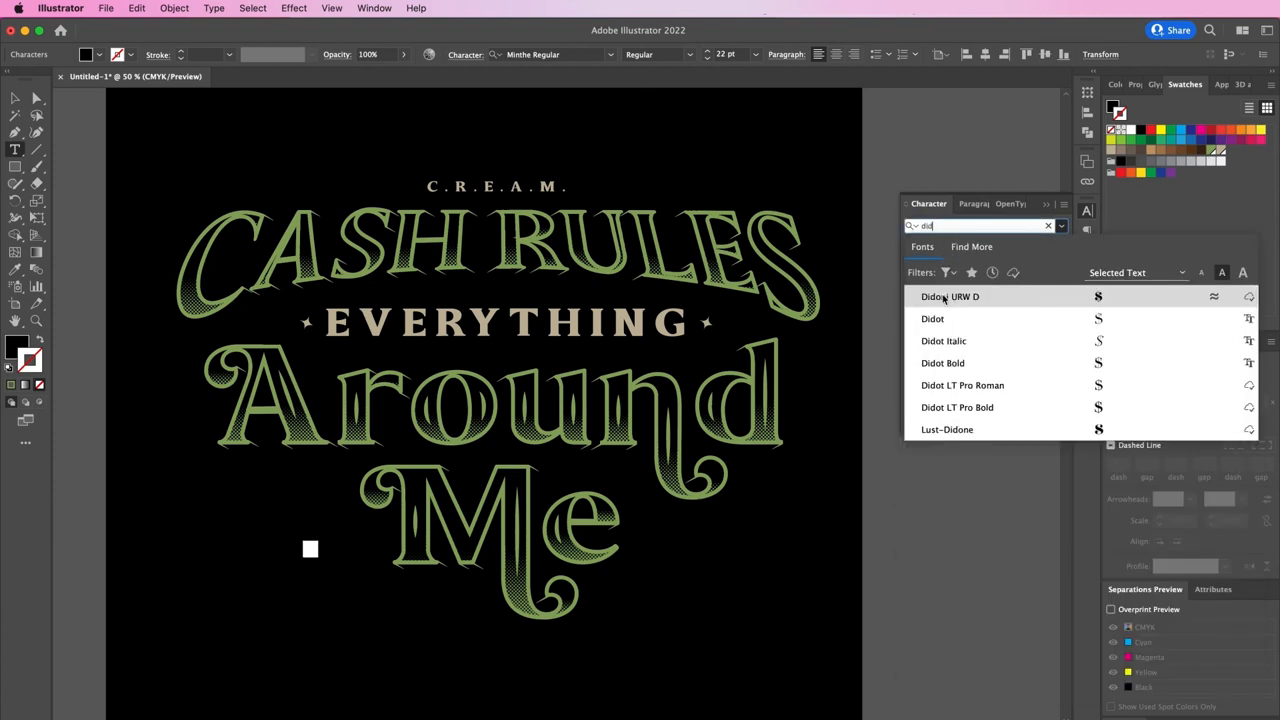
{"action": "left_click", "coordinate": [950, 296]}
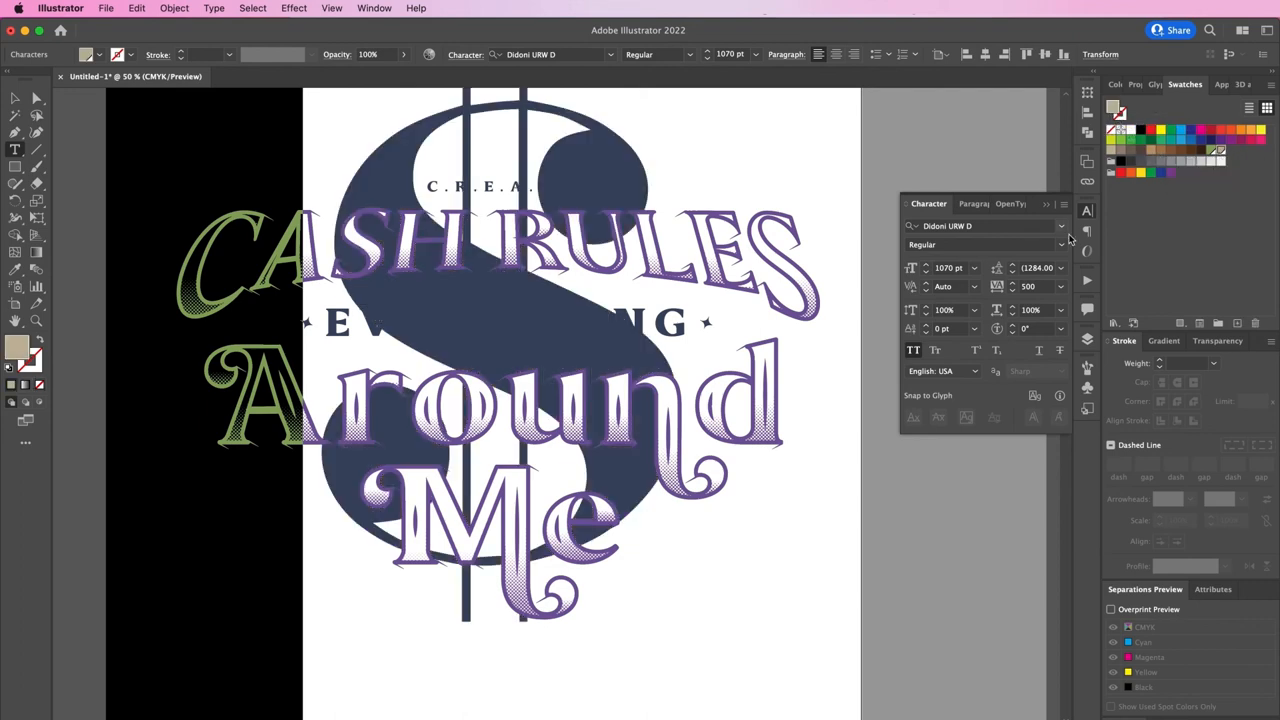
- Make the dollar sign a thin stroked outline with no fill behind the lettering
{"action": "left_click", "coordinate": [40, 344]}
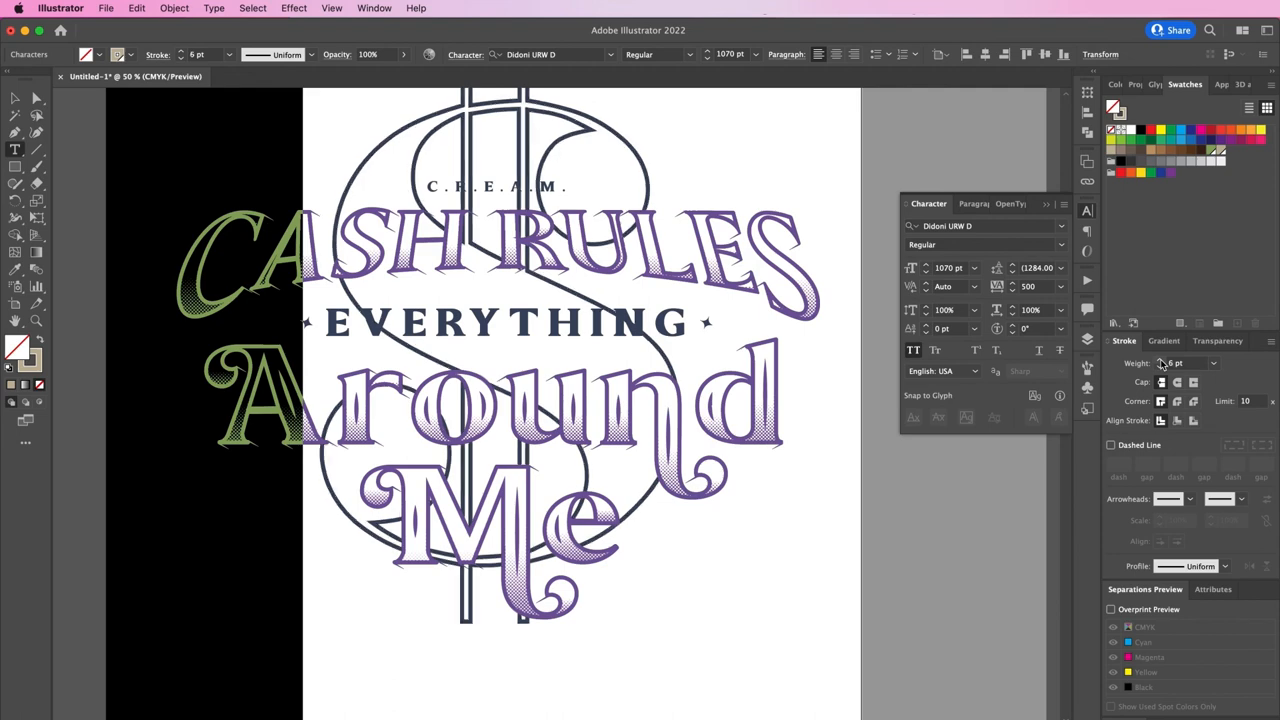
{"action": "left_click", "coordinate": [1218, 340]}
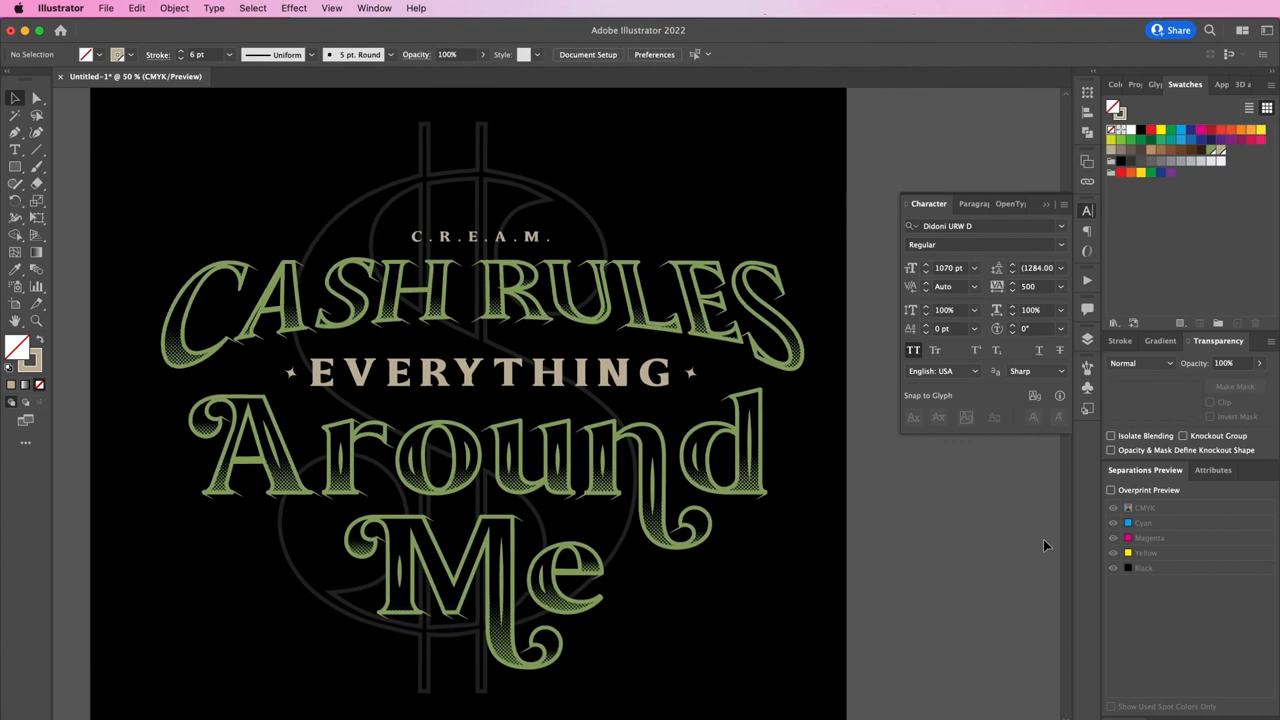
{"action": "left_click", "coordinate": [1048, 210]}
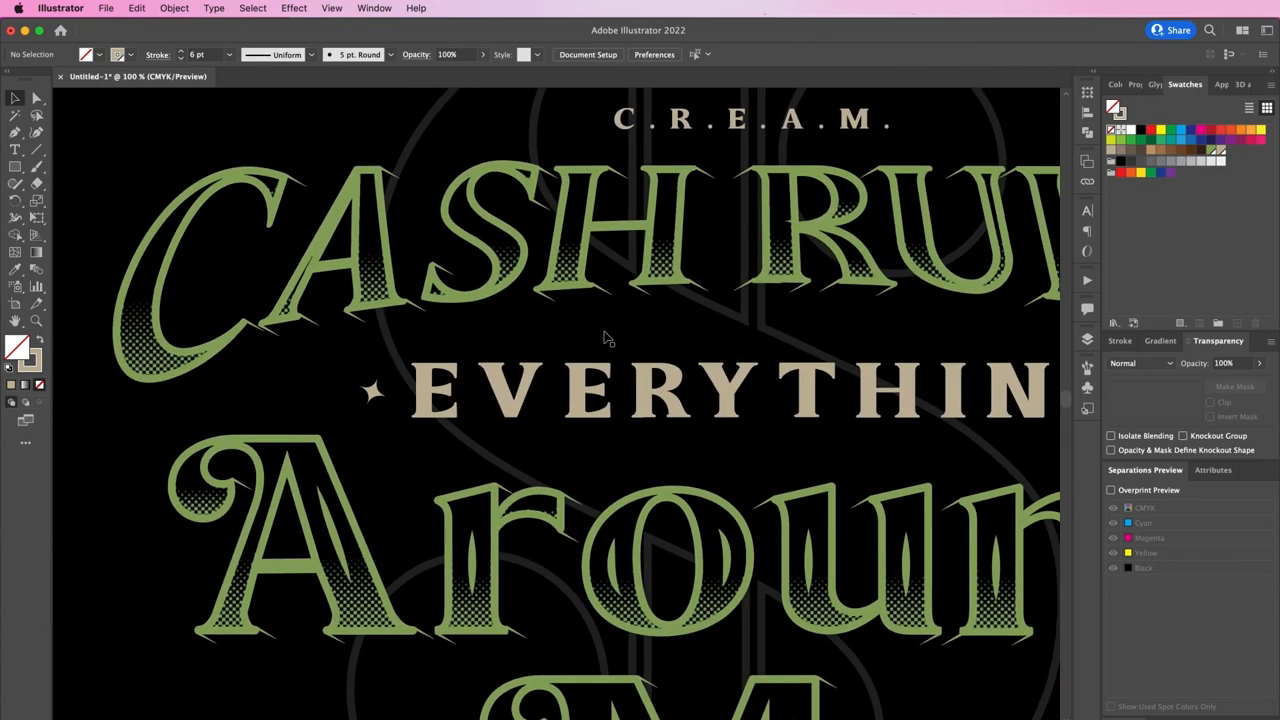
{"action": "scroll", "scroll_direction": "down", "scroll_amount": 3}
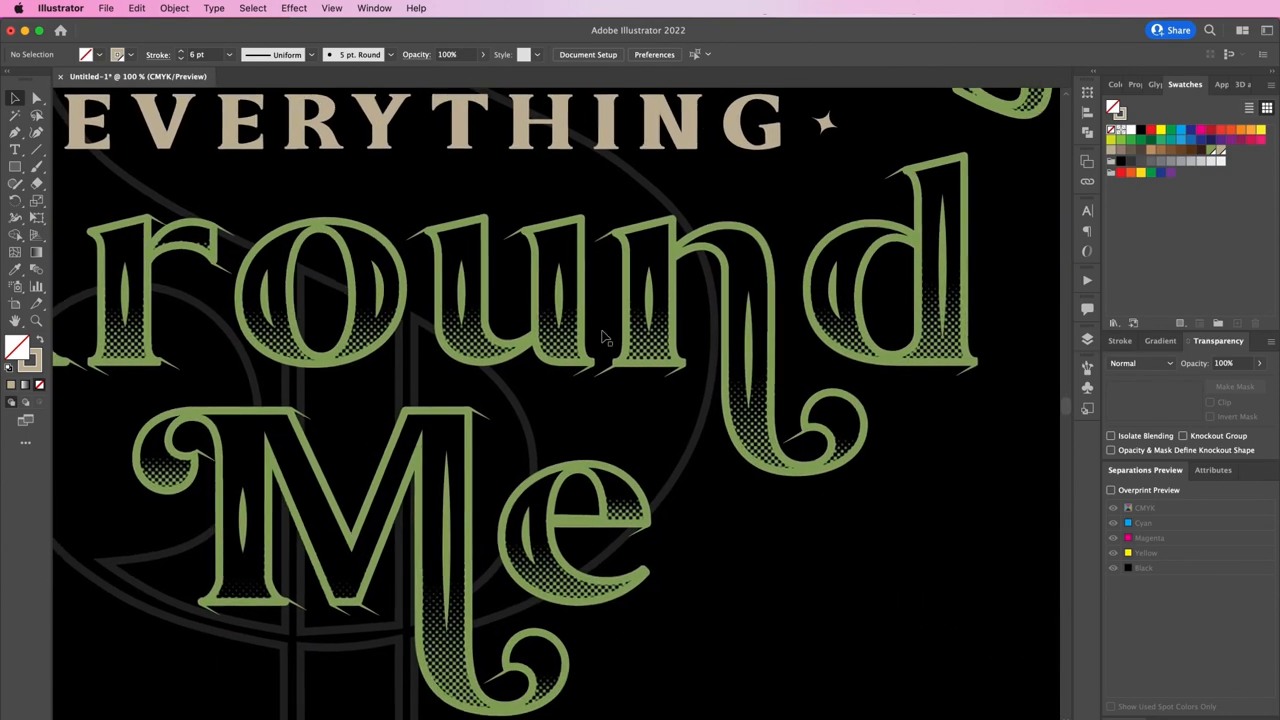